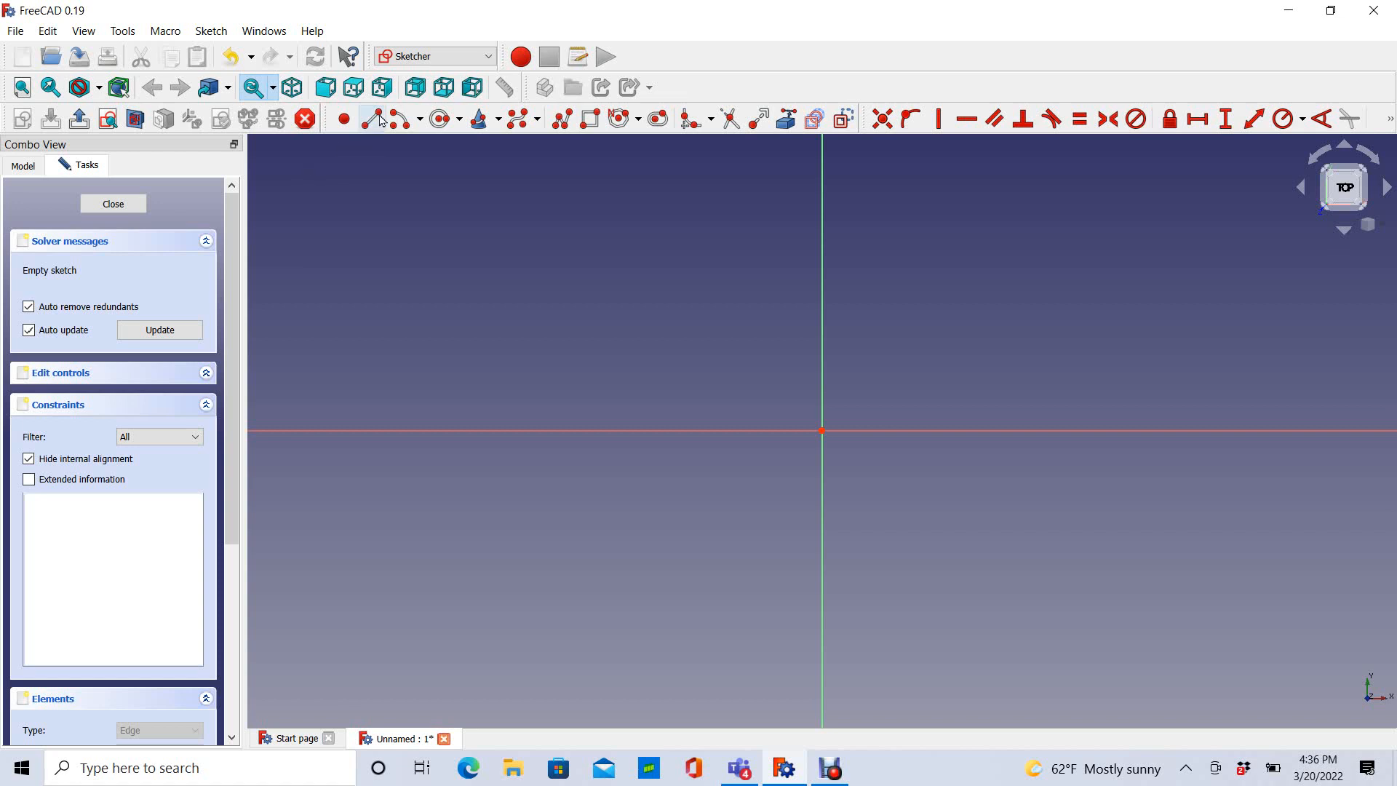
mouse_move(437, 57)
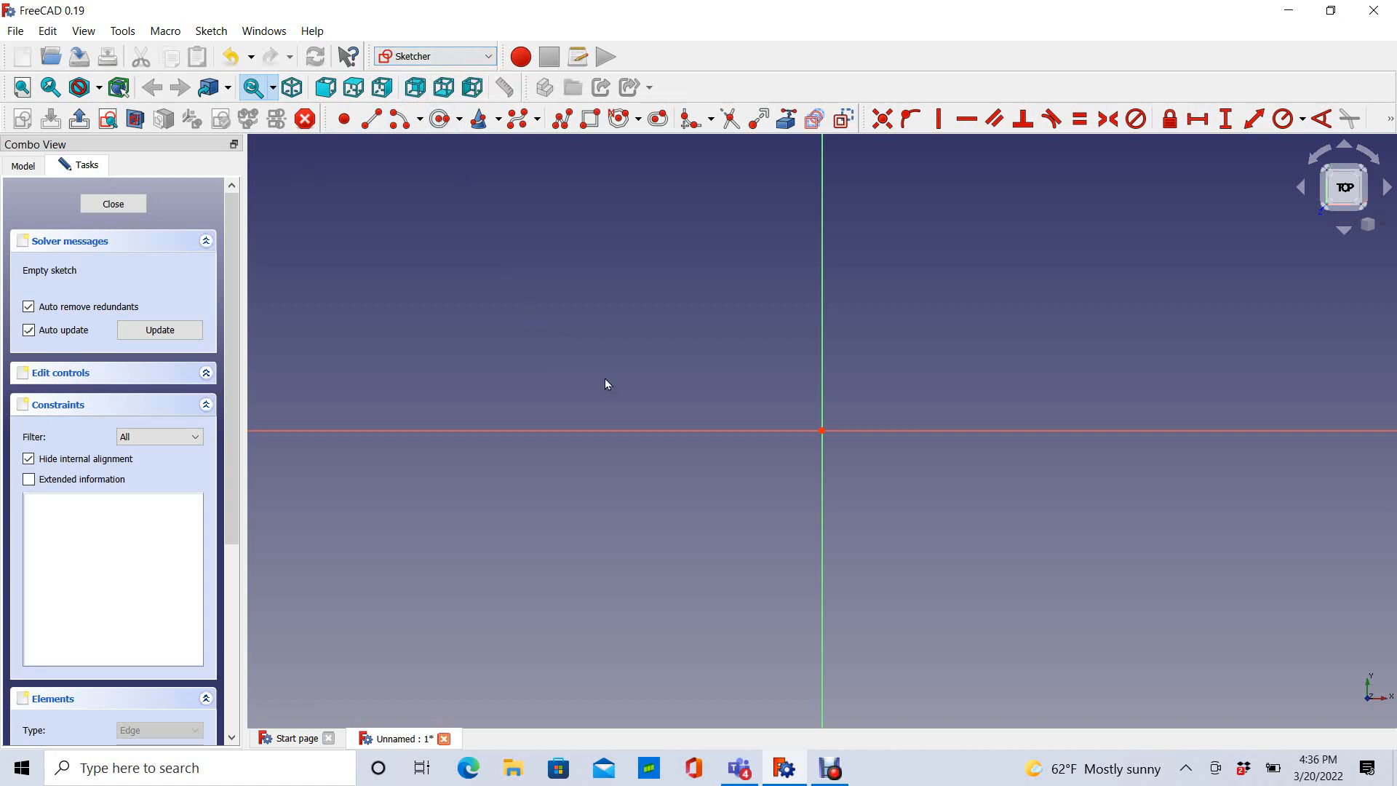
mouse_move(583, 251)
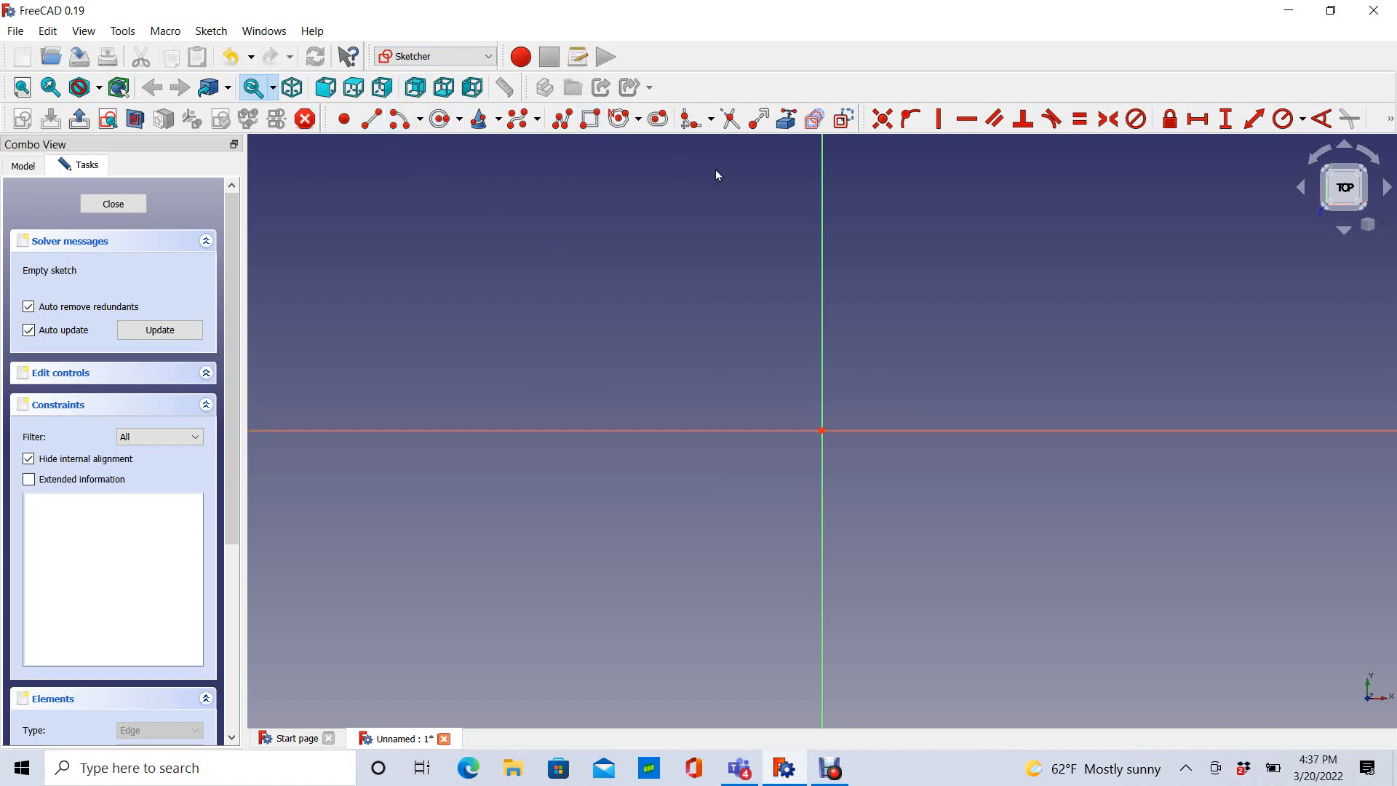
mouse_move(1023, 118)
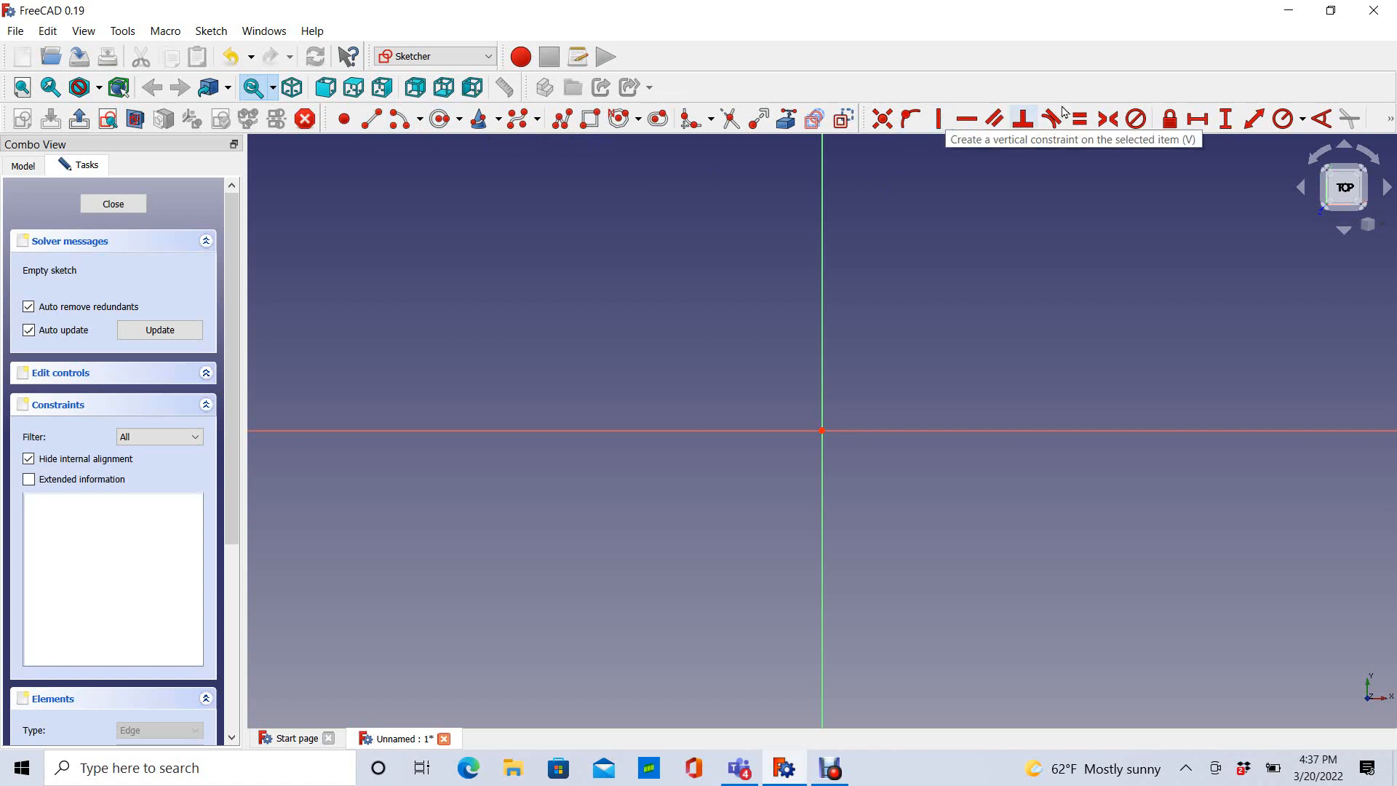
mouse_move(449, 144)
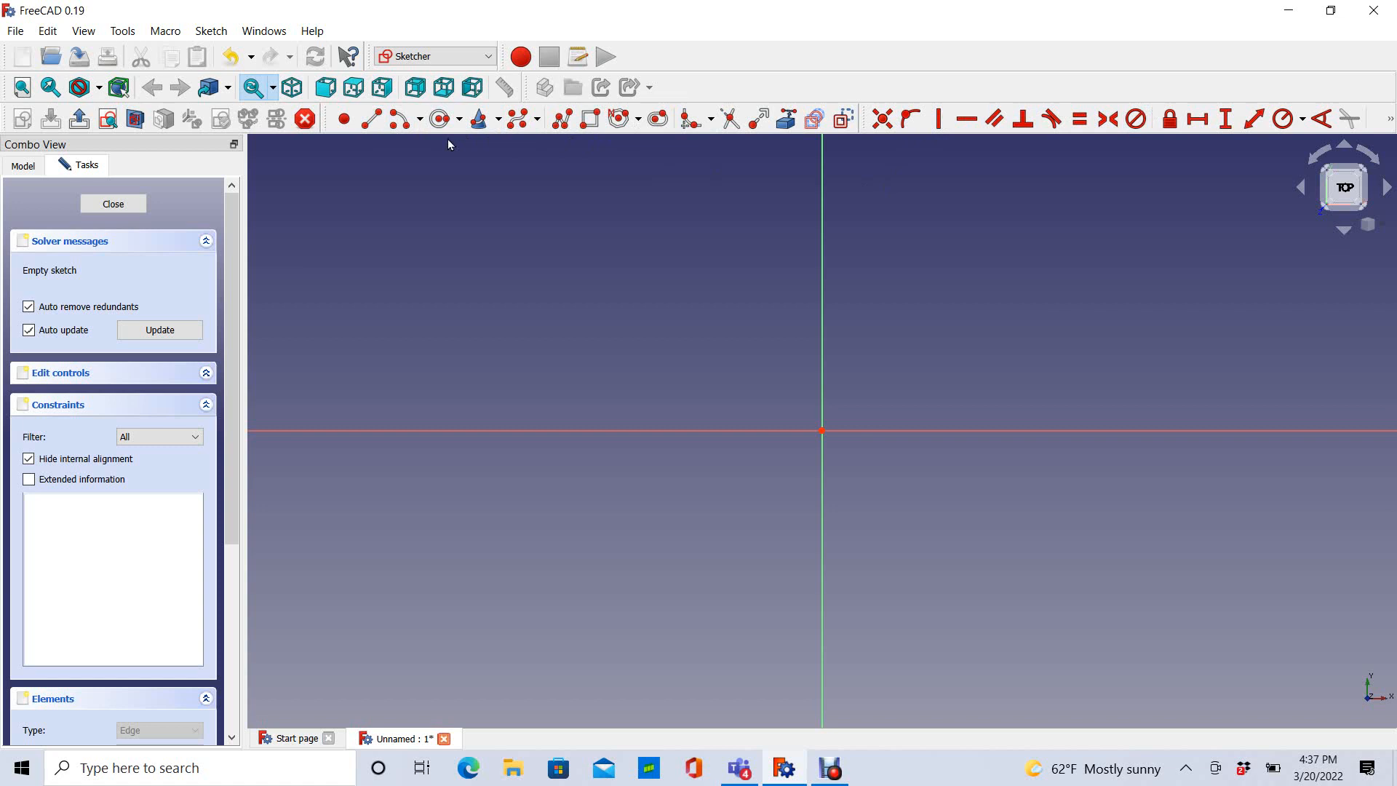
Step: Try the regular polygon tool and dismiss its side-count prompt without creating anything
click(460, 117)
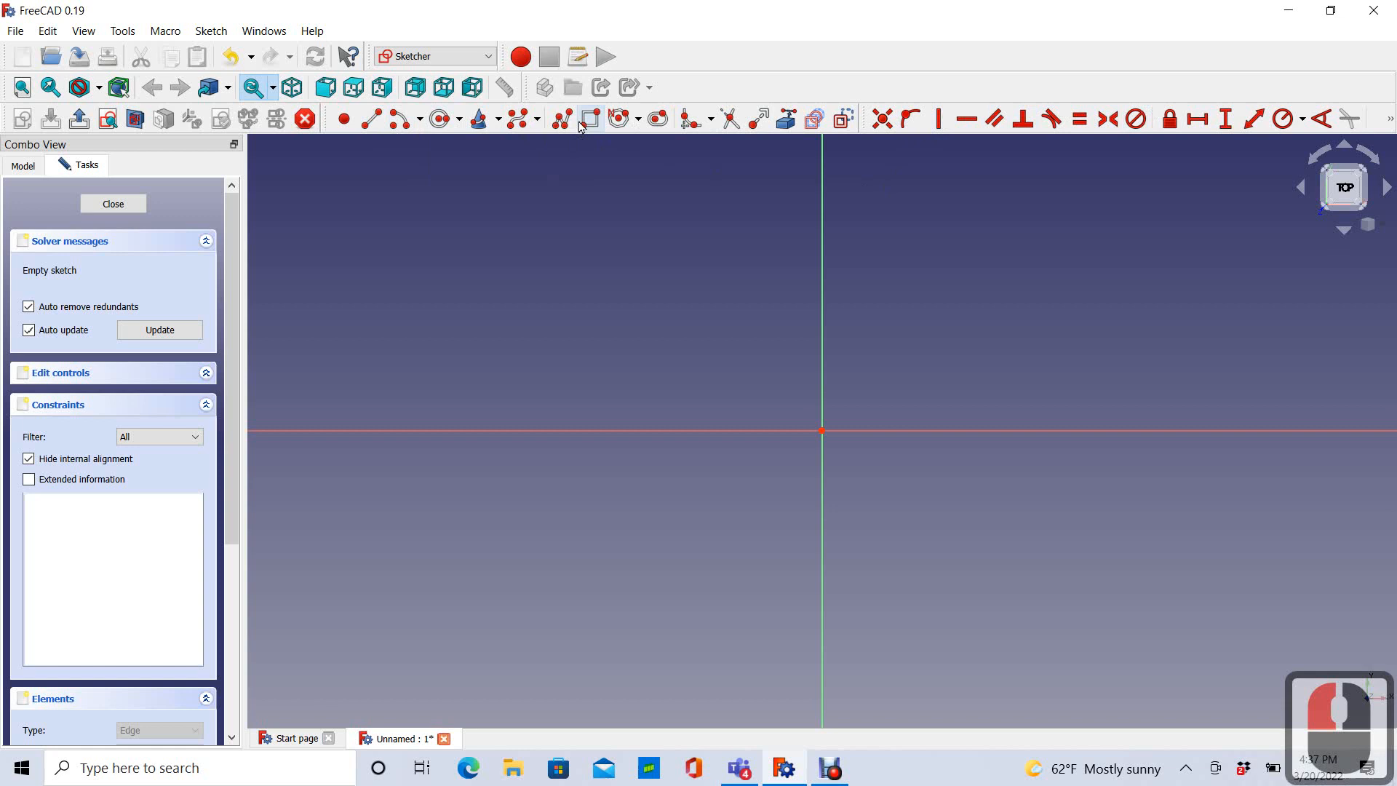
mouse_move(618, 117)
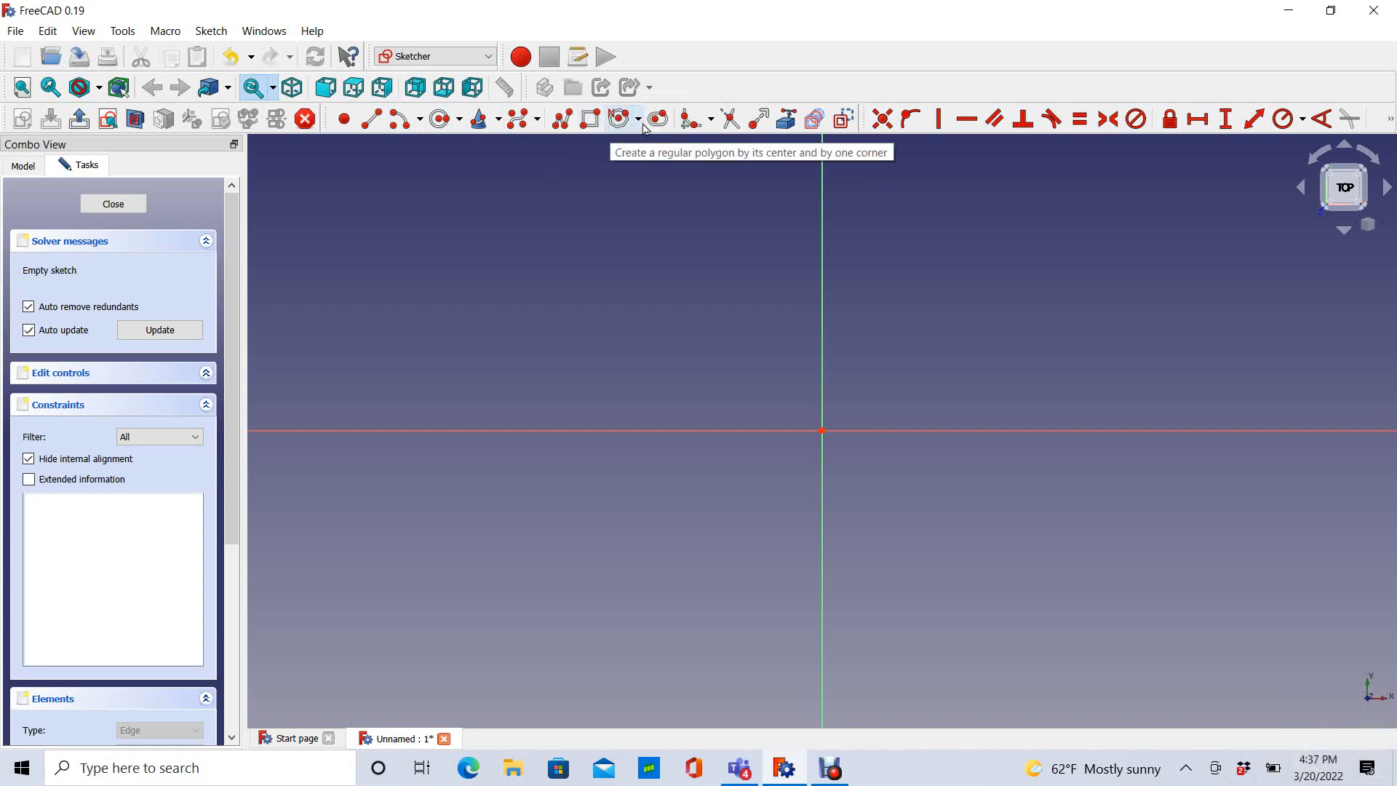
click(633, 118)
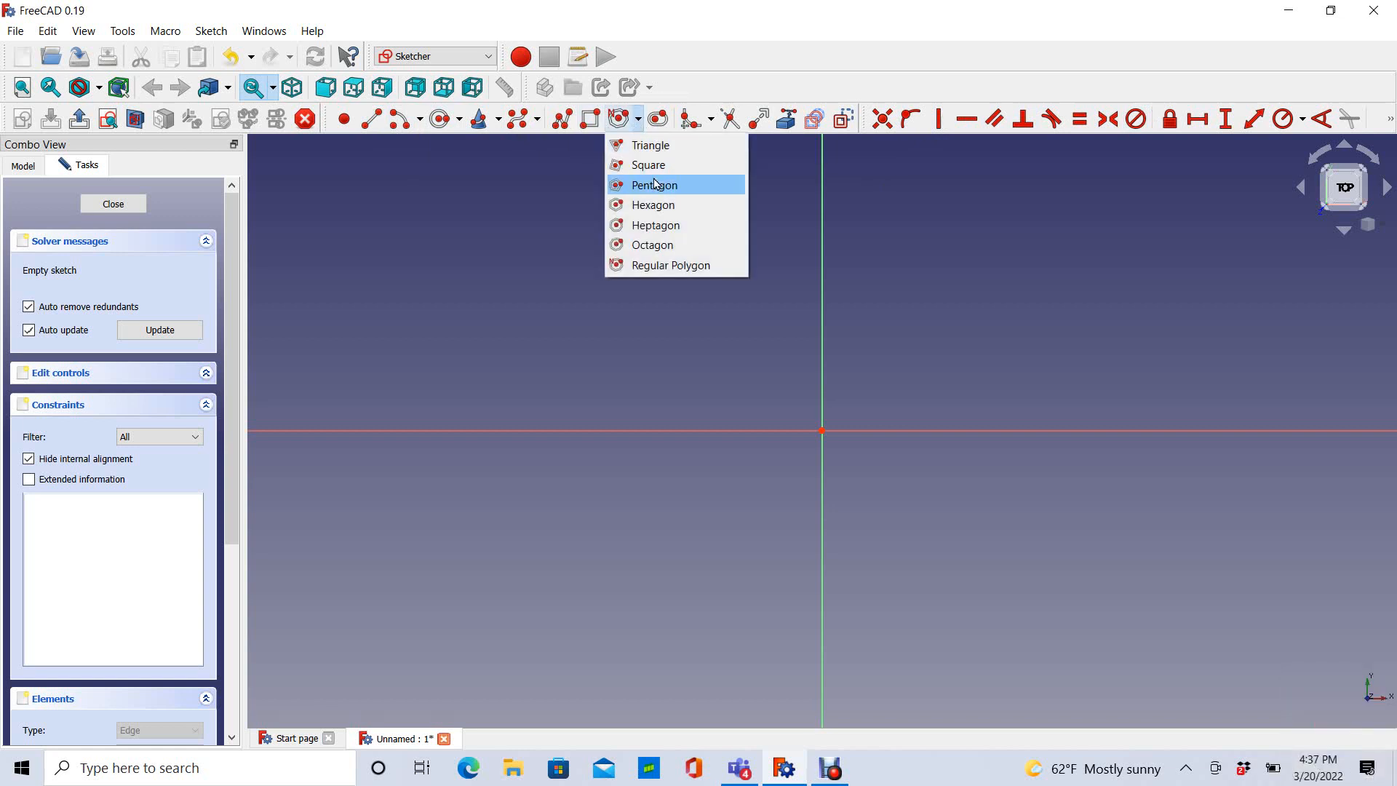
mouse_move(646, 206)
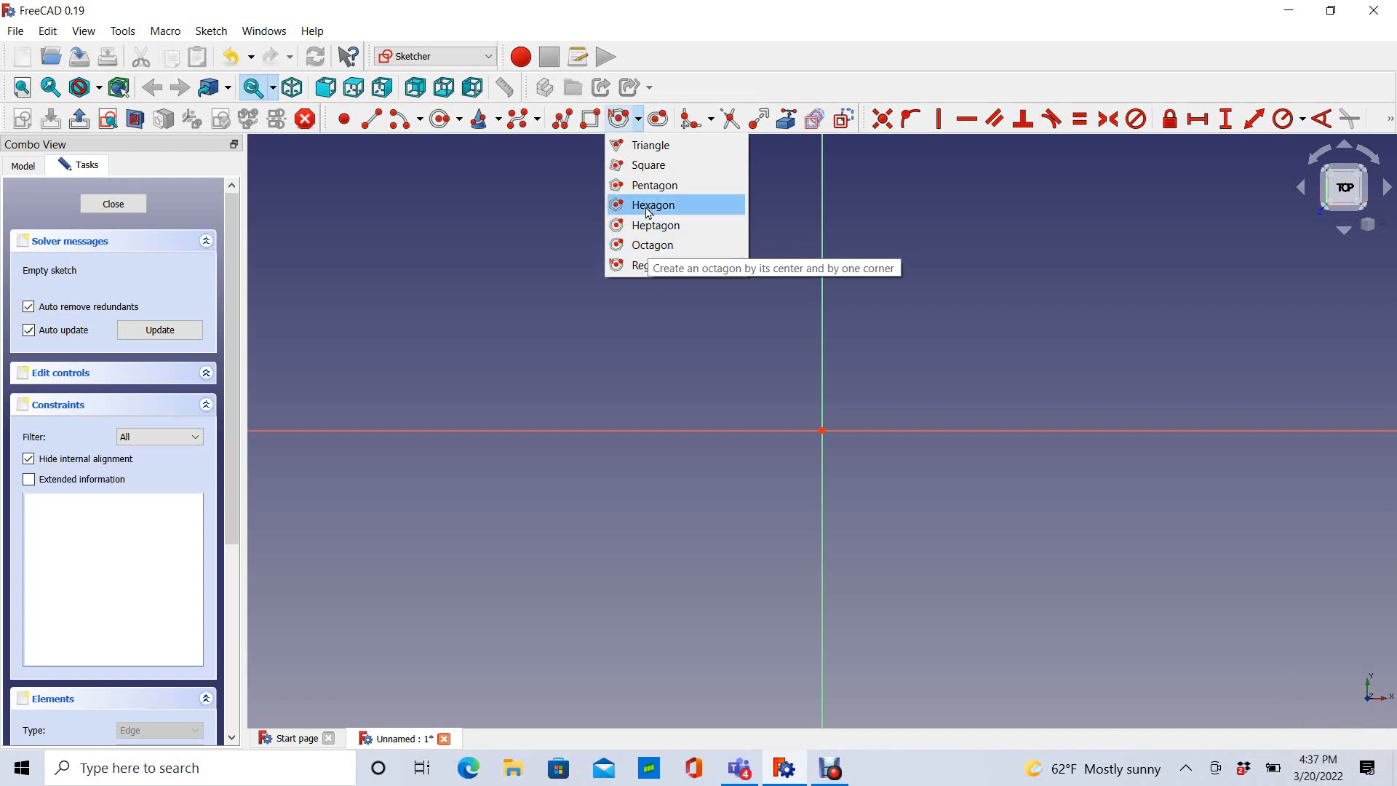
click(650, 265)
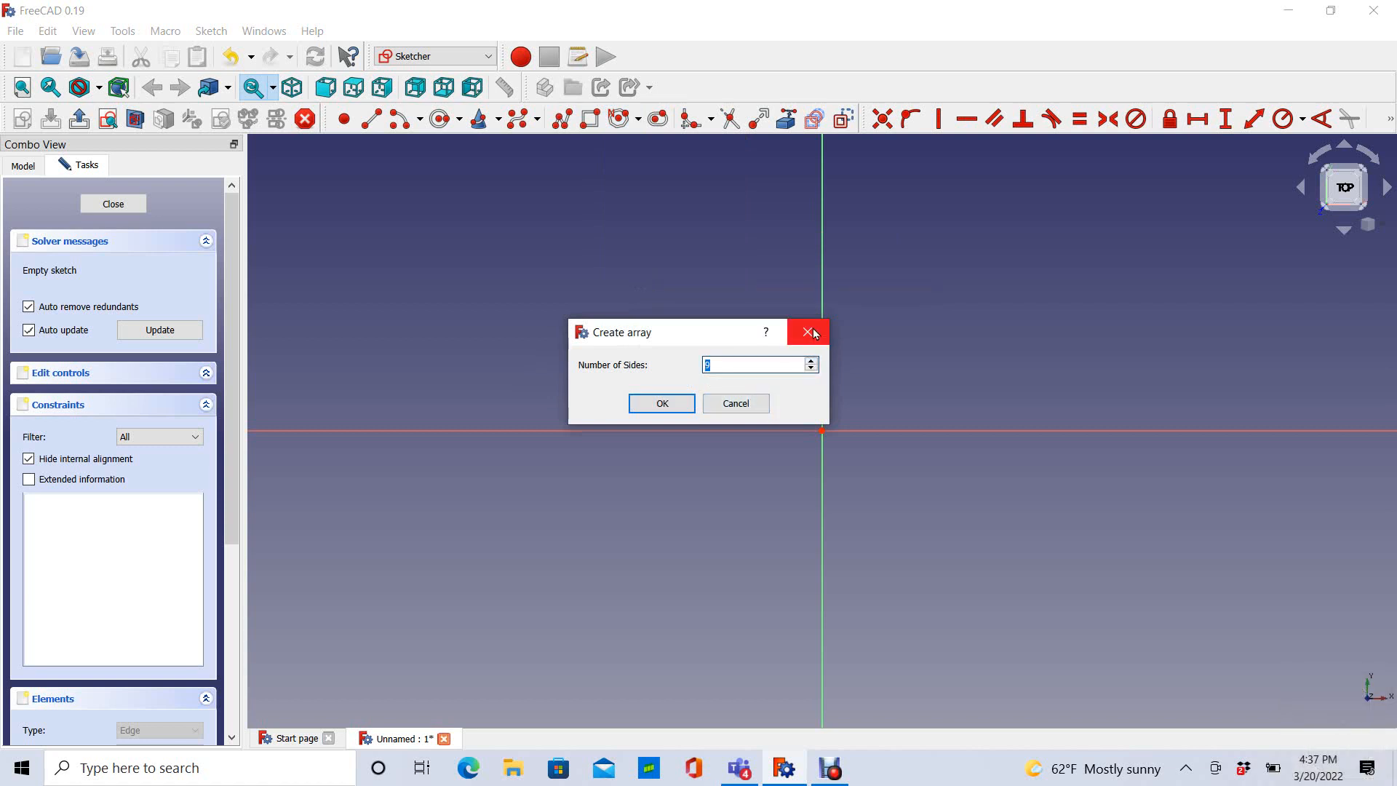
click(808, 332)
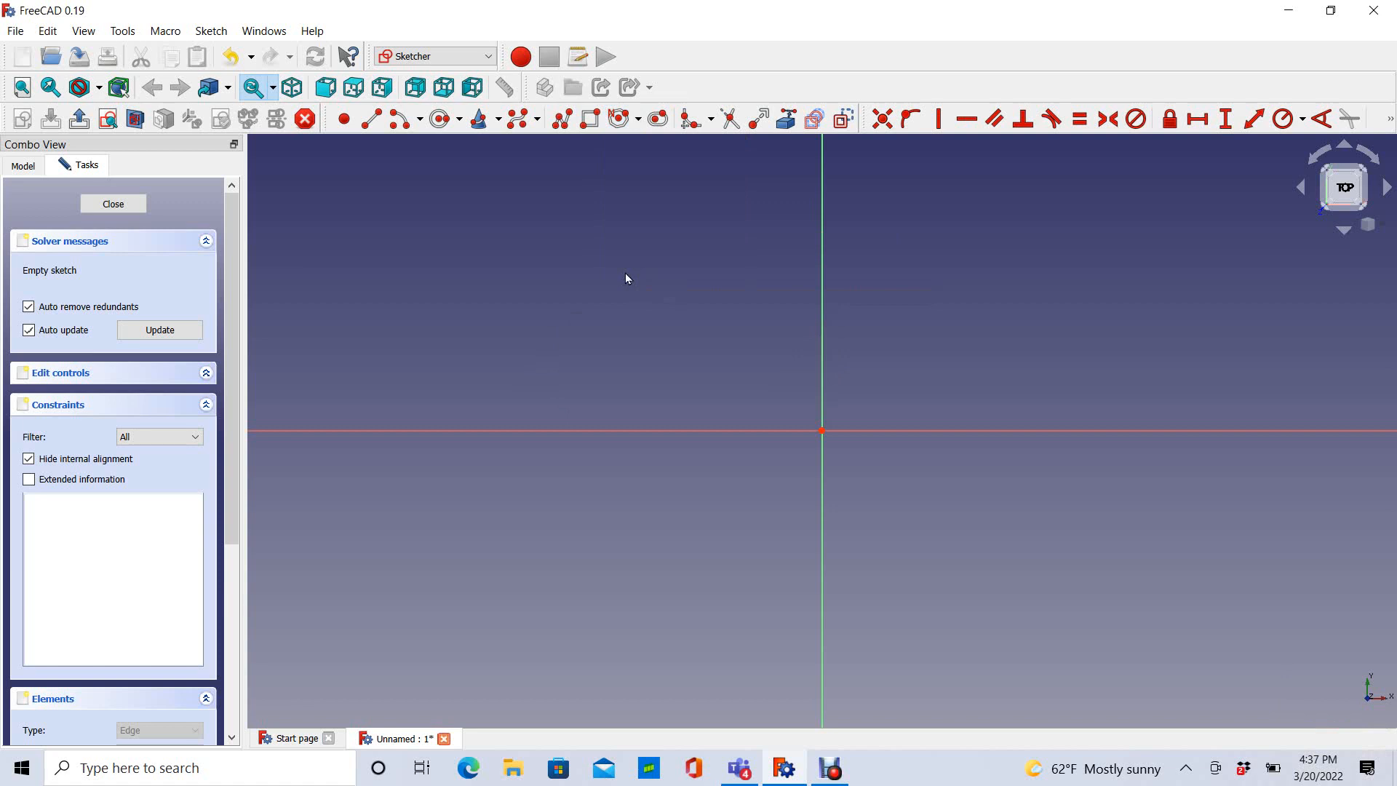
mouse_move(580, 272)
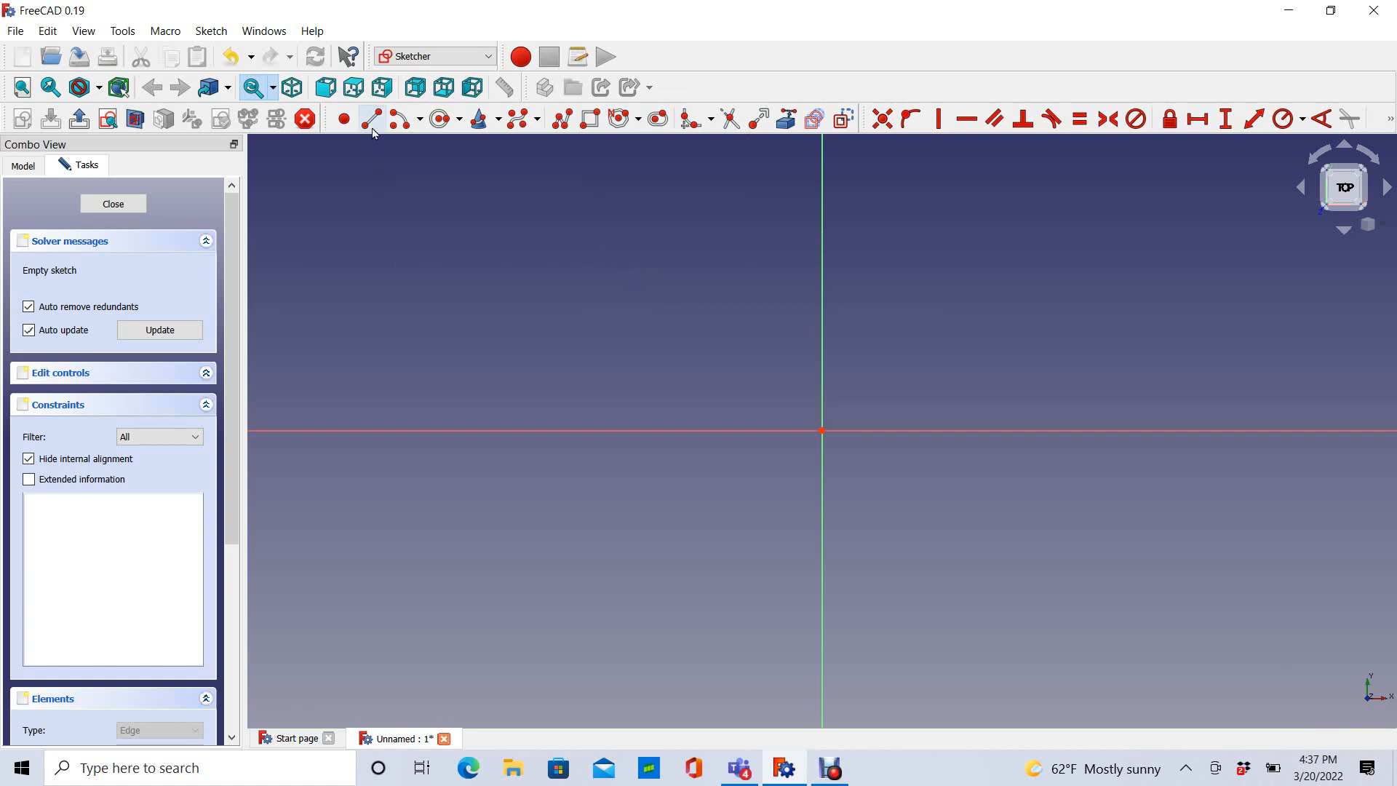
mouse_move(368, 118)
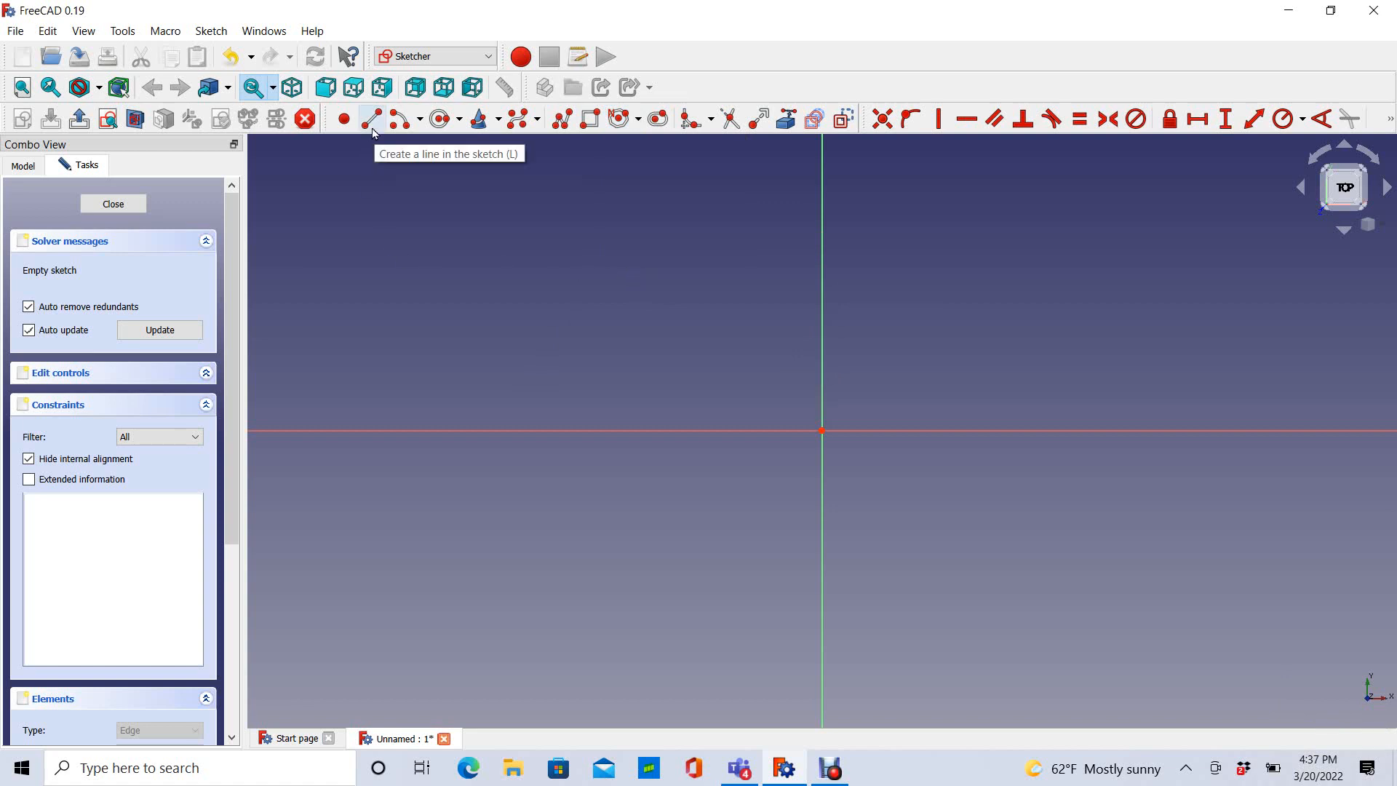
Step: Switch to the Line tool to start drawing the slanted right-hand line
click(370, 118)
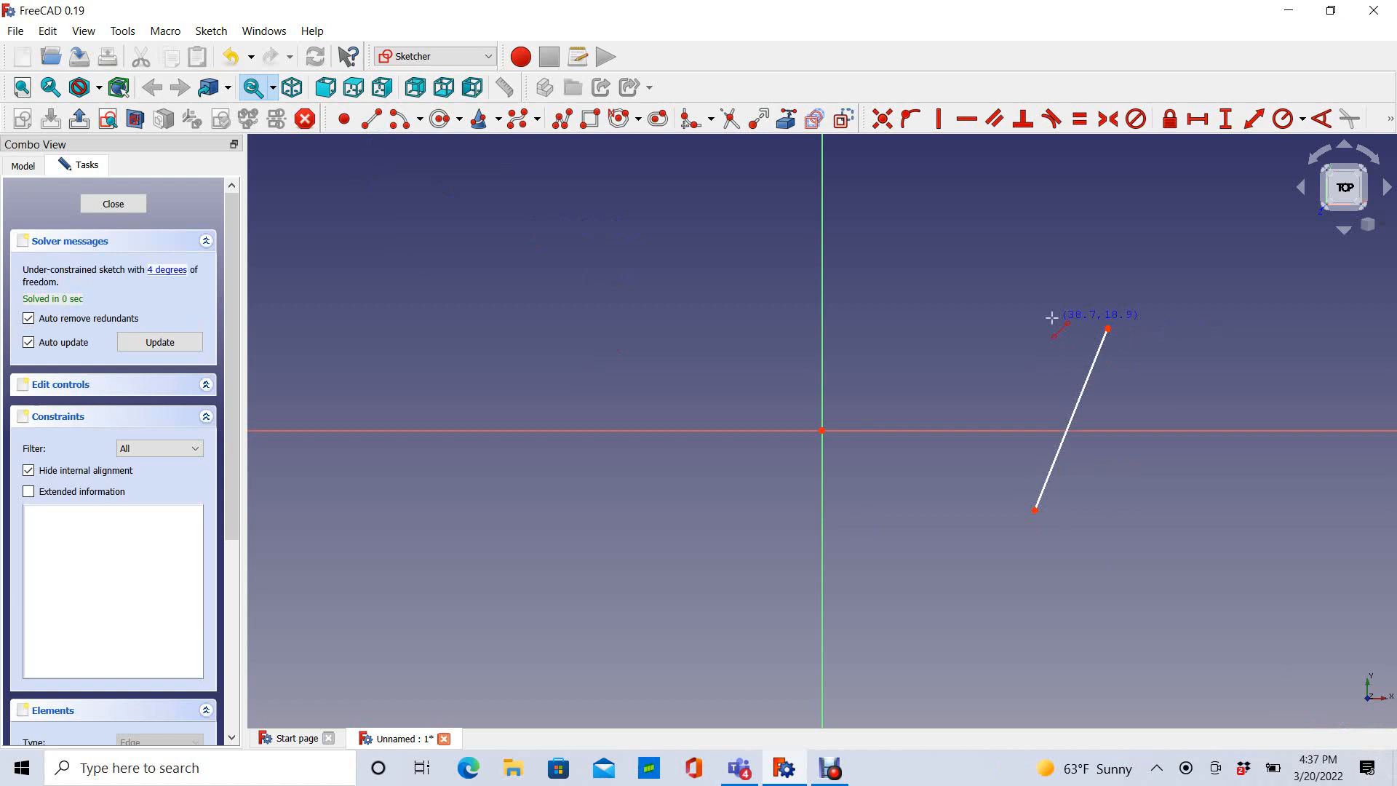
mouse_move(1068, 336)
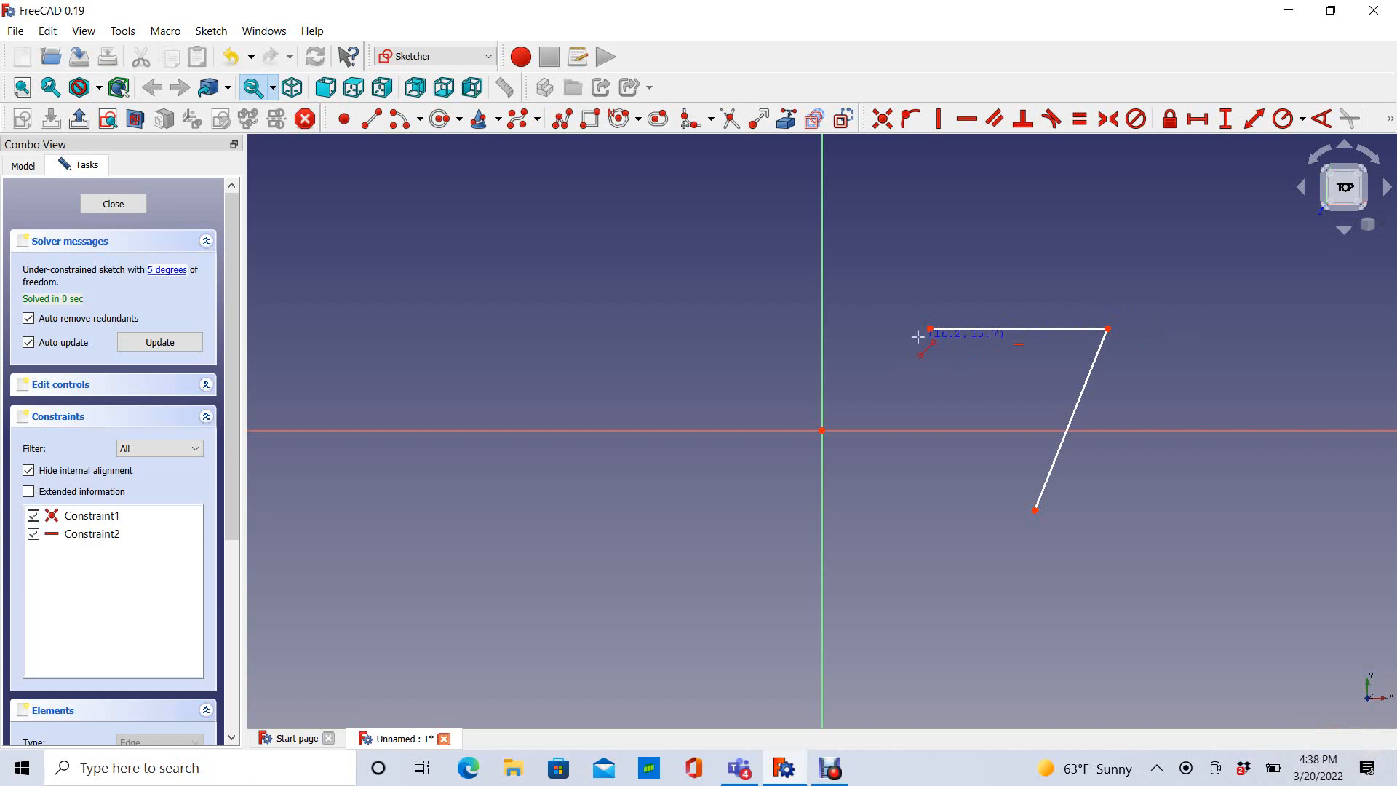
mouse_move(567, 141)
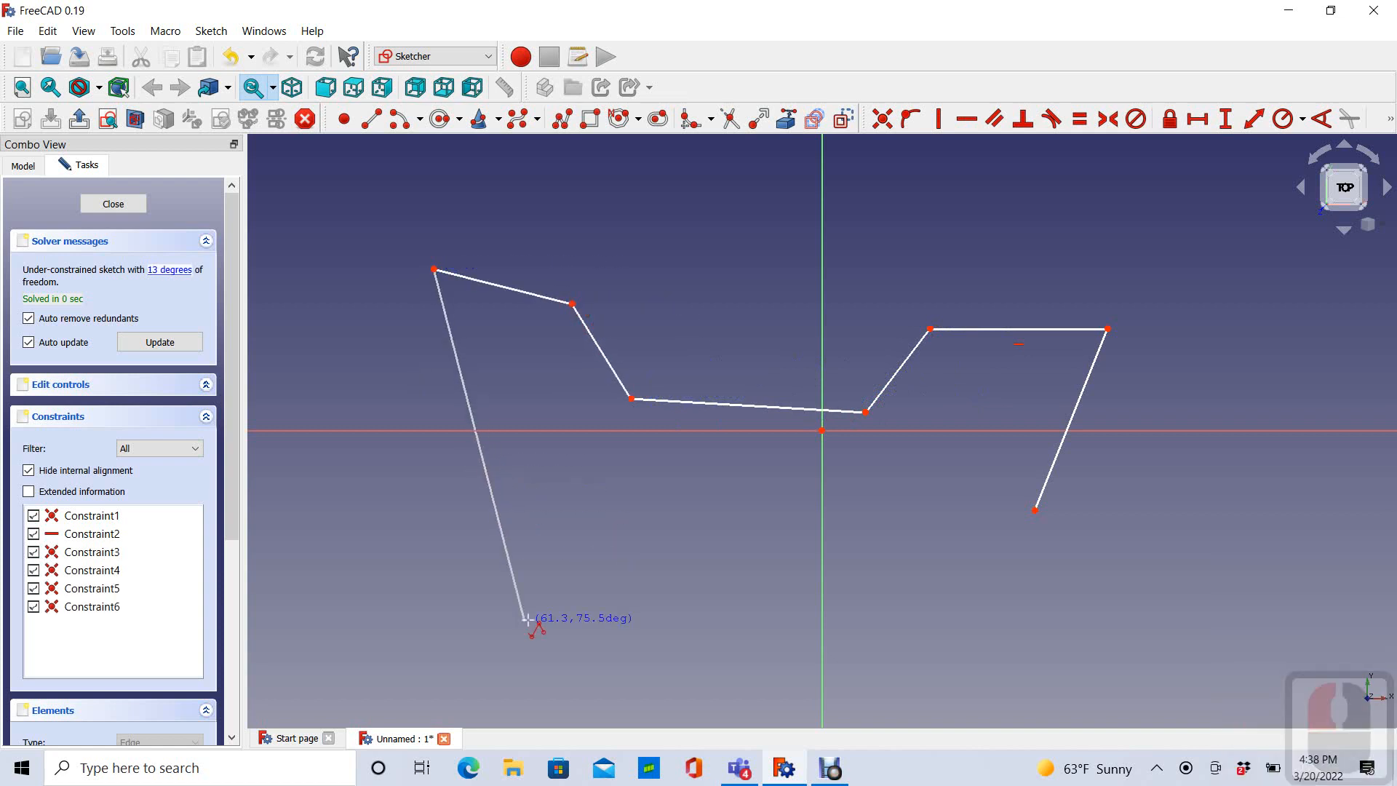
Step: End the long connected edge near the lower left of the sketch
click(706, 614)
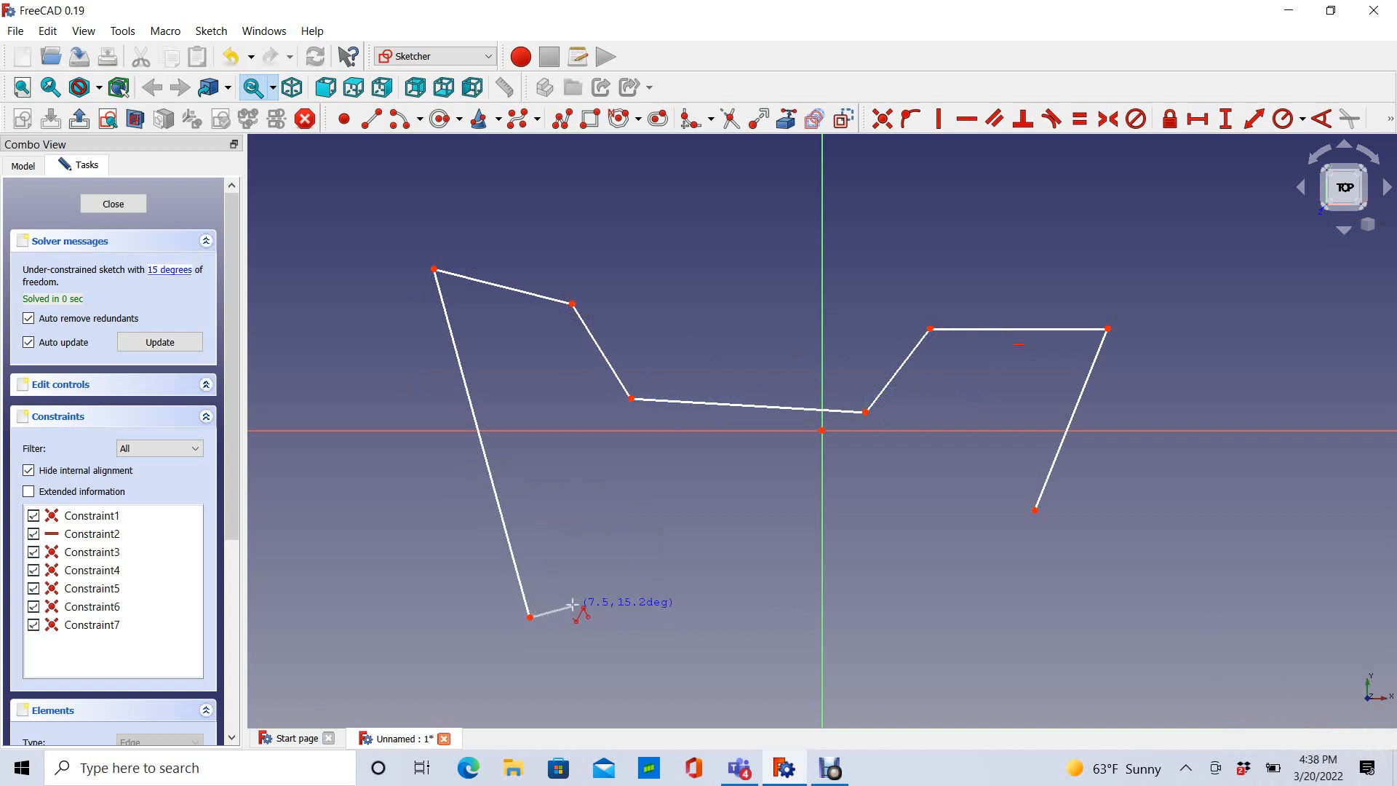
mouse_move(578, 587)
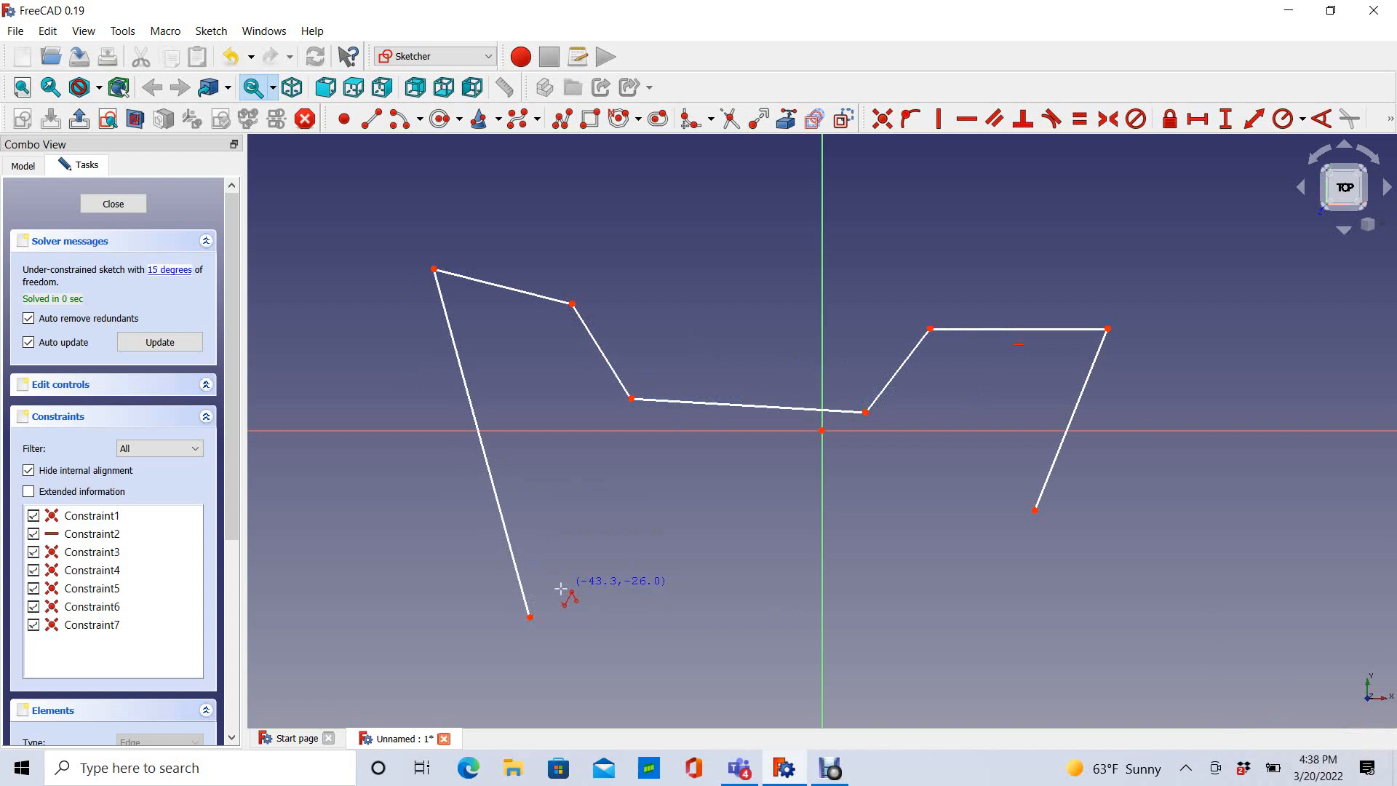
mouse_move(541, 614)
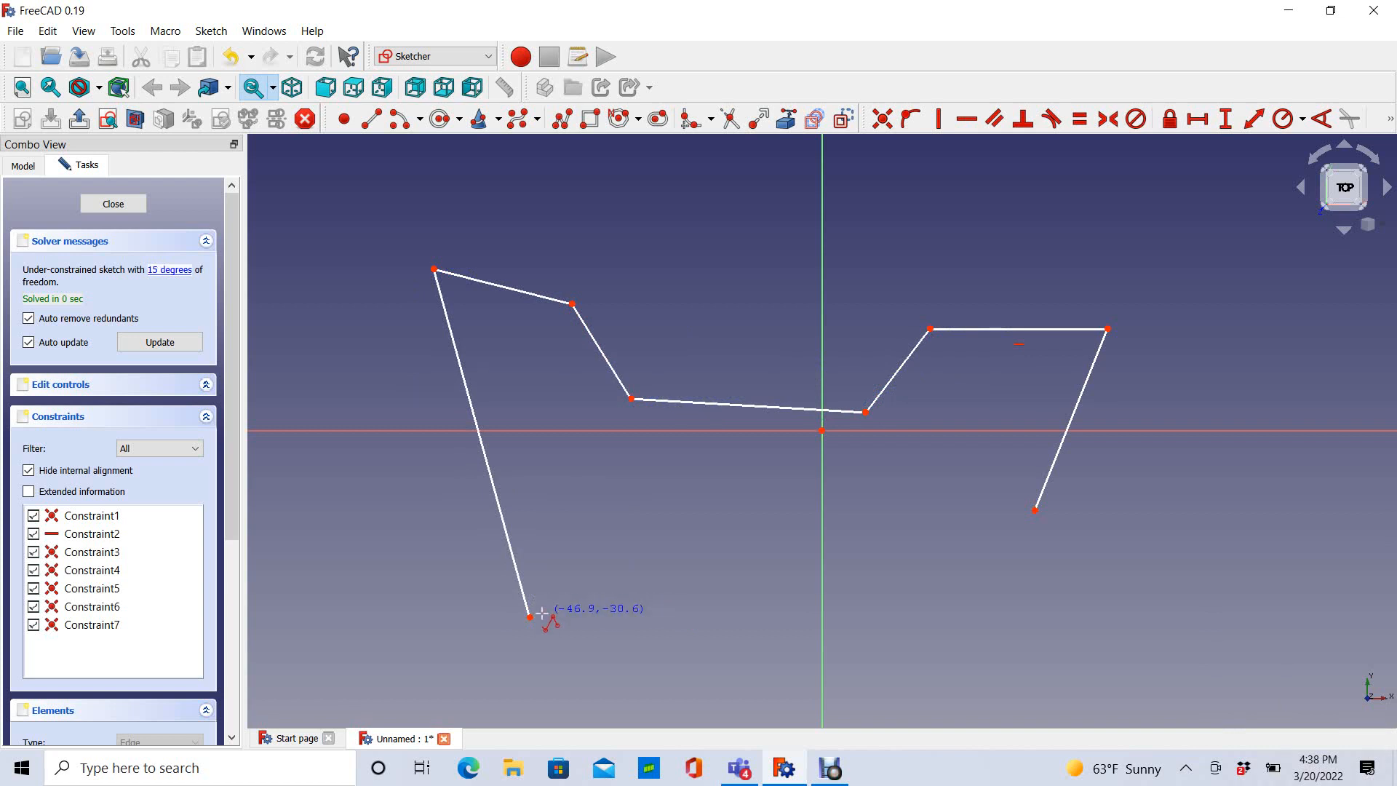
mouse_move(604, 526)
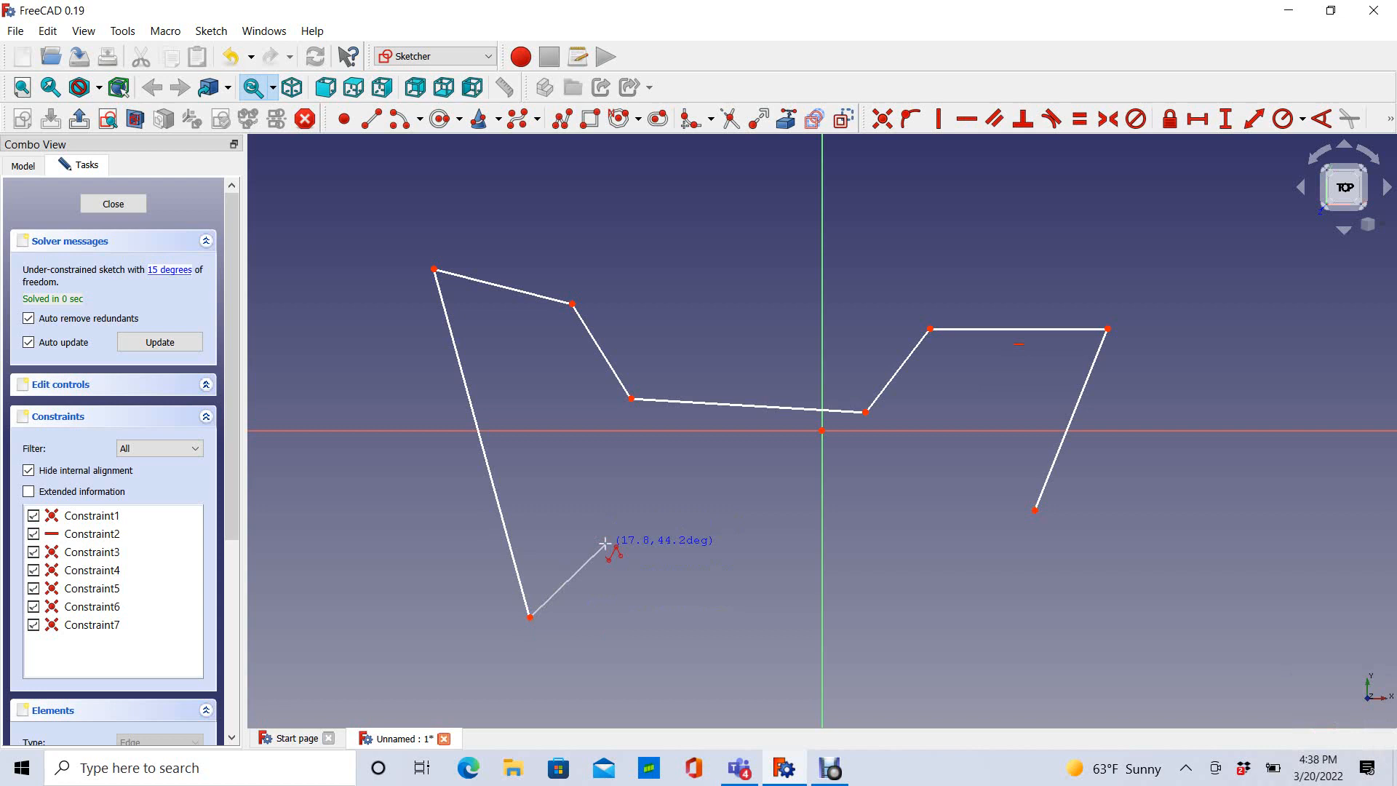
mouse_move(609, 585)
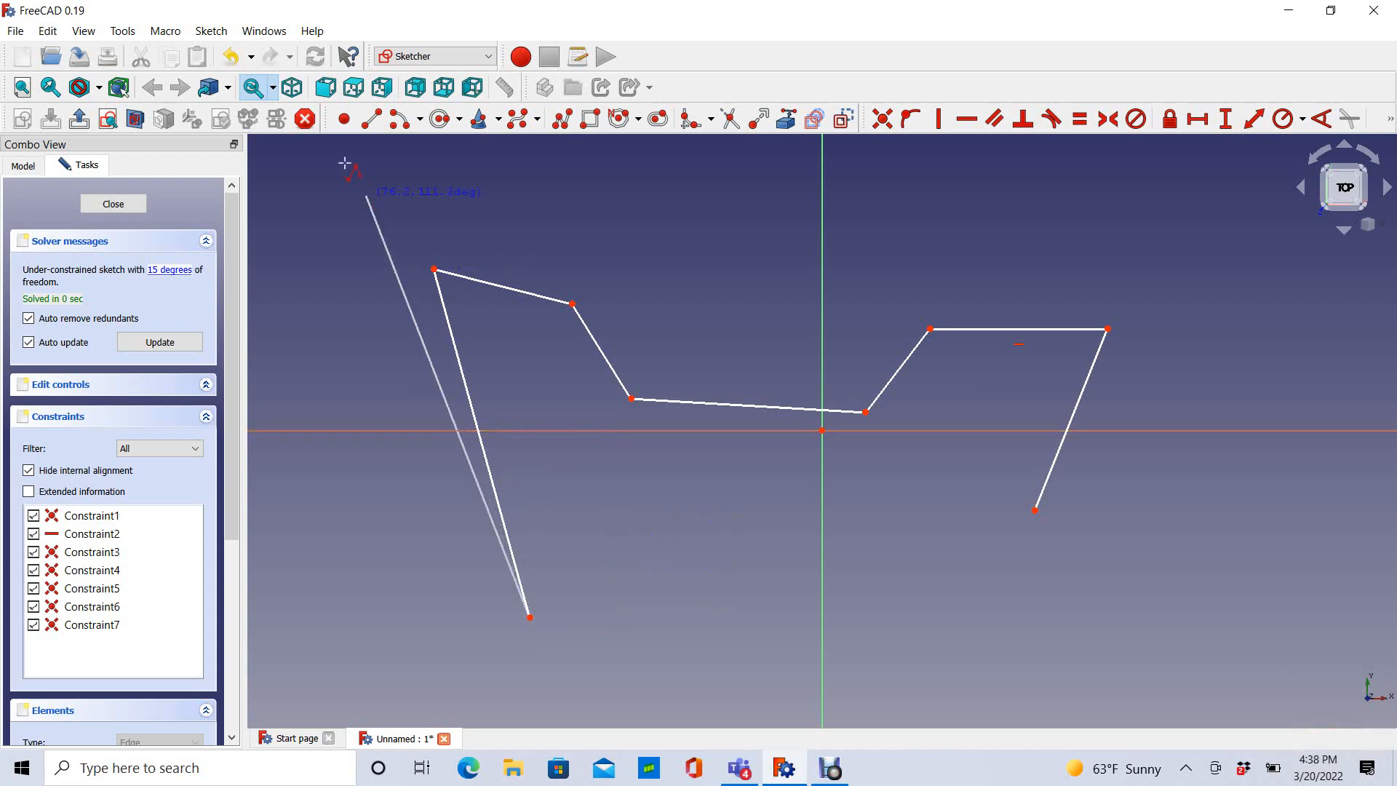
mouse_move(306, 118)
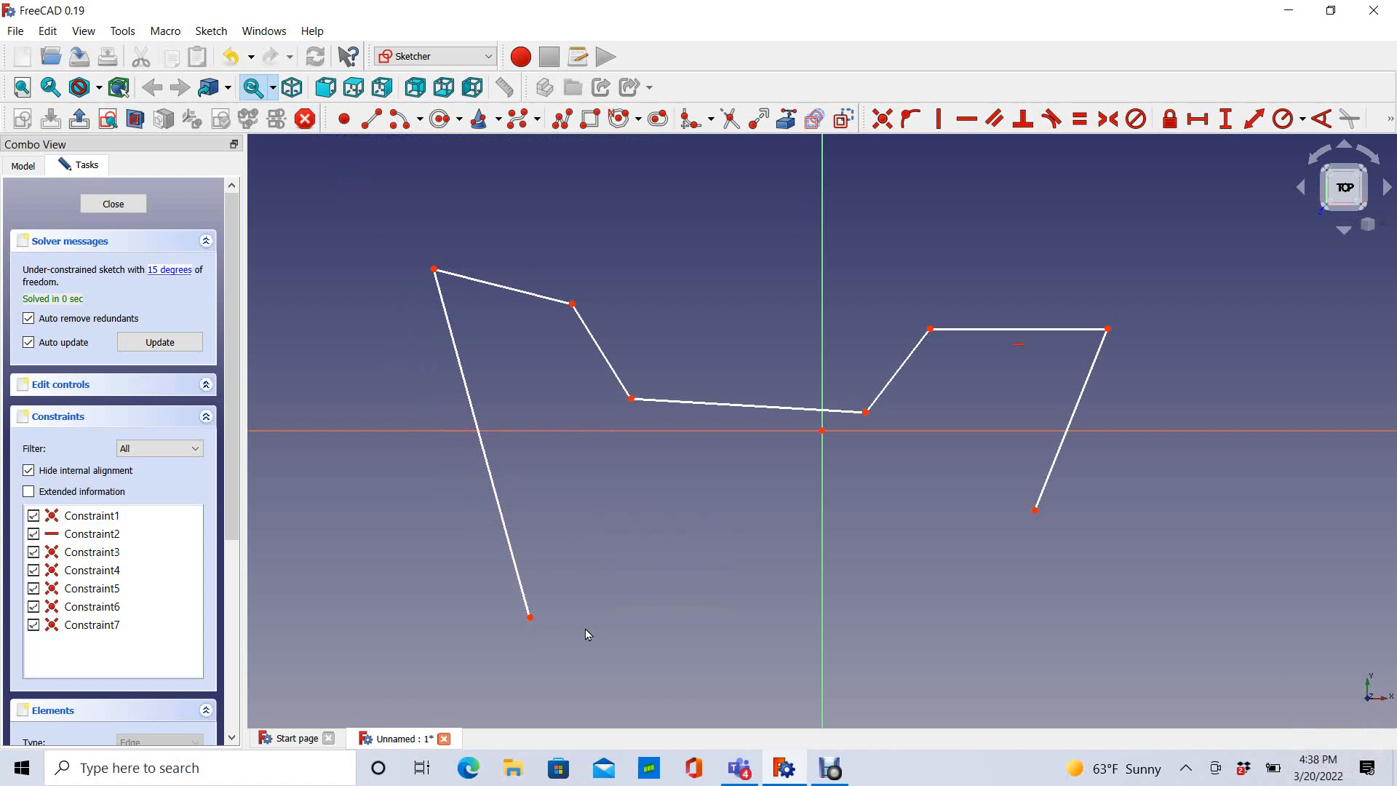
mouse_move(550, 594)
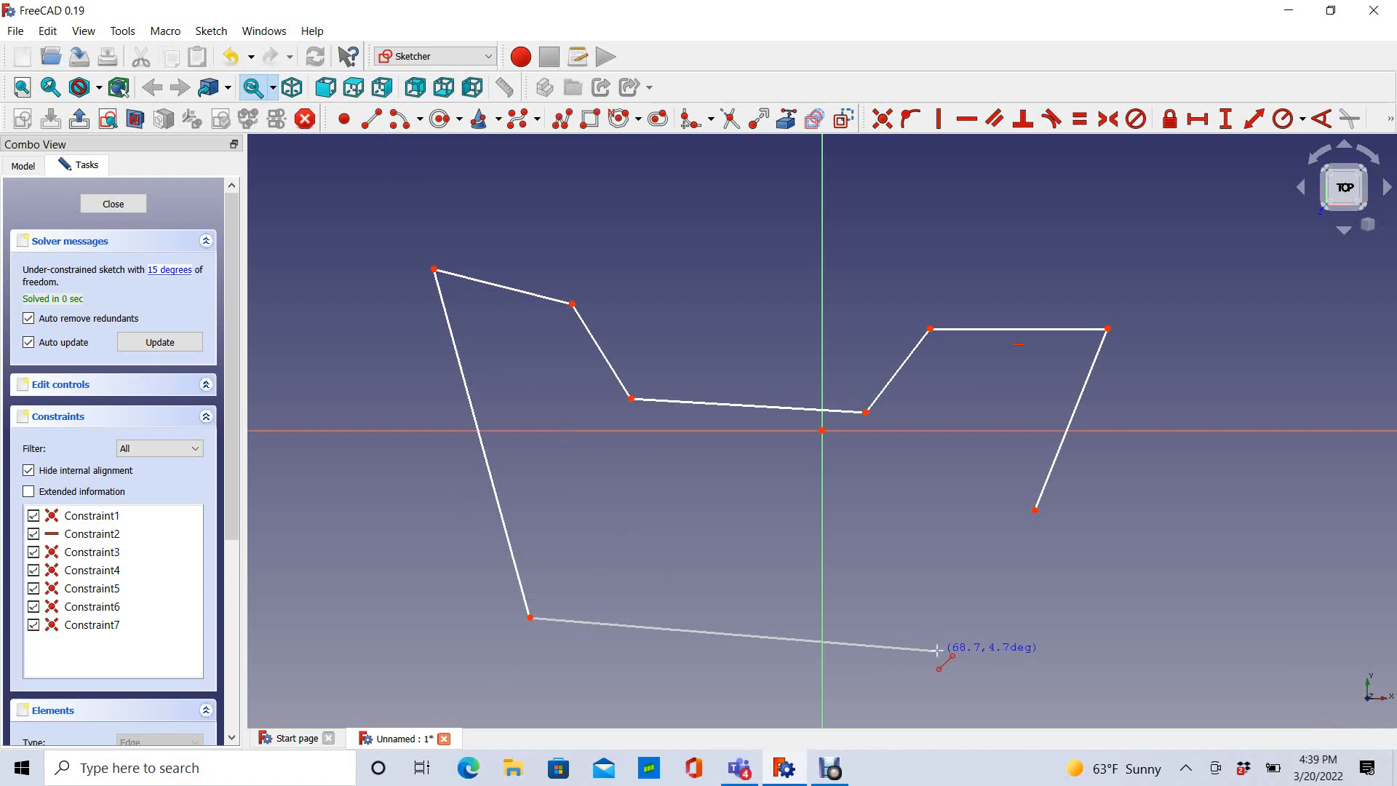
Step: Place the bottom edge's right endpoint near the lower right, leaving the outline open
click(936, 650)
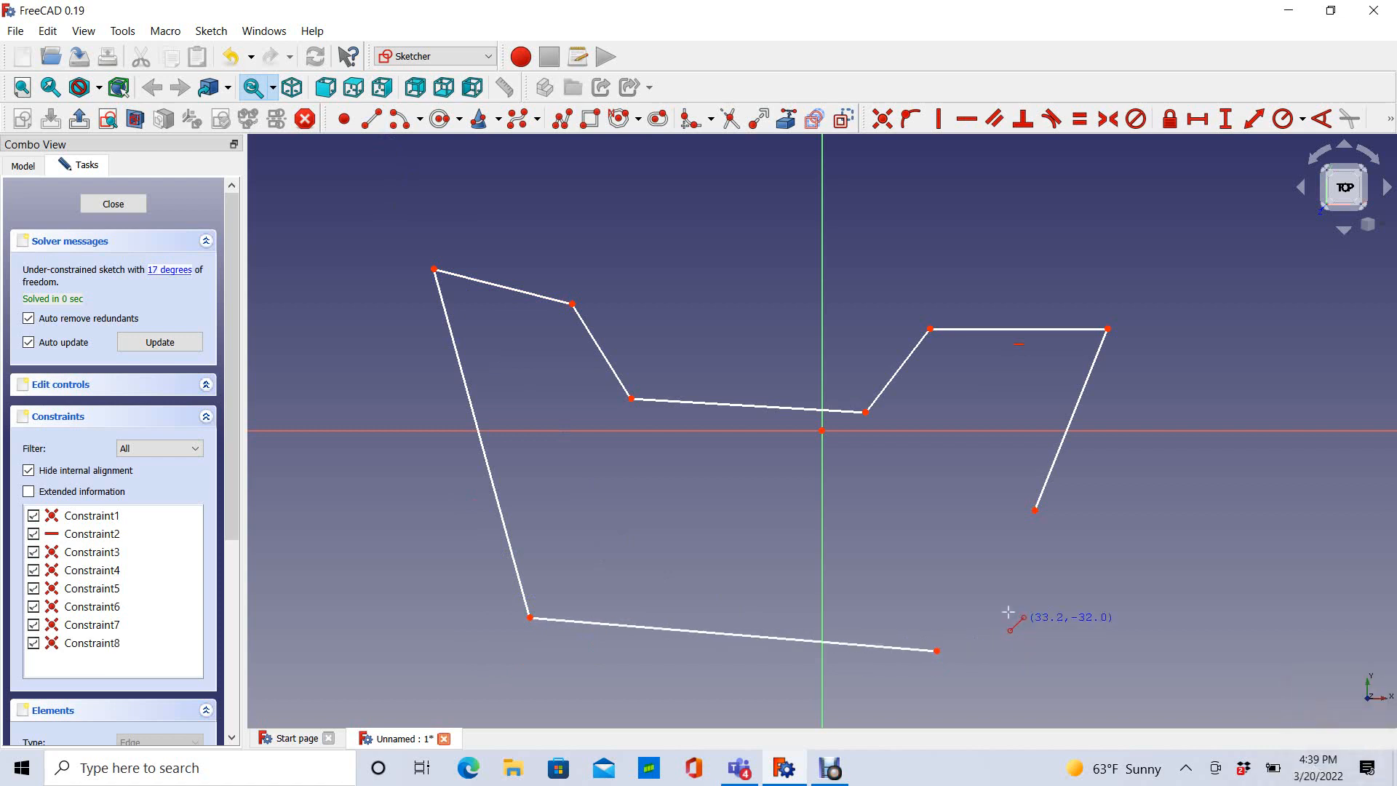
mouse_move(1014, 621)
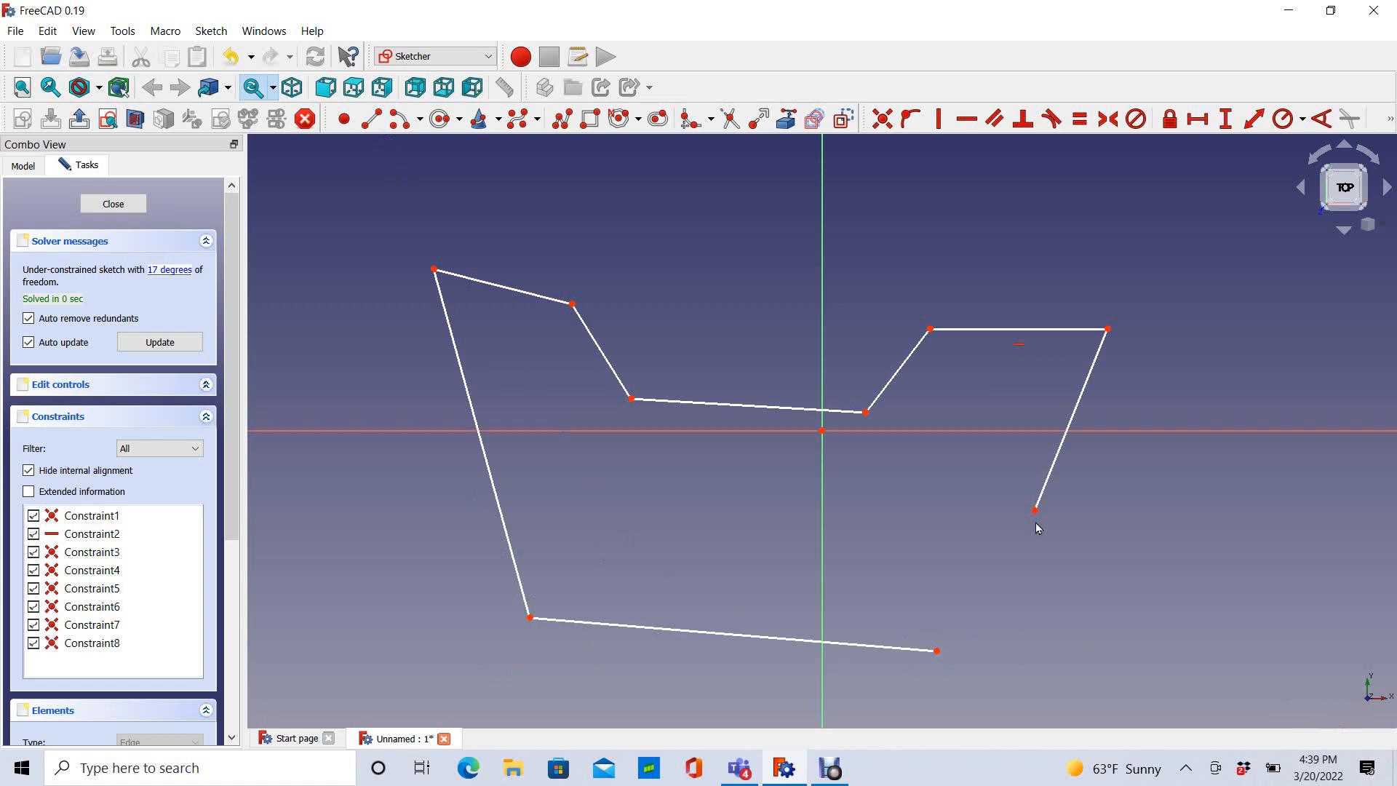
mouse_move(1019, 350)
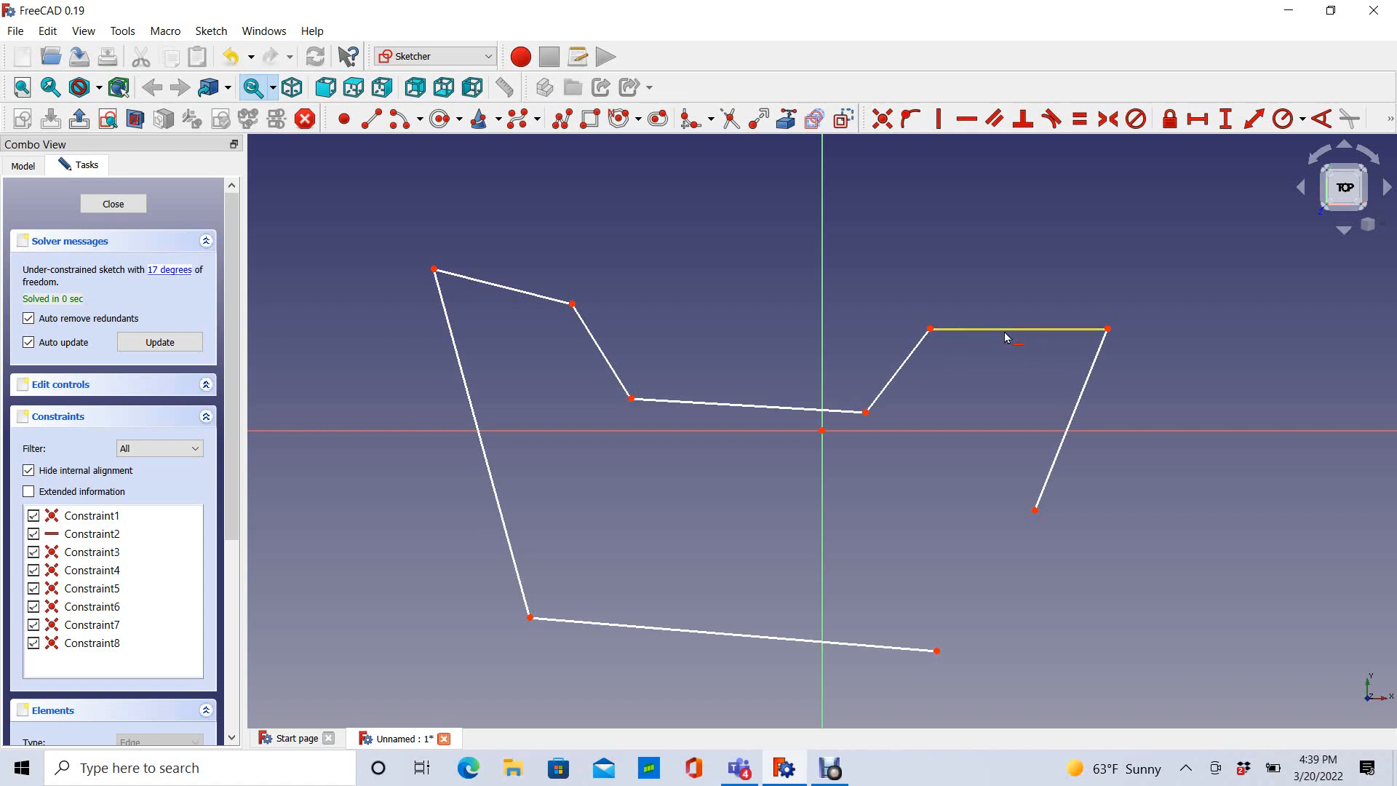
mouse_move(943, 412)
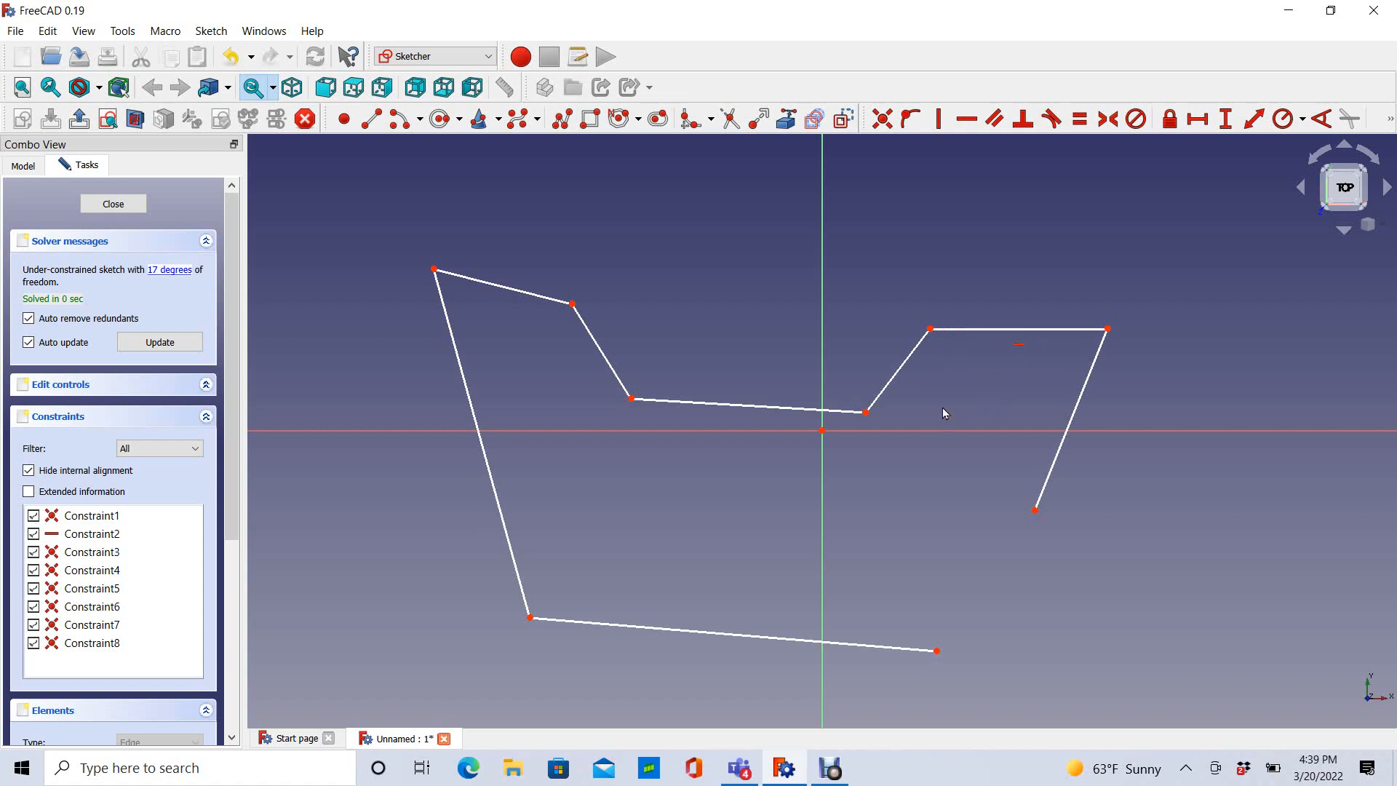
mouse_move(930, 661)
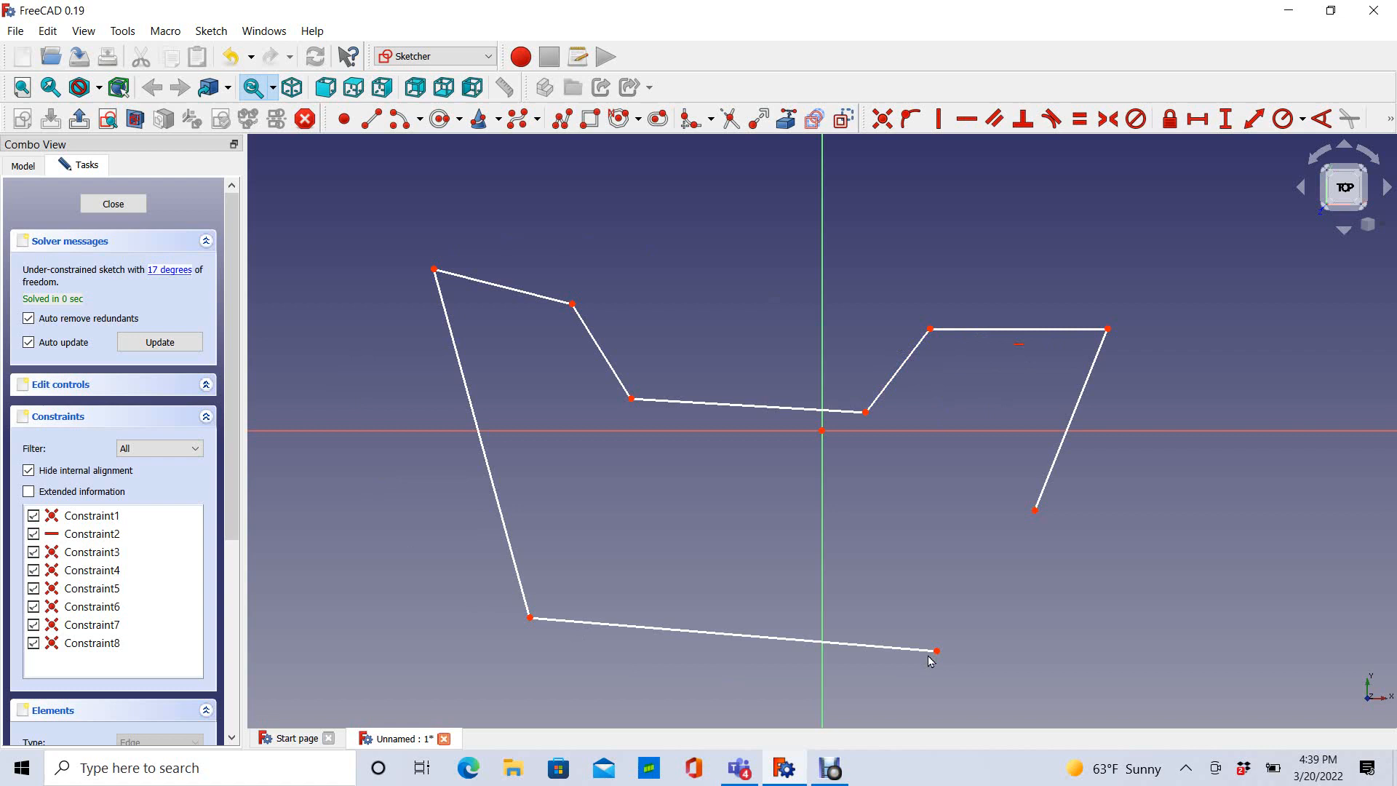
mouse_move(898, 561)
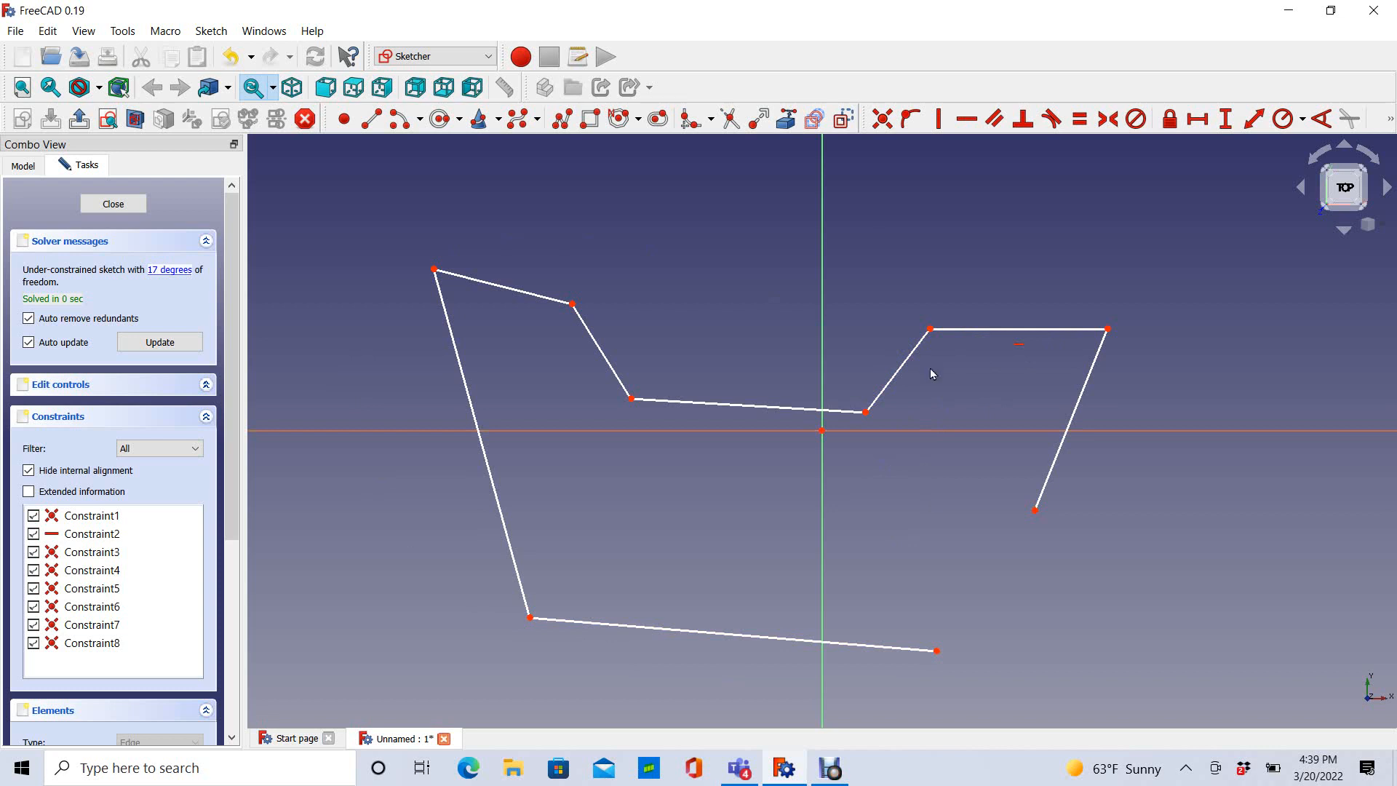
mouse_move(975, 645)
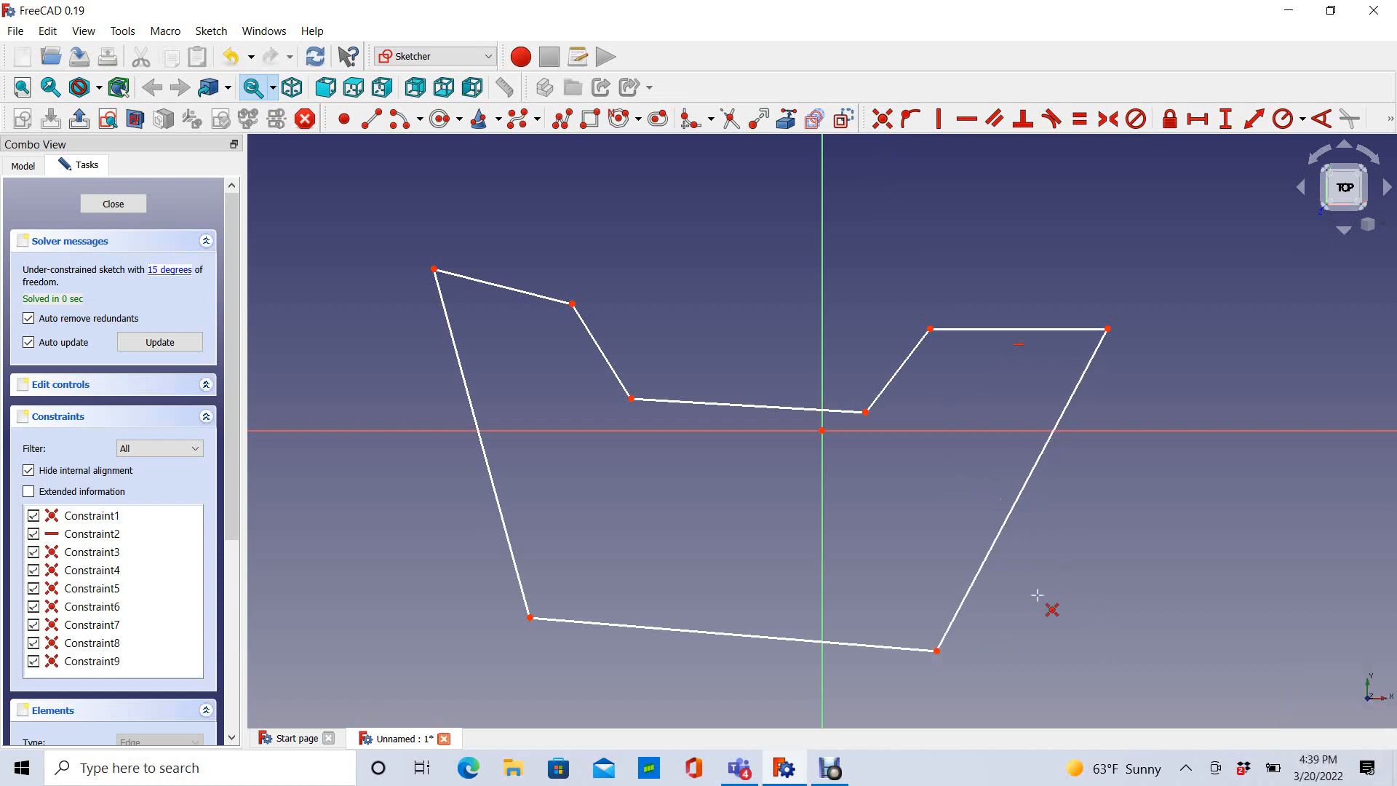
mouse_move(907, 428)
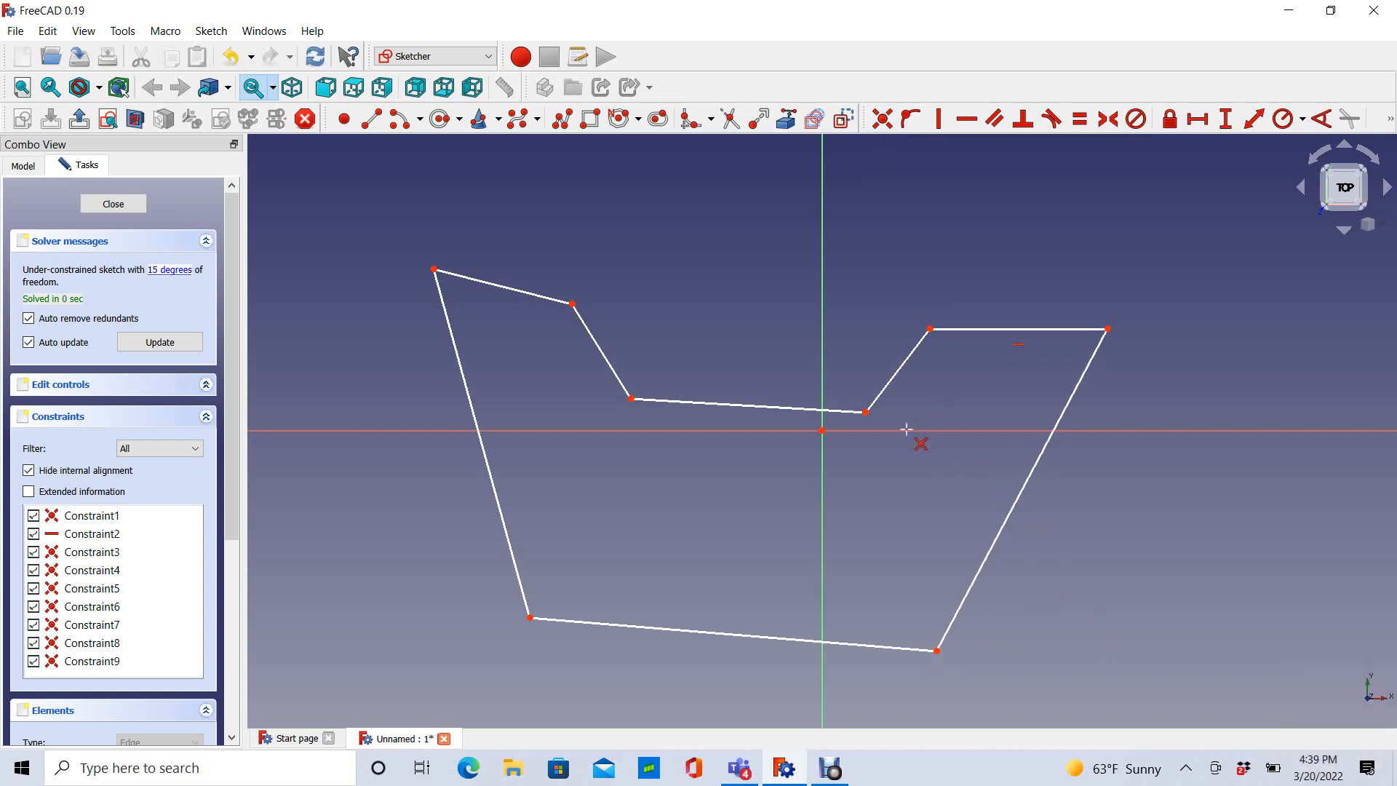
mouse_move(559, 652)
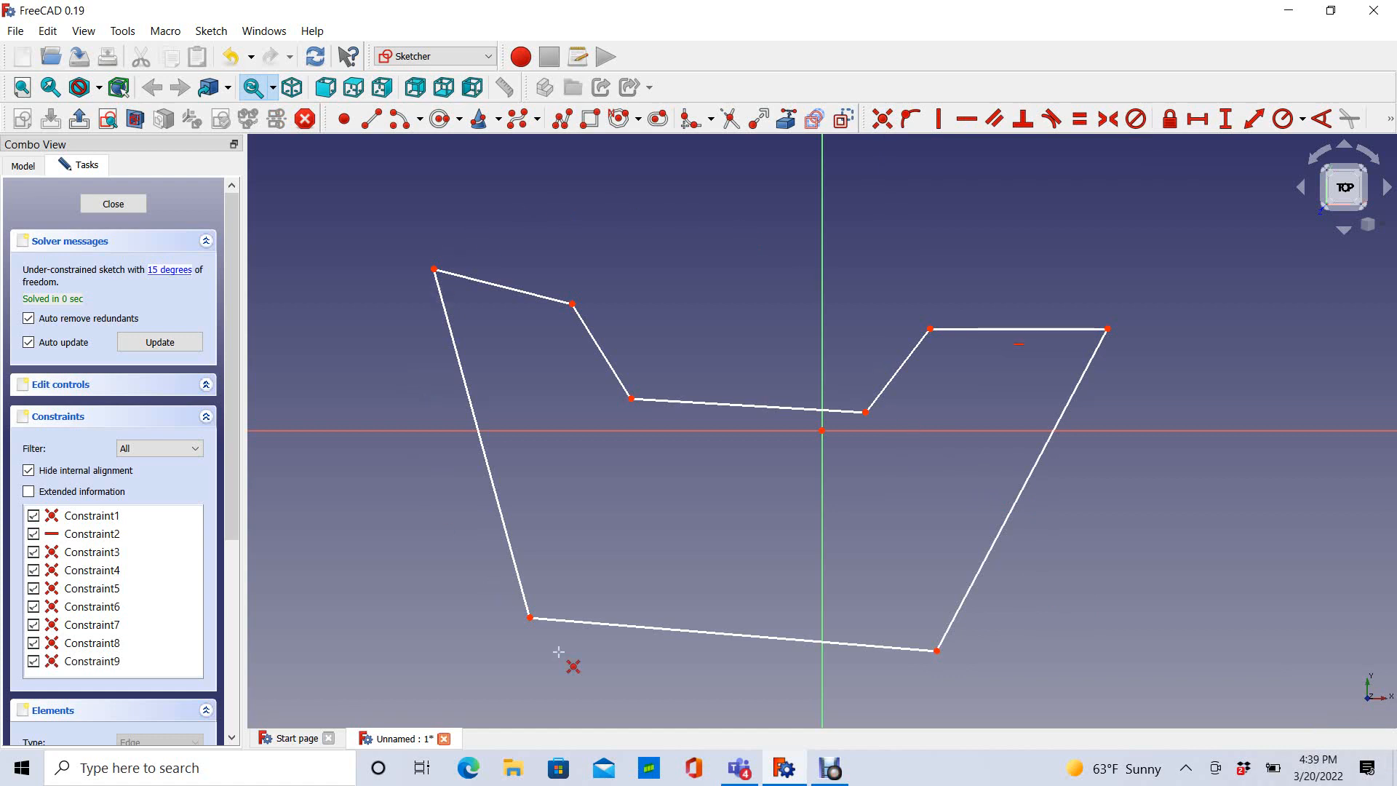
mouse_move(991, 612)
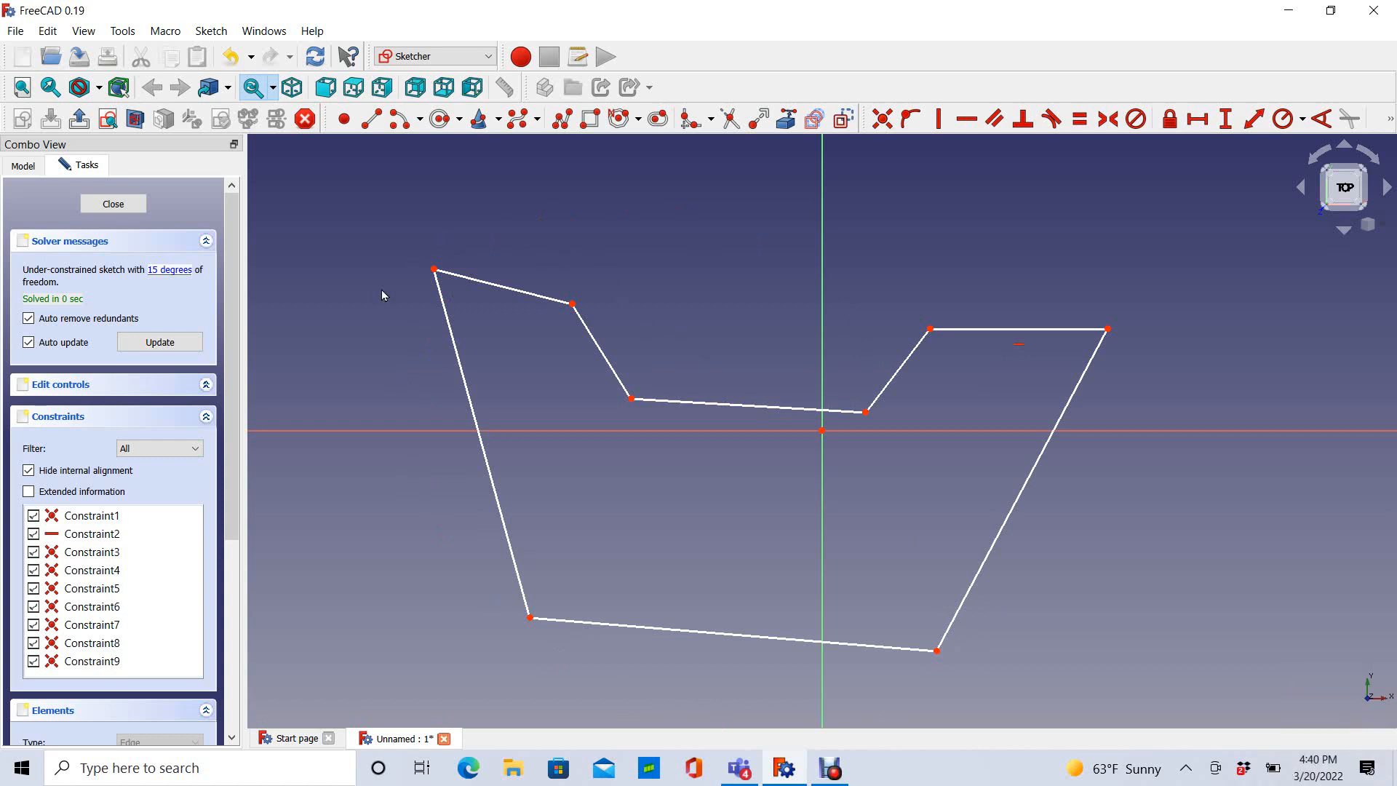
mouse_move(930, 674)
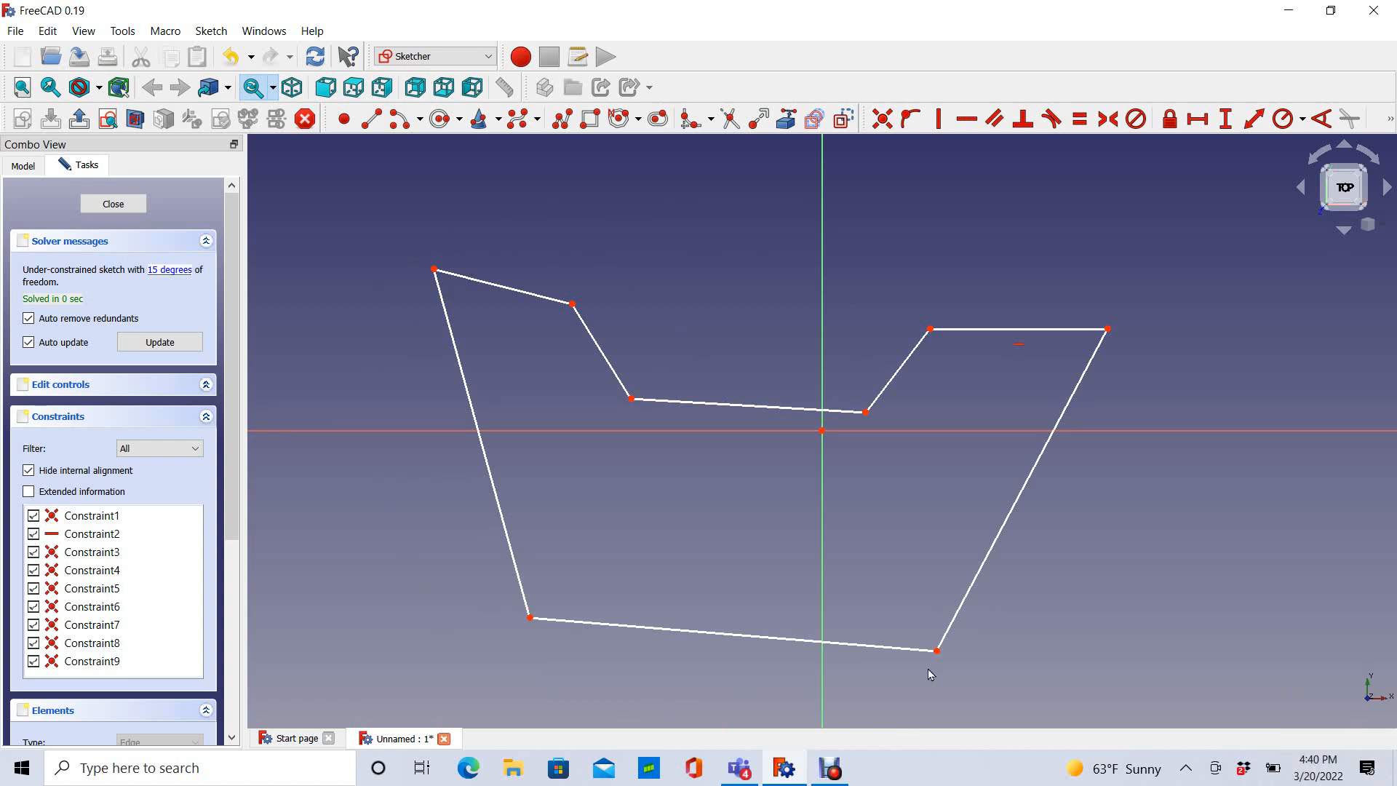
mouse_move(942, 660)
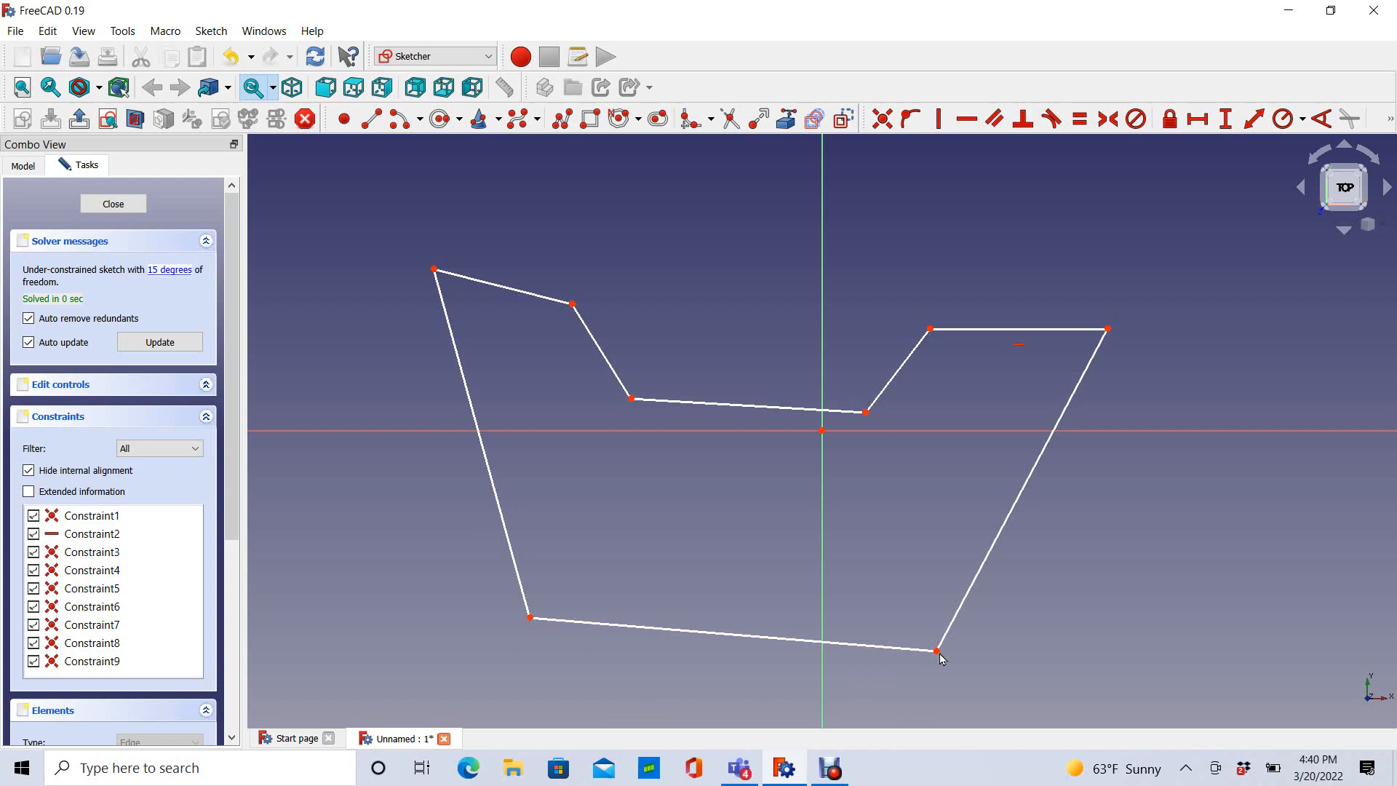
Step: Drag the bottom-right corner up and back down to verify the outline stays connected
drag(936, 650, 1043, 523)
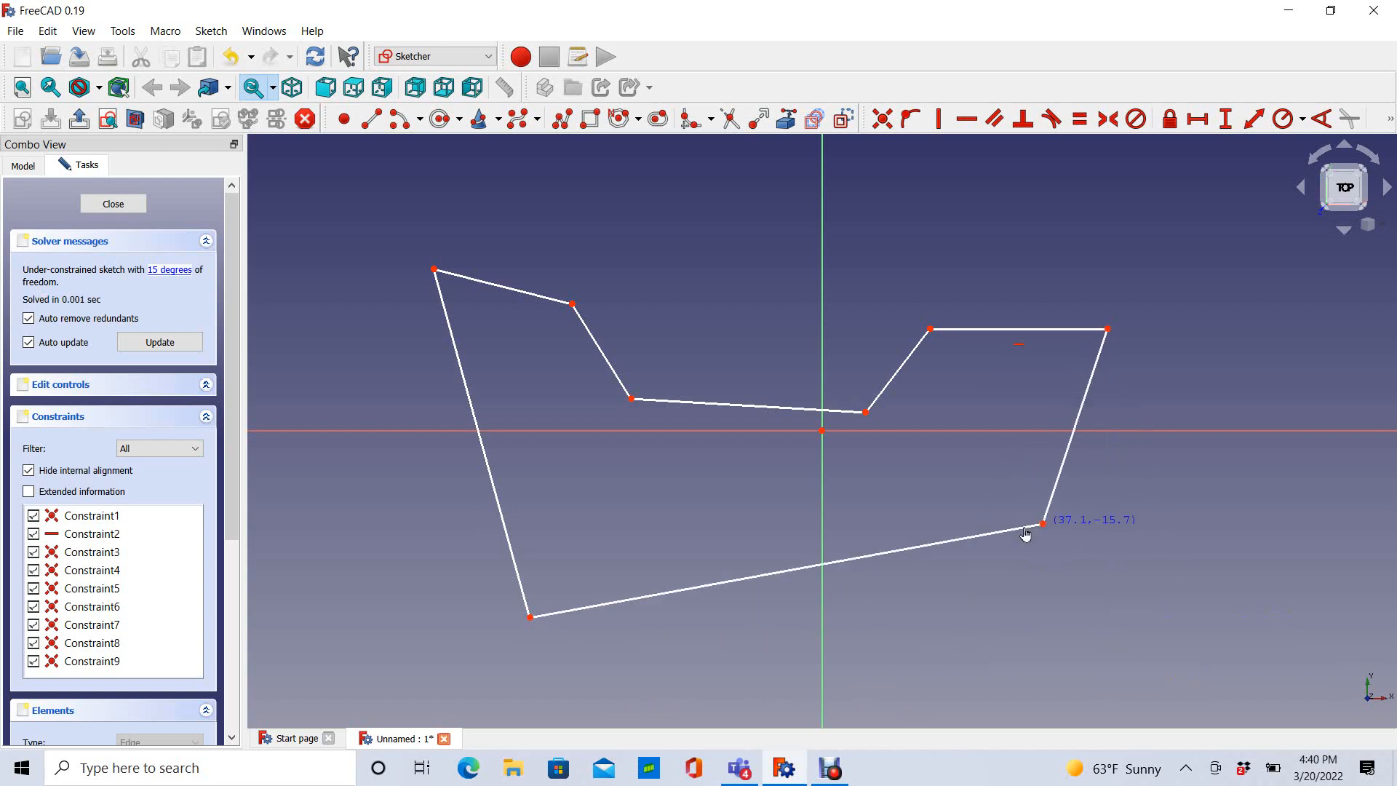
drag(1042, 522, 971, 574)
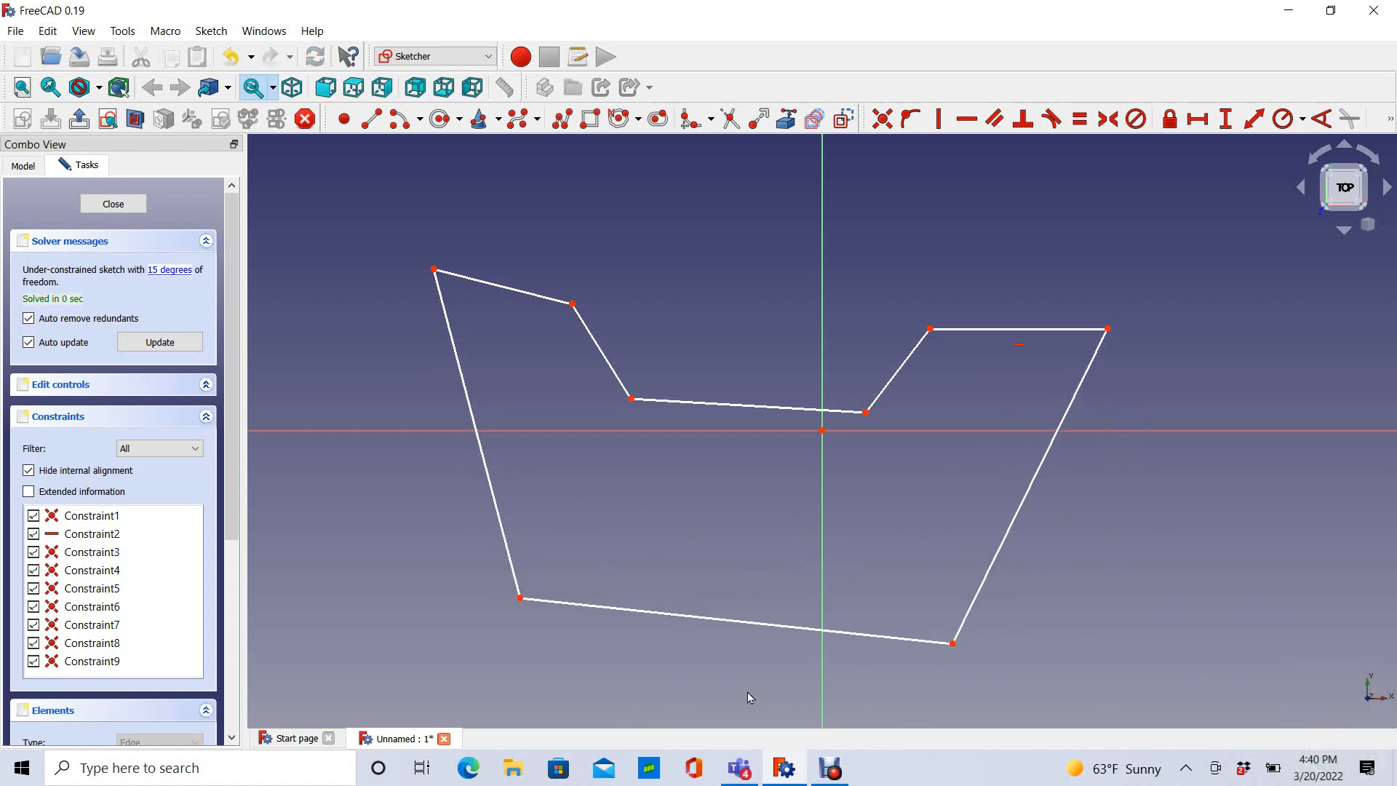
mouse_move(752, 529)
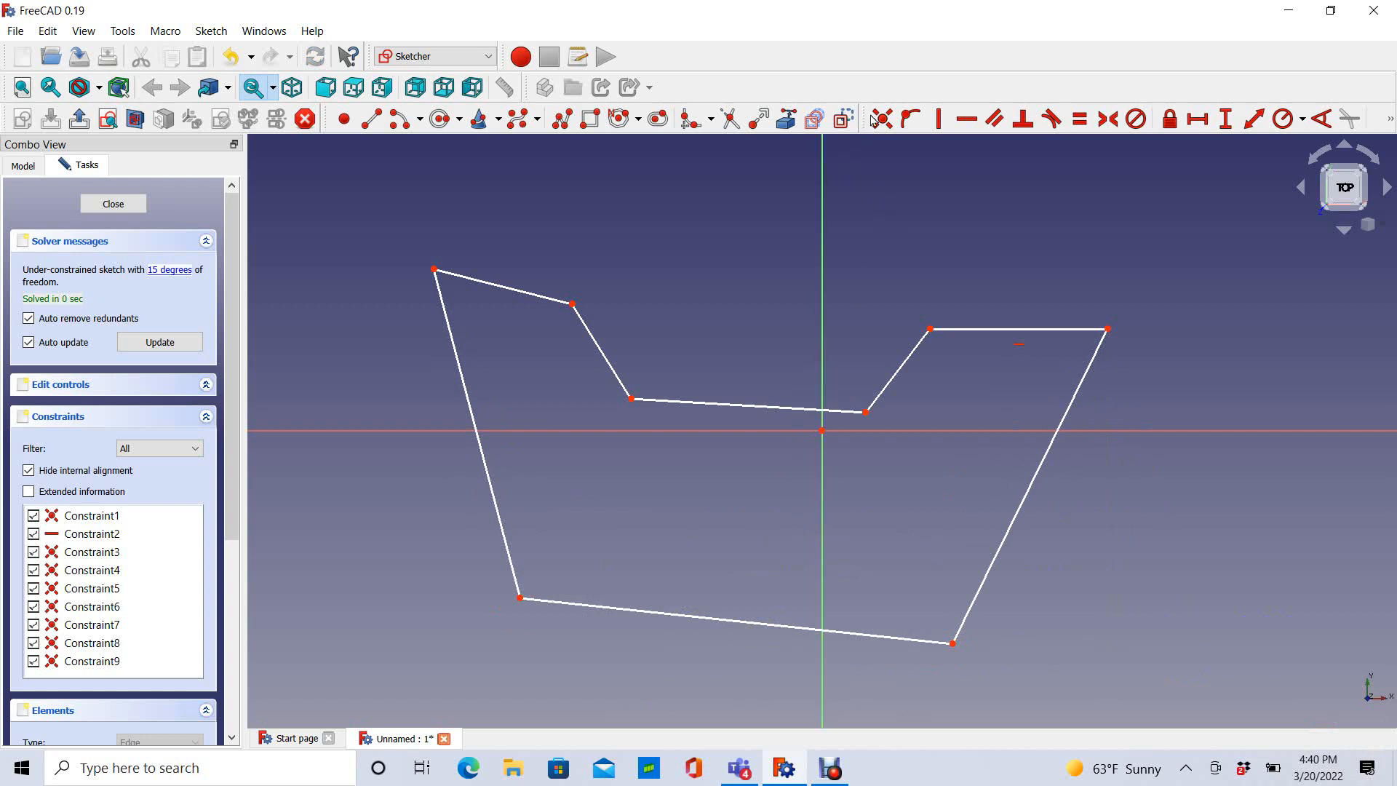
mouse_move(937, 118)
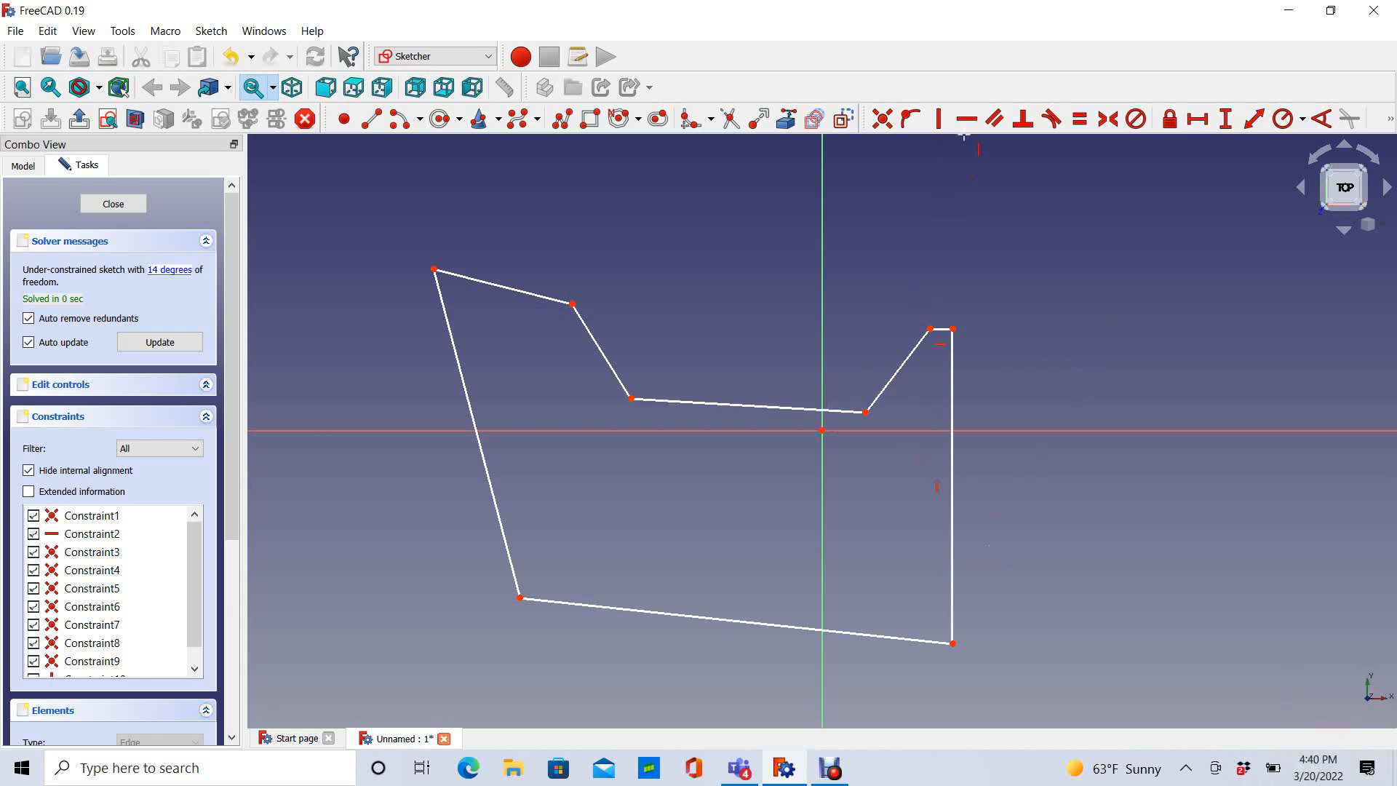
mouse_move(947, 218)
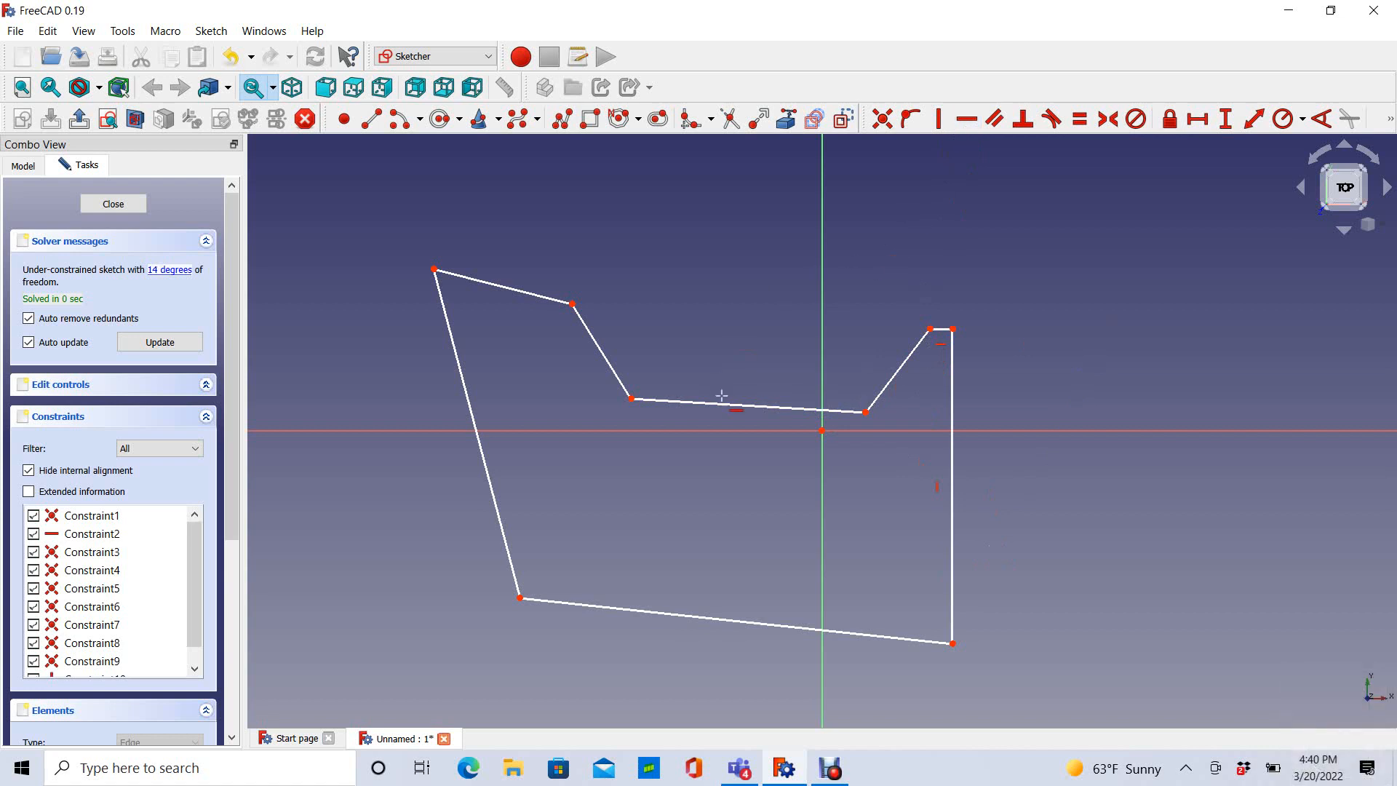
Step: Make the notch's bottom edge horizontal
click(500, 288)
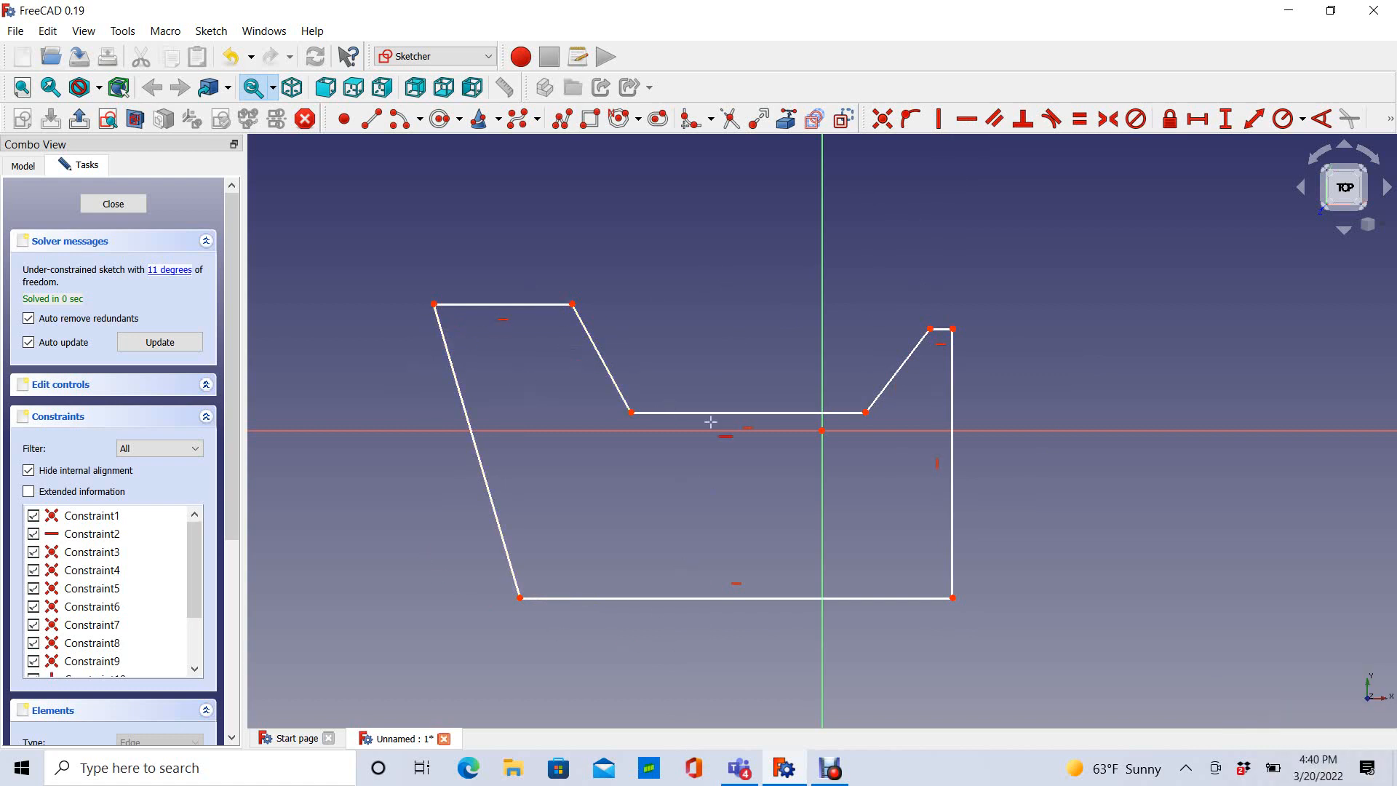
mouse_move(946, 291)
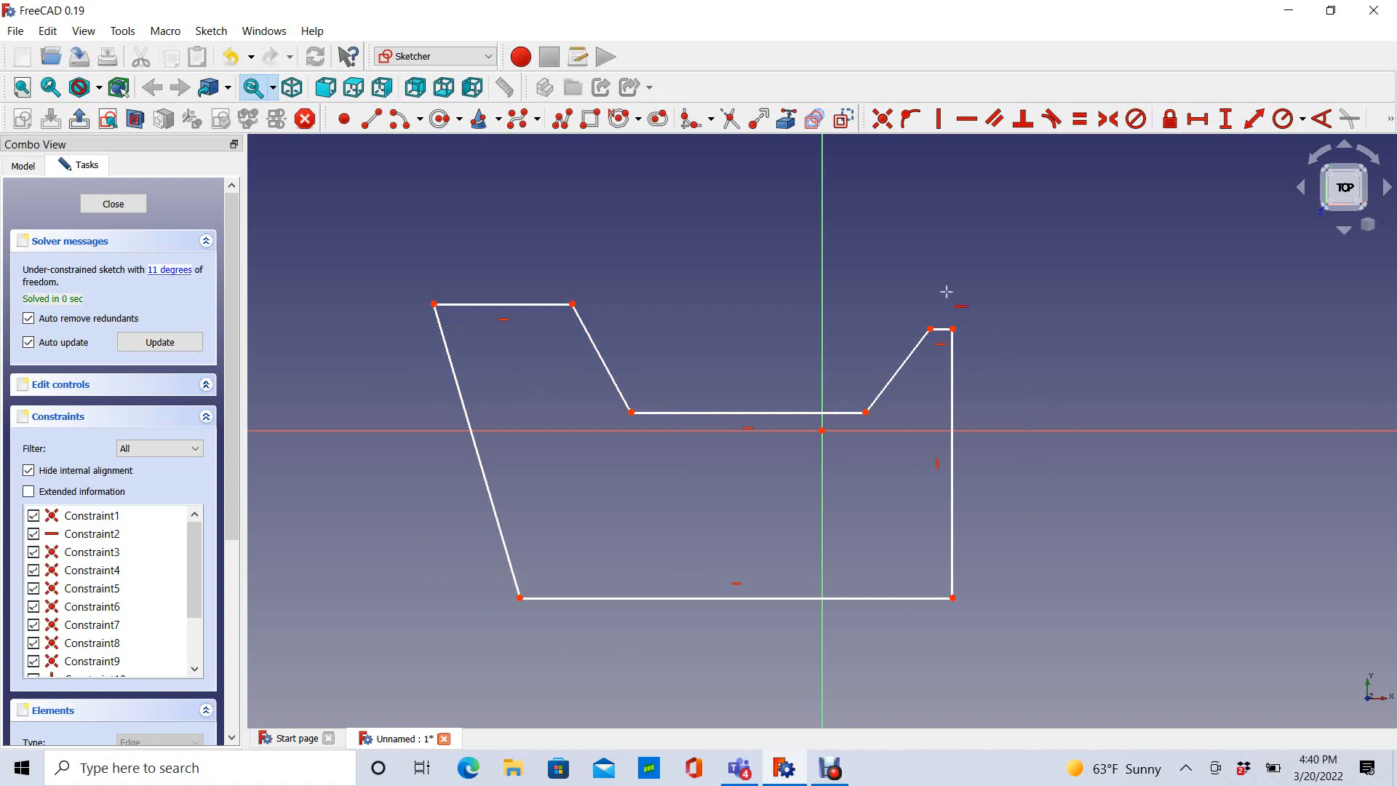
mouse_move(728, 227)
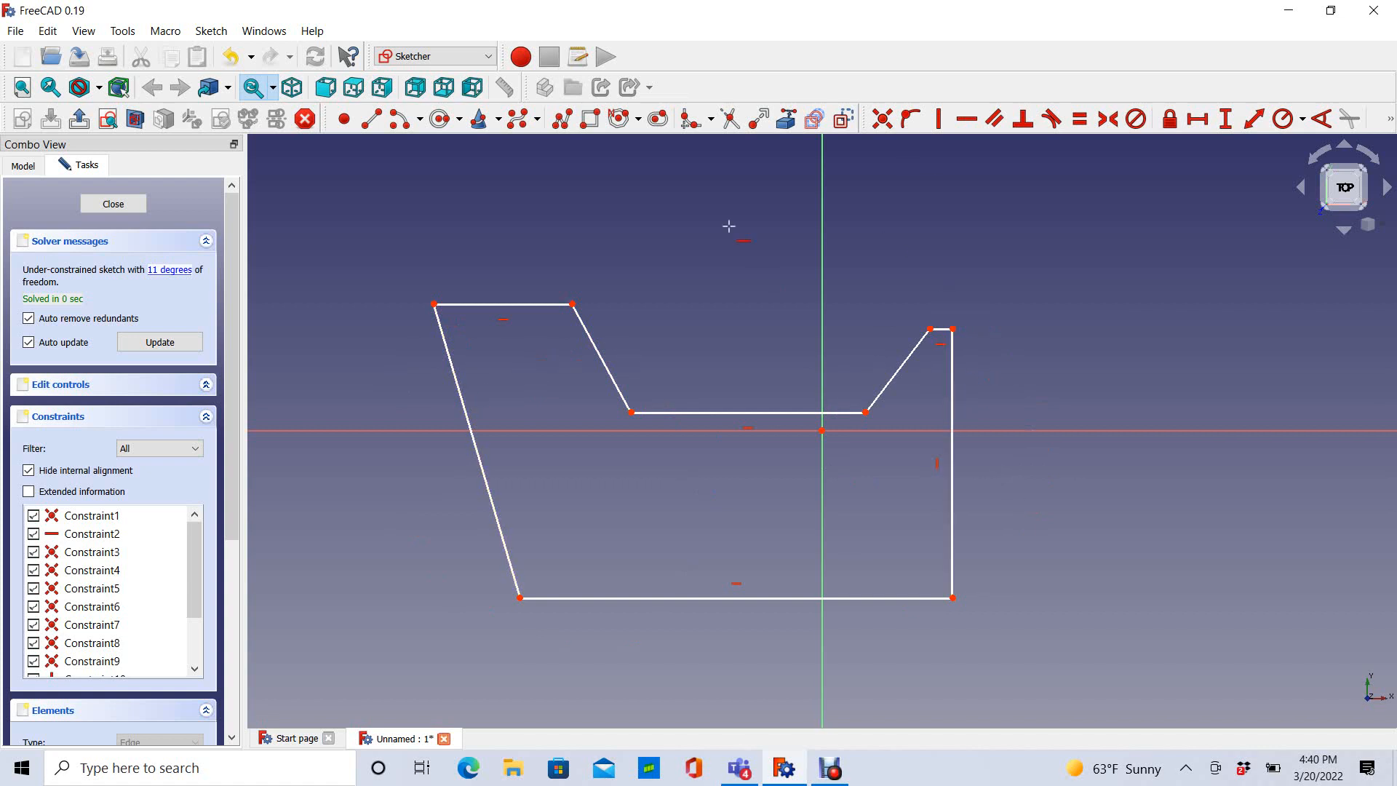
mouse_move(996, 118)
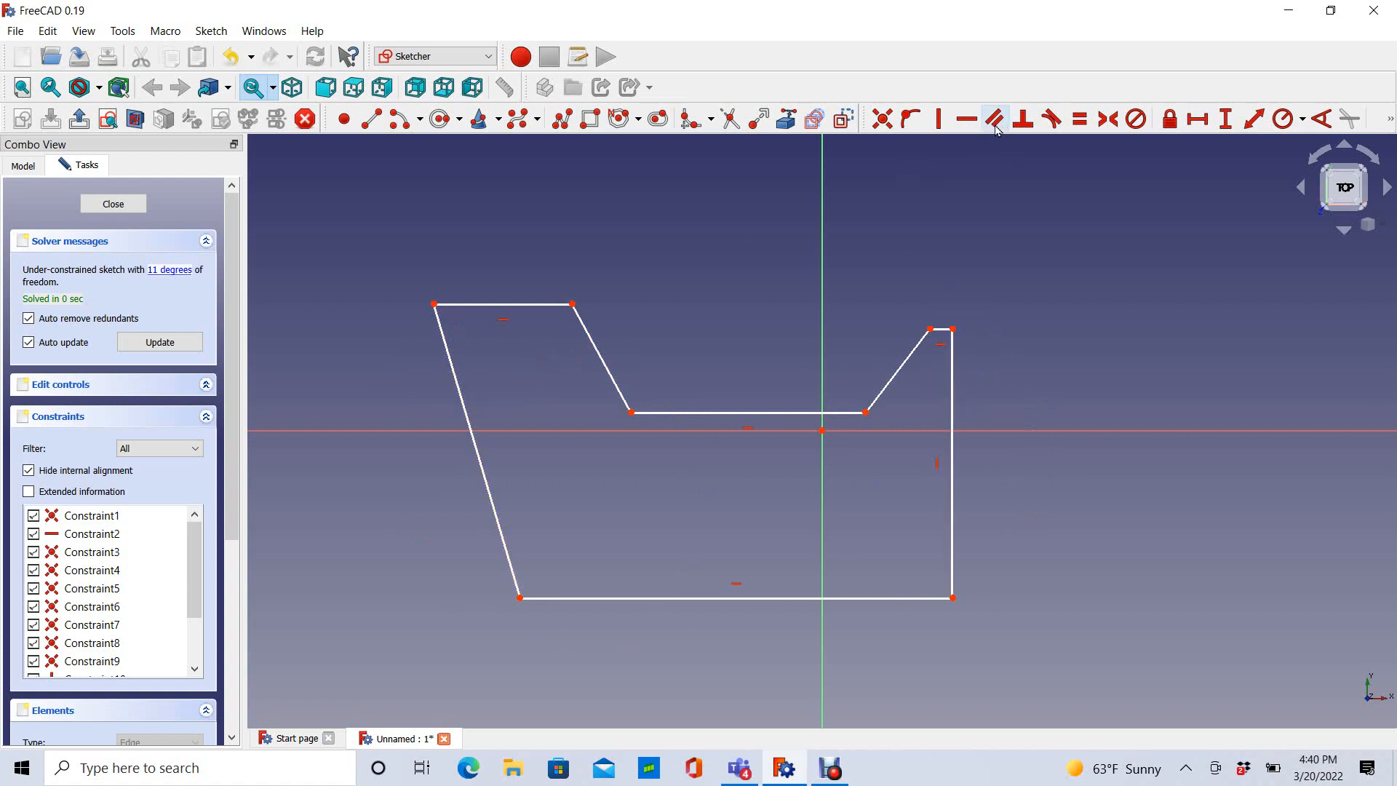
mouse_move(960, 406)
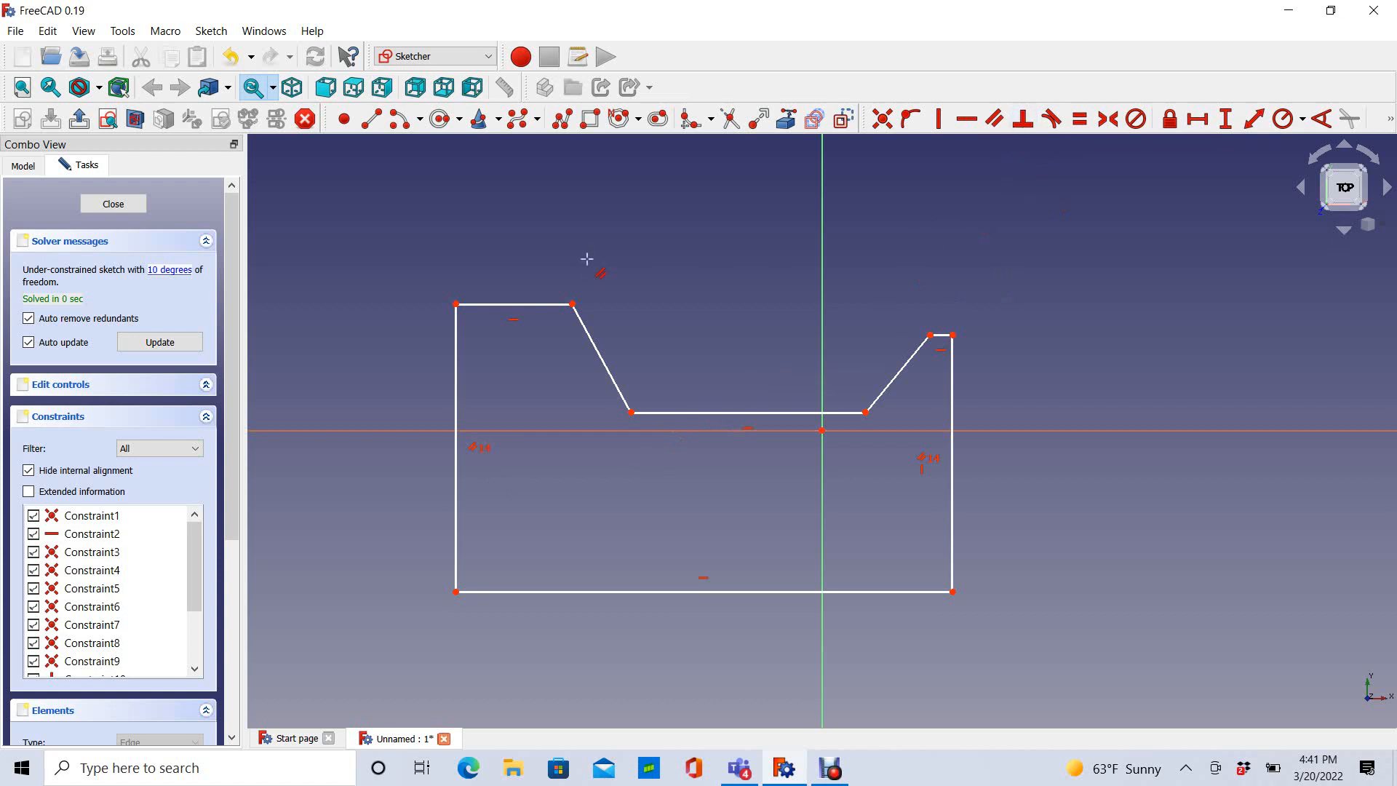
Step: Constrain the top edges equal and put the notch floor point on the horizontal axis
click(512, 305)
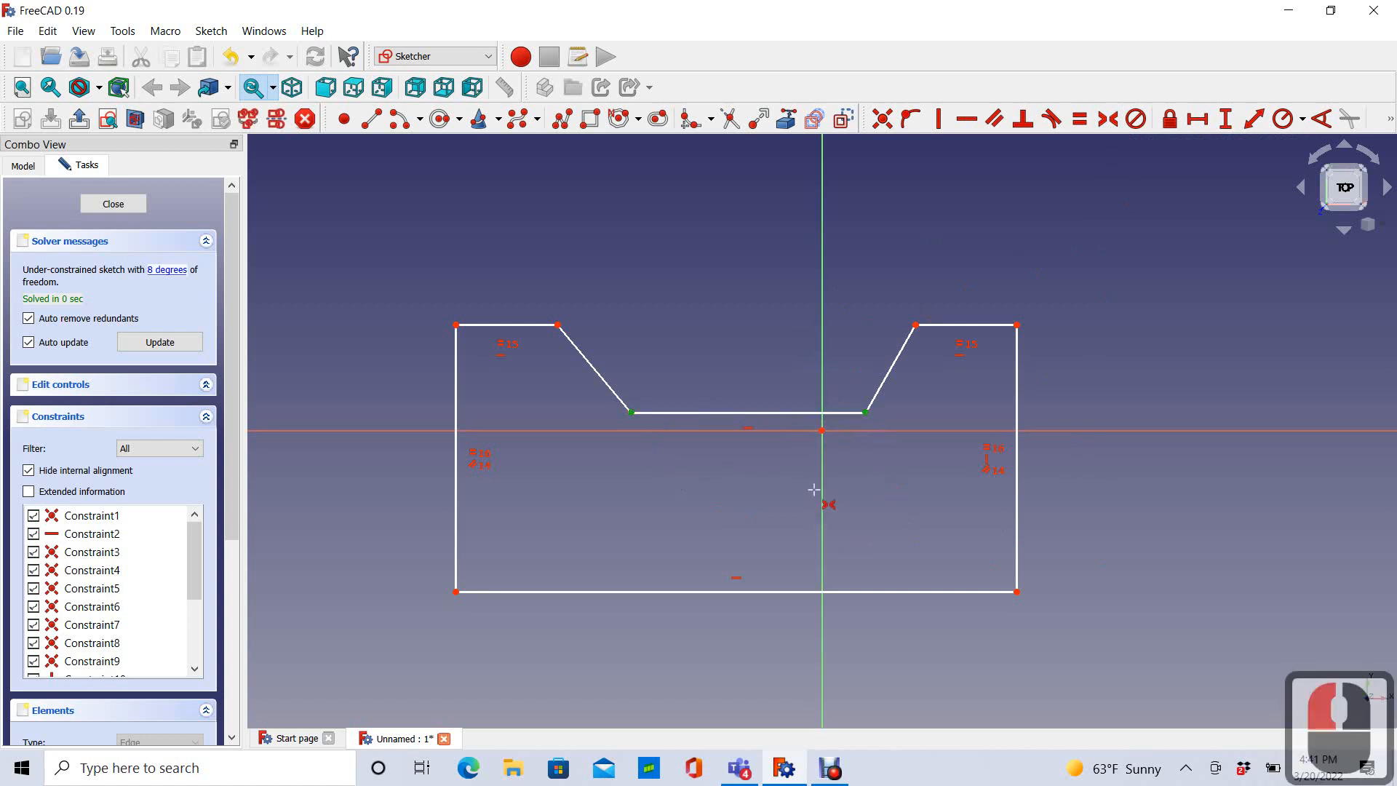
mouse_move(821, 431)
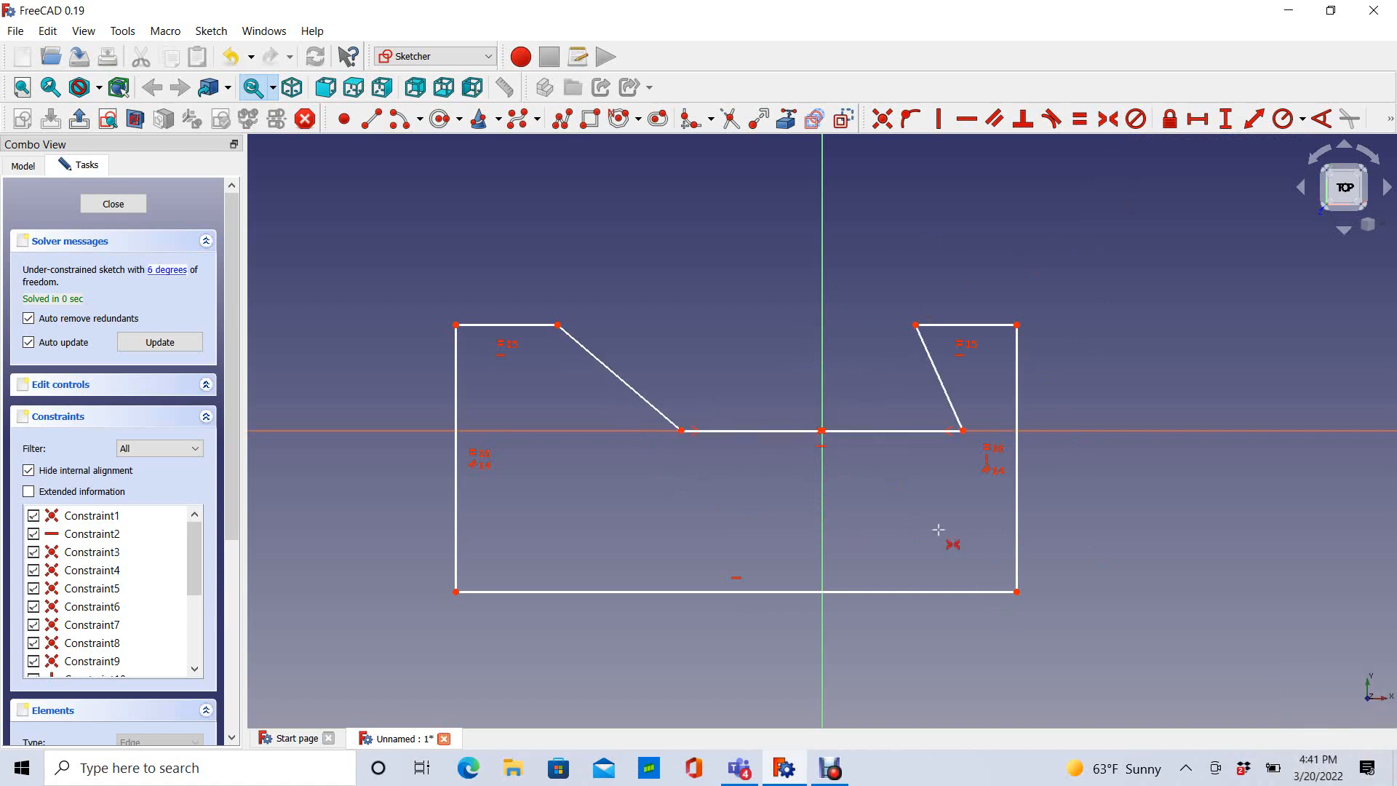
mouse_move(1134, 194)
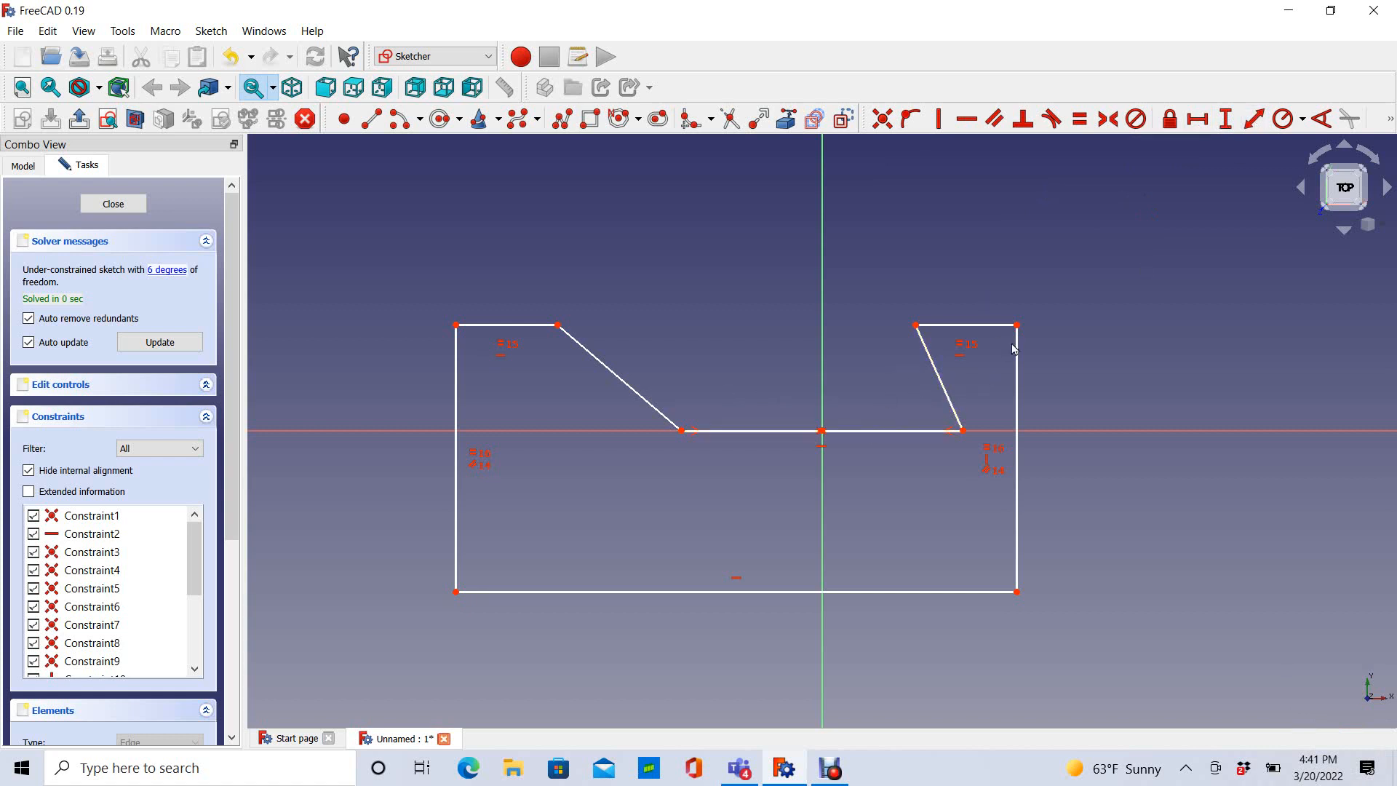
click(761, 593)
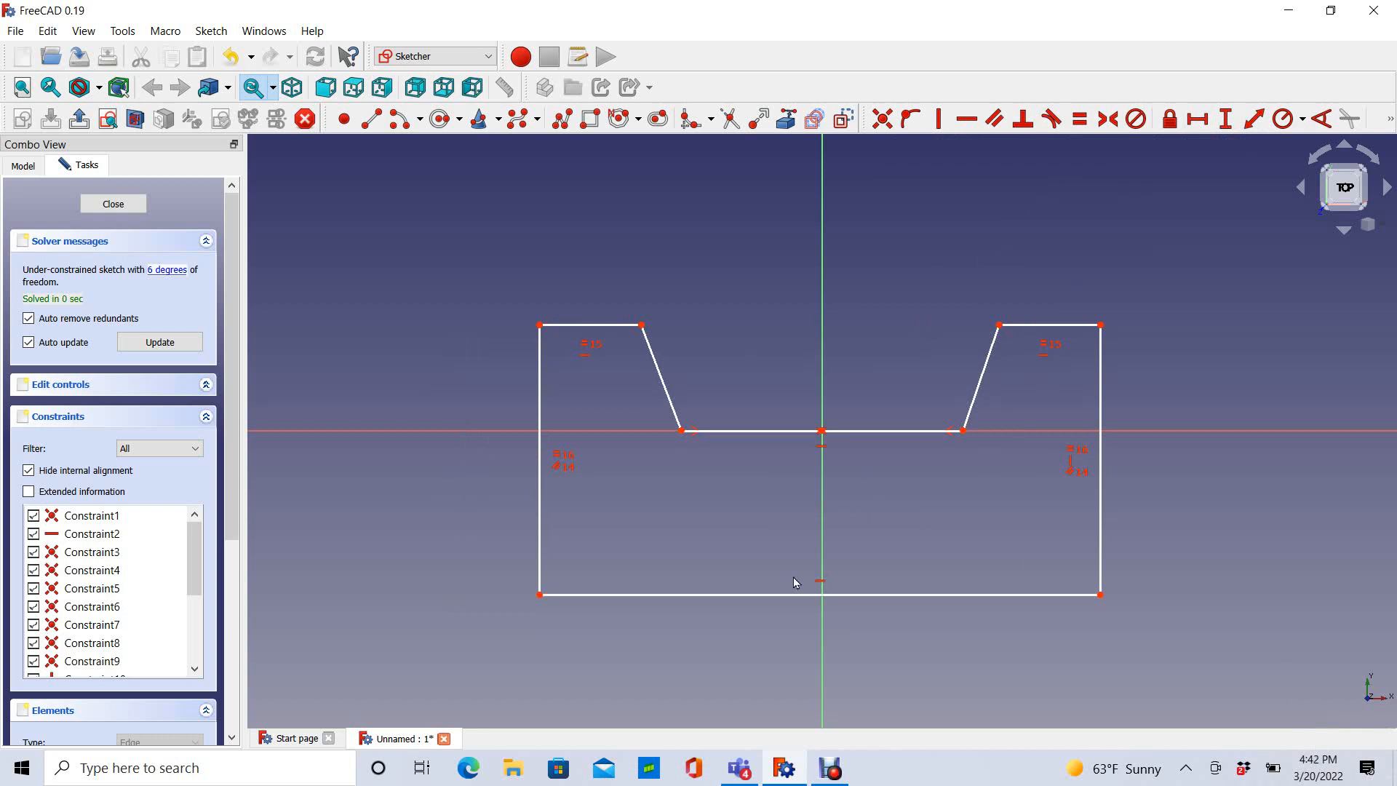
mouse_move(978, 372)
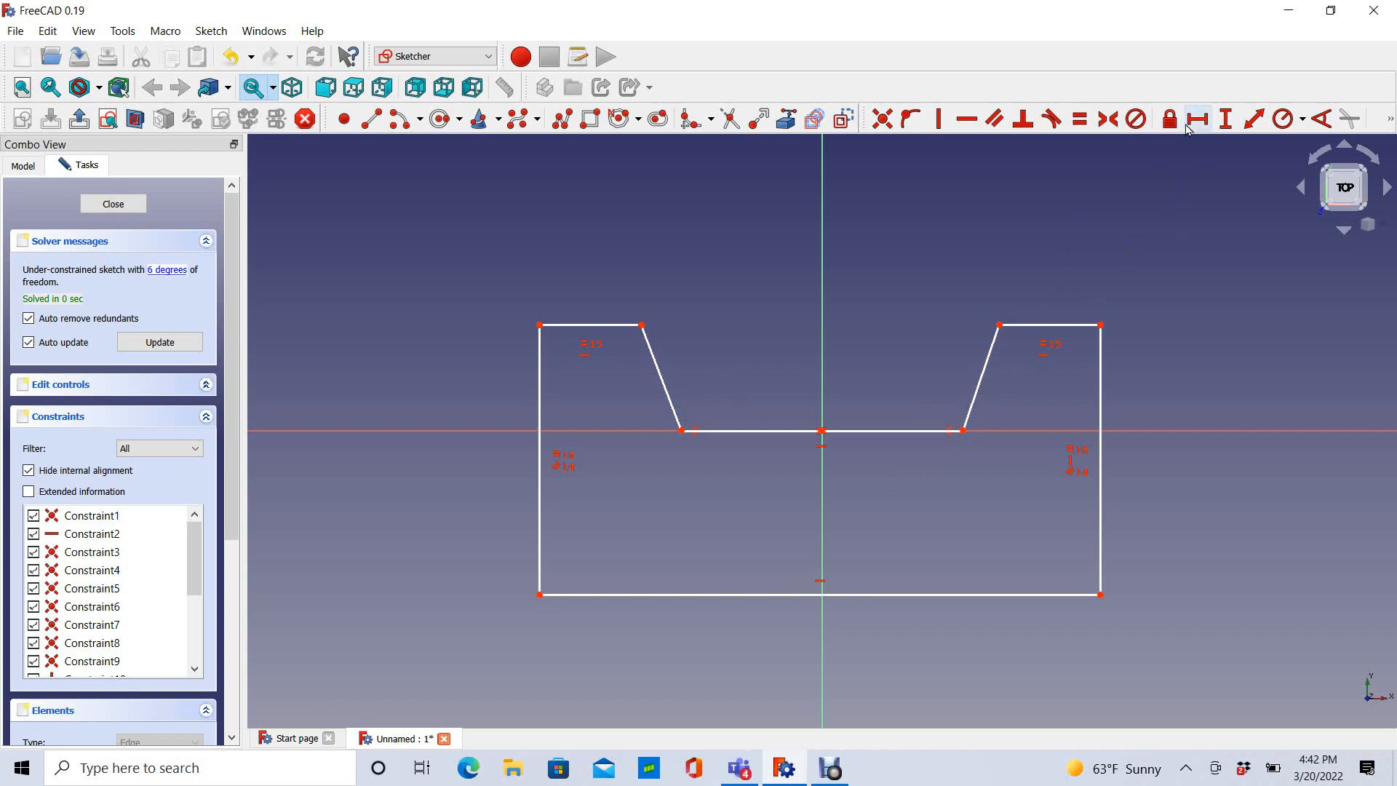
mouse_move(1198, 118)
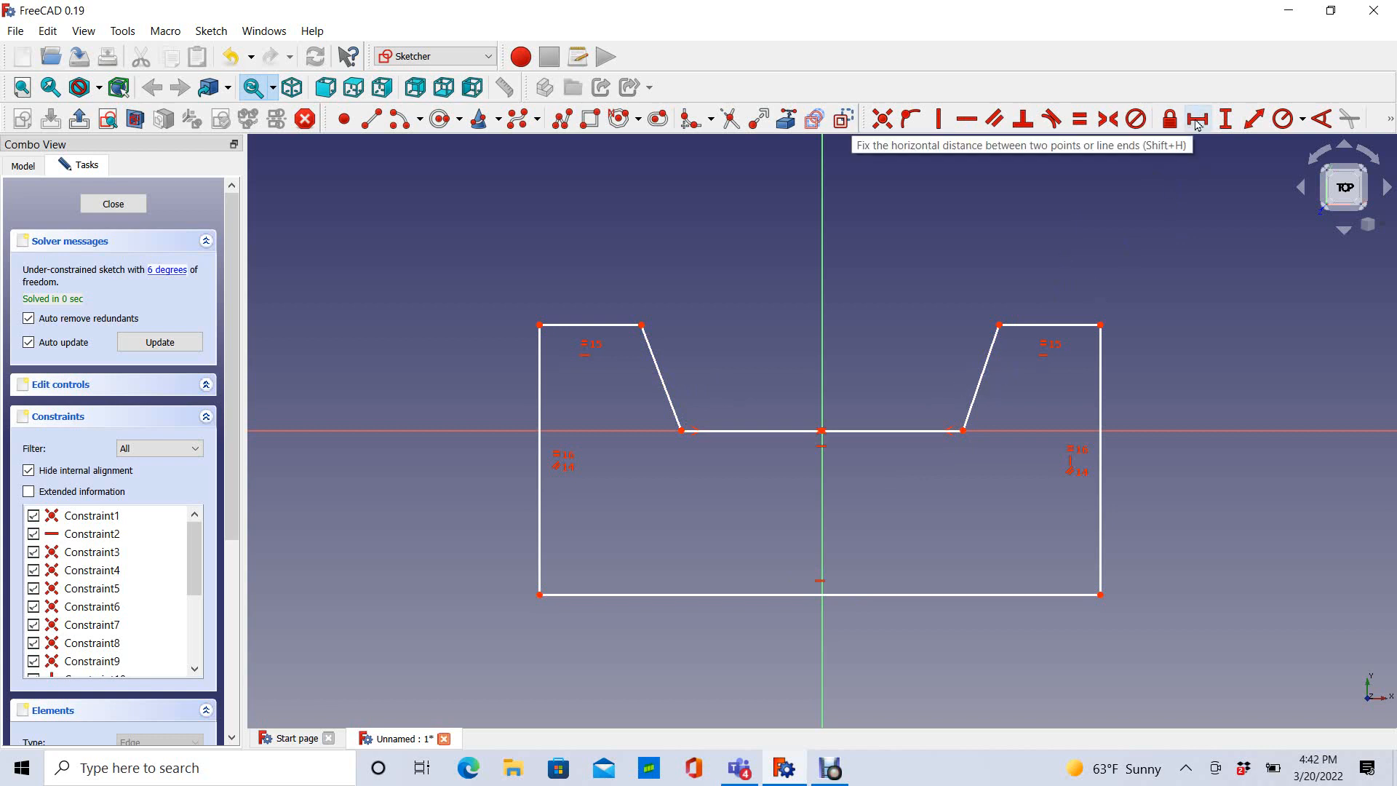
mouse_move(1153, 306)
text(5)
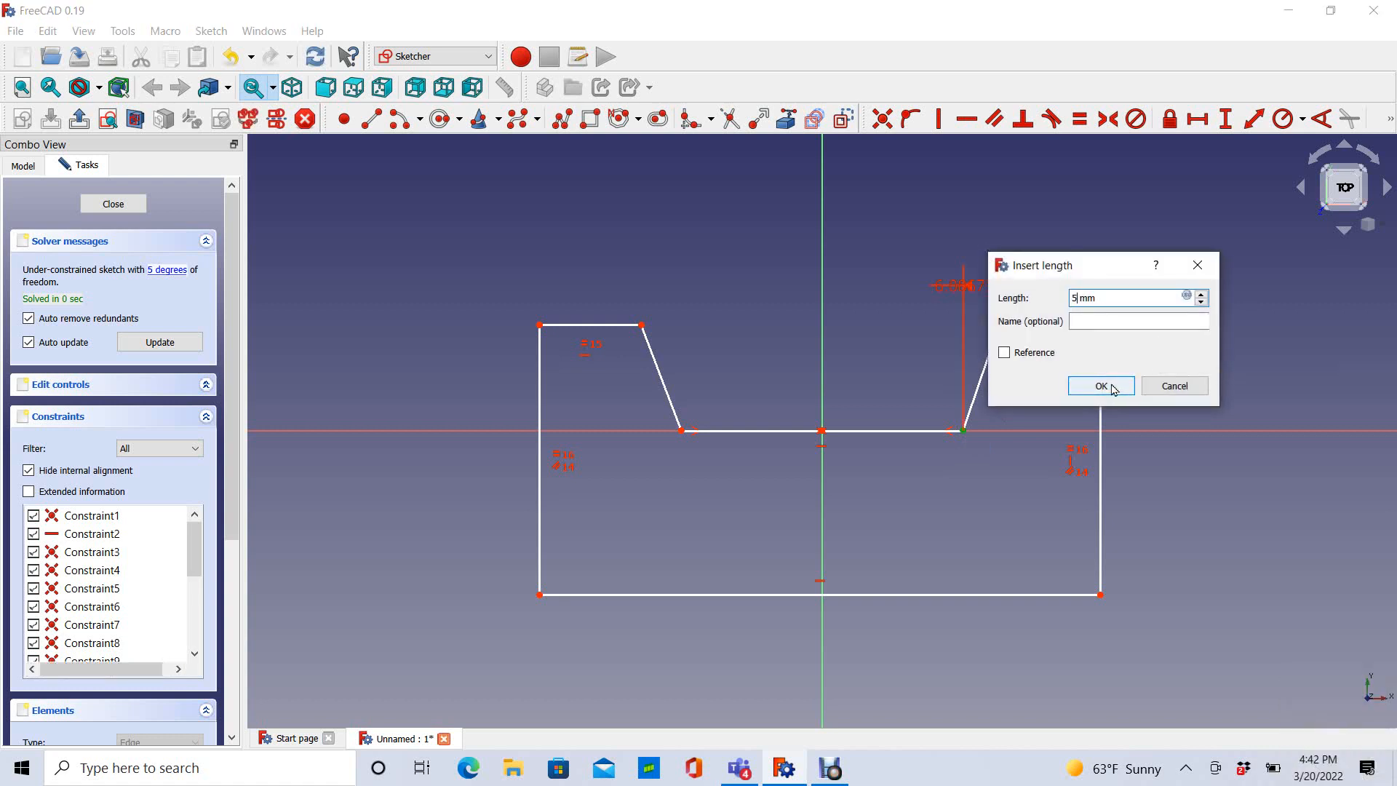
Step: Offset both slanted notch walls 5 mm at the top and enter the notch depth value
click(1101, 384)
text(5)
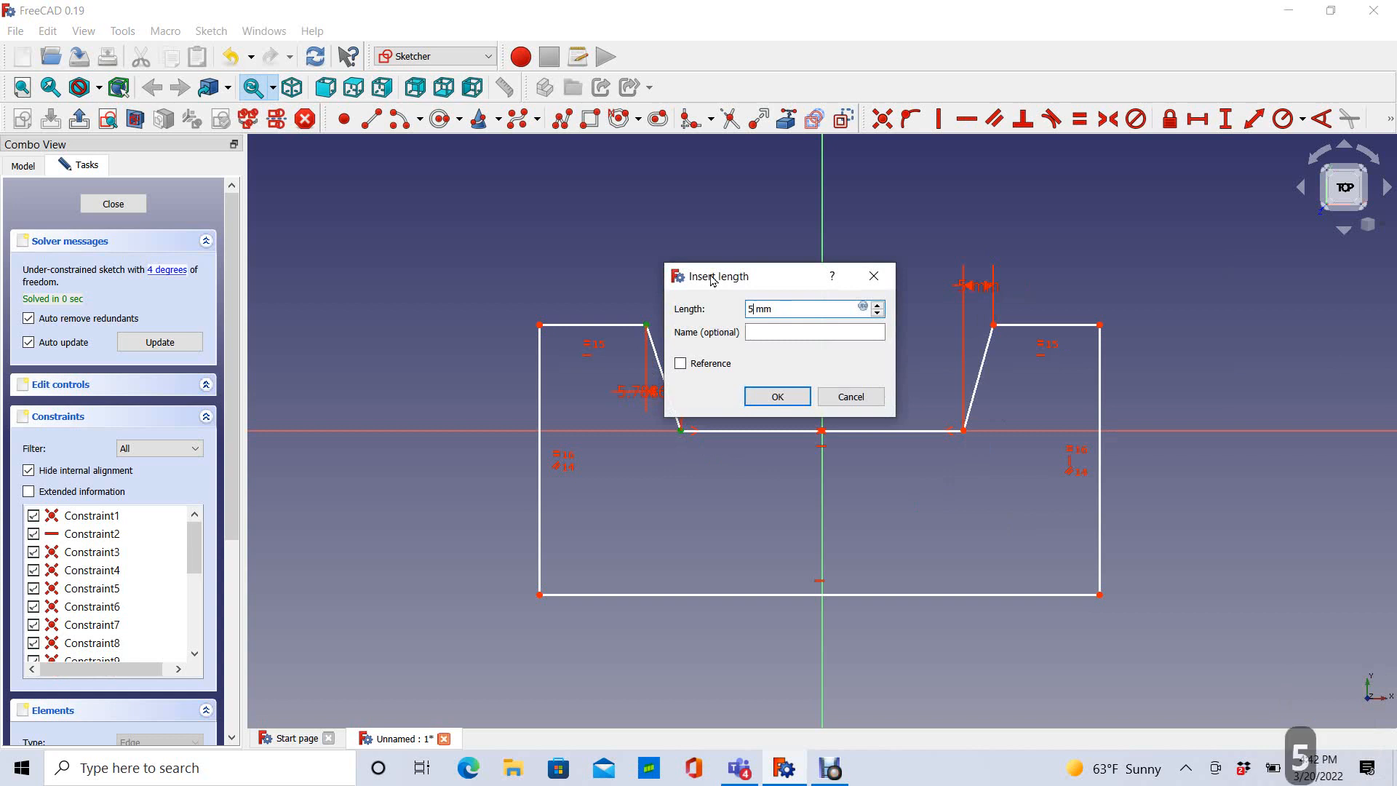
click(775, 396)
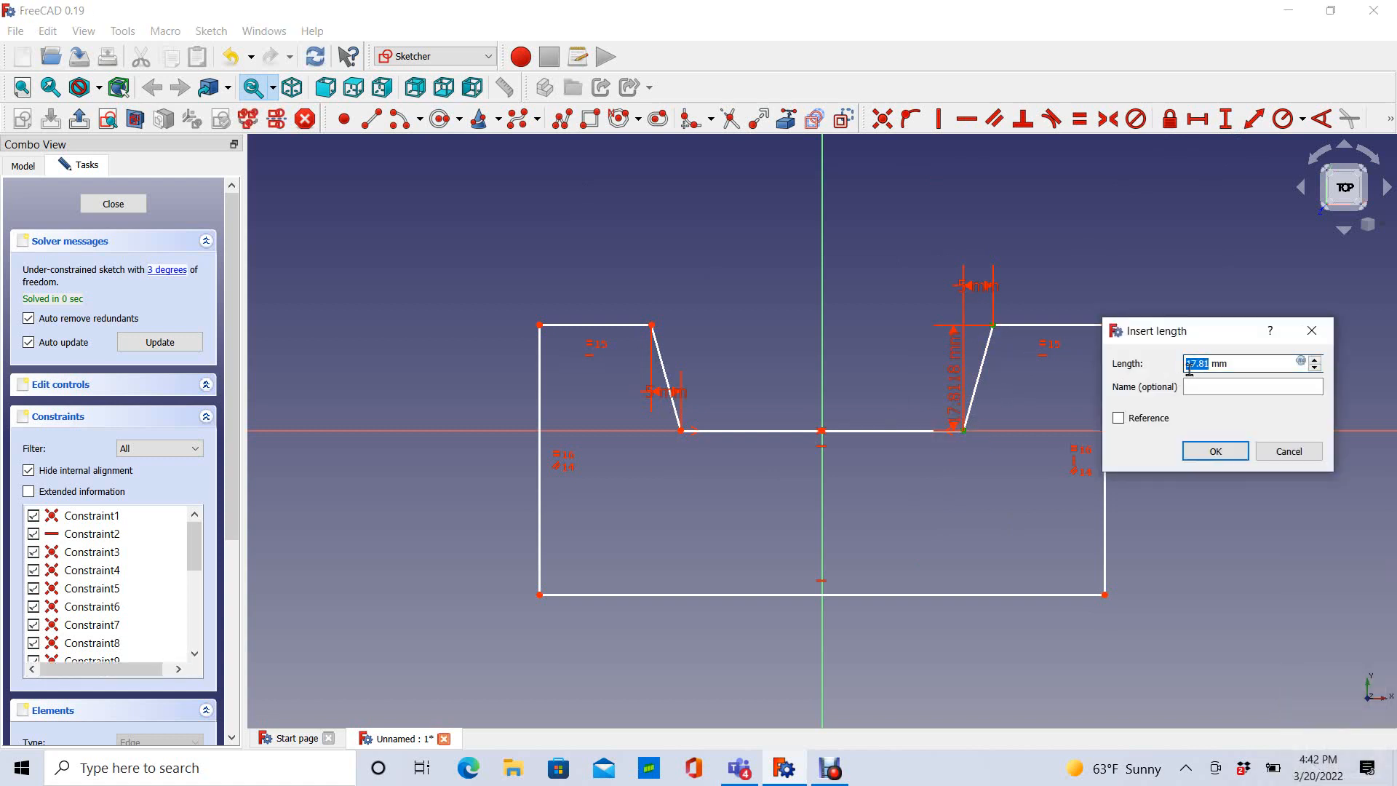
text(45)
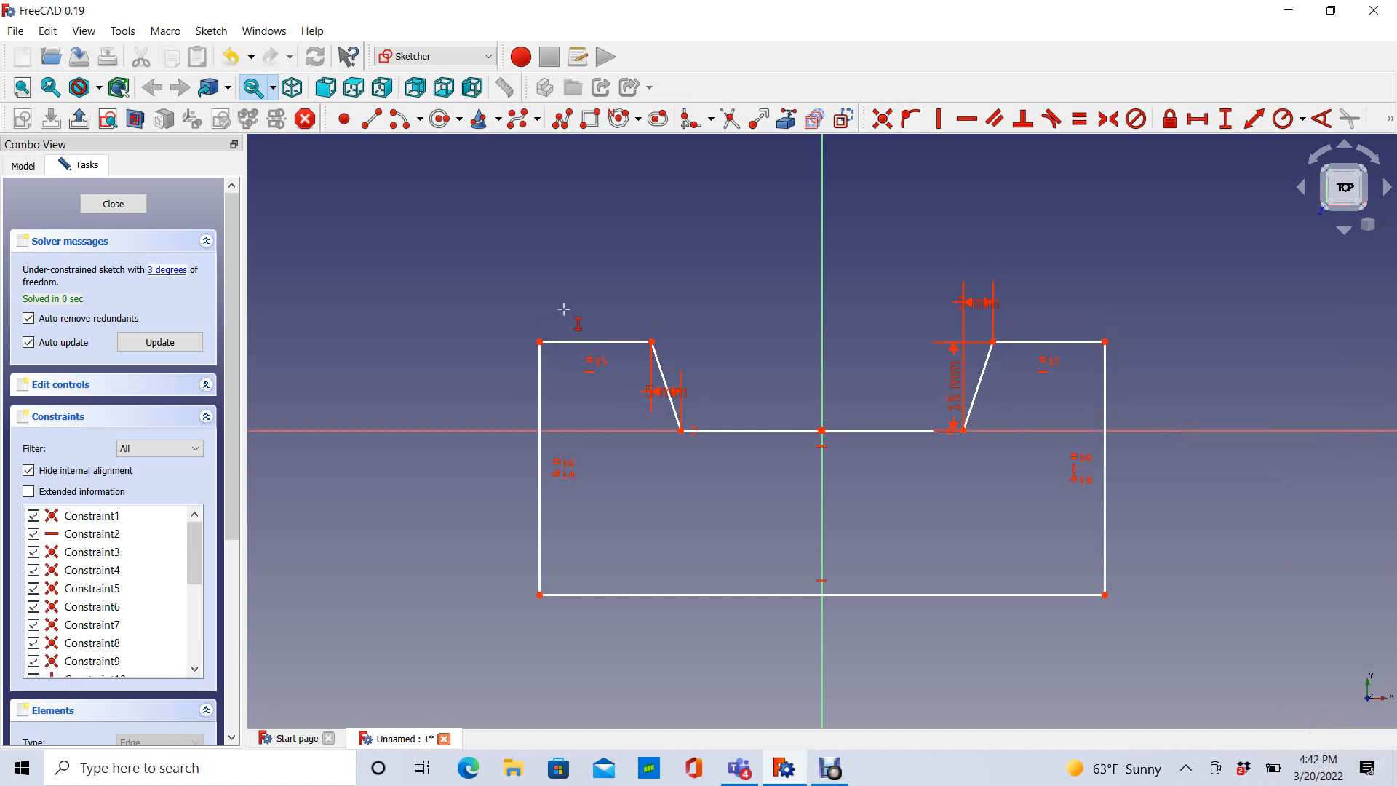
mouse_move(1119, 442)
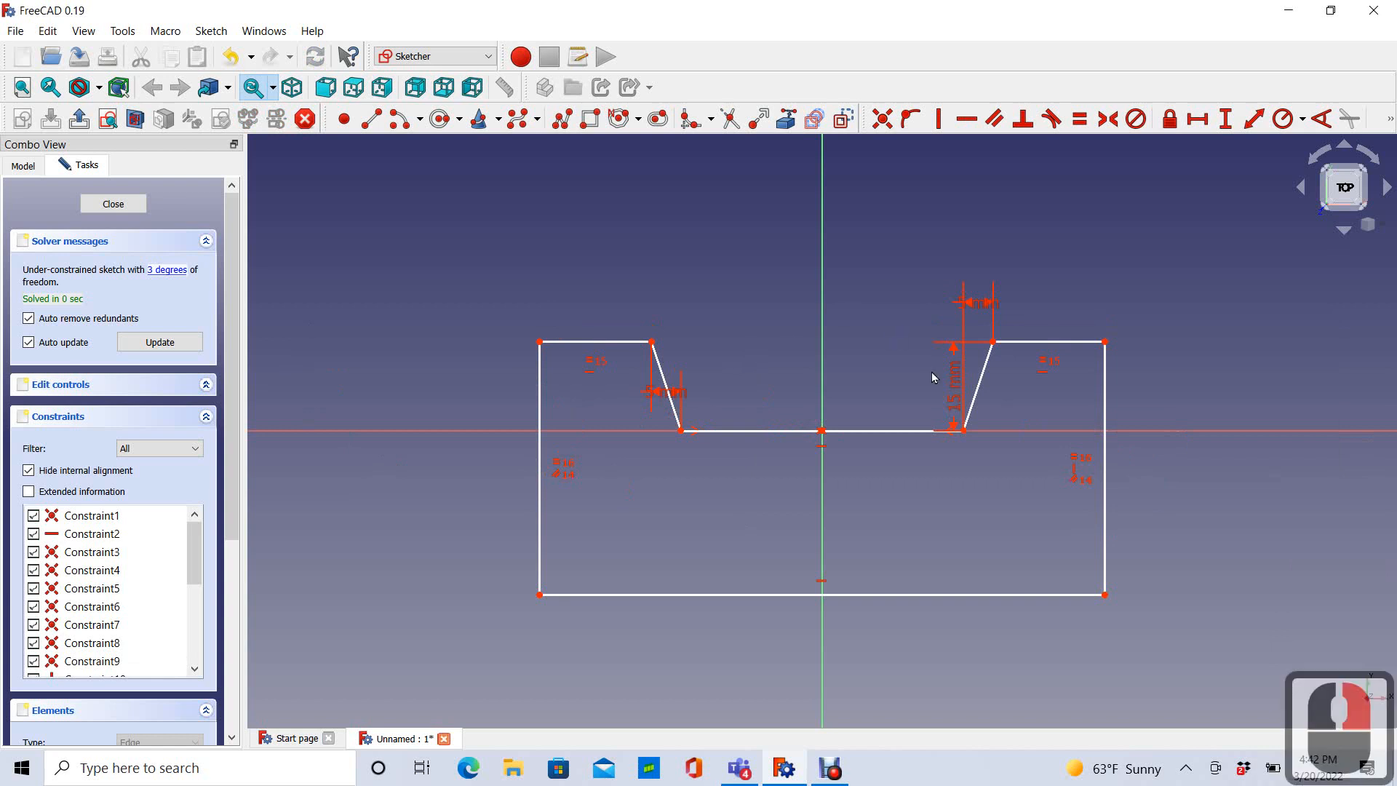
mouse_move(1130, 209)
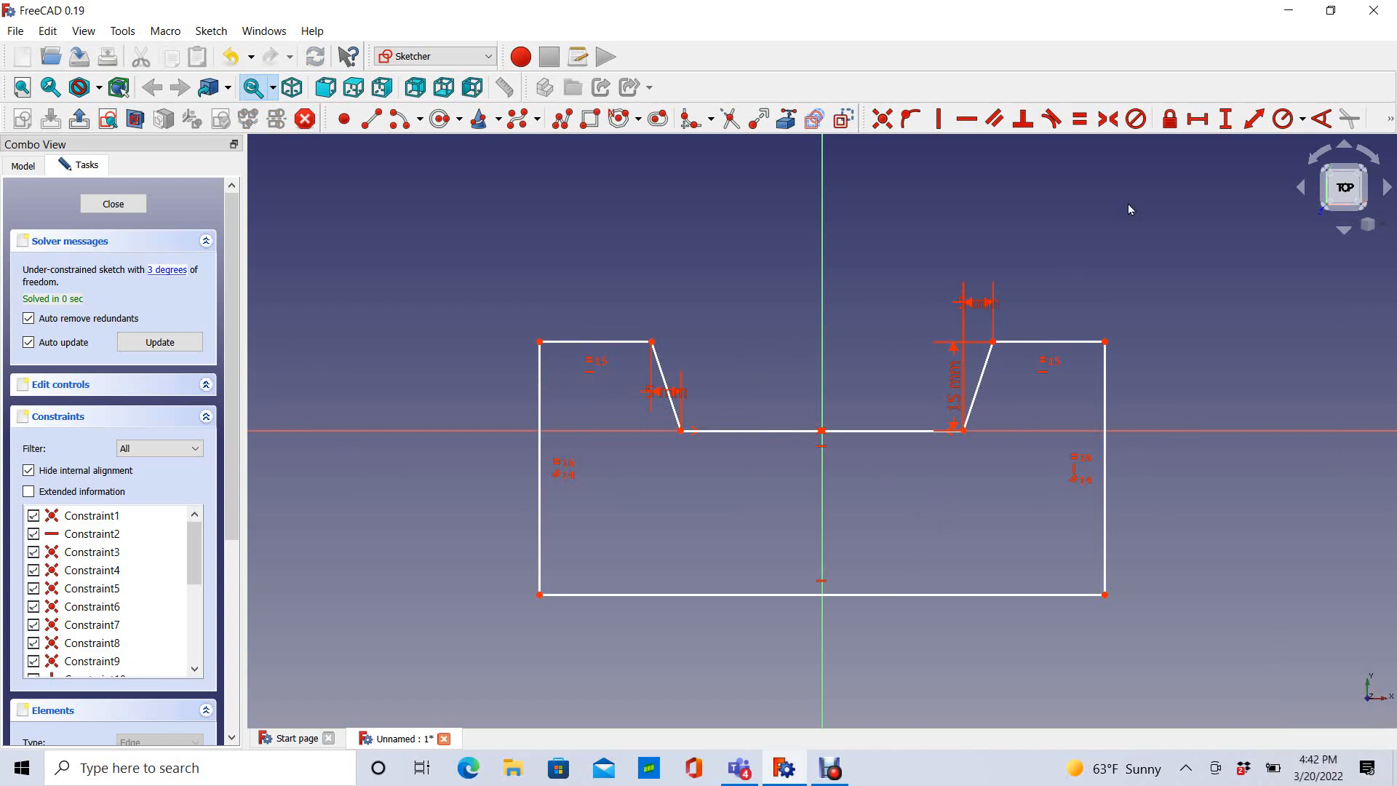
mouse_move(535, 602)
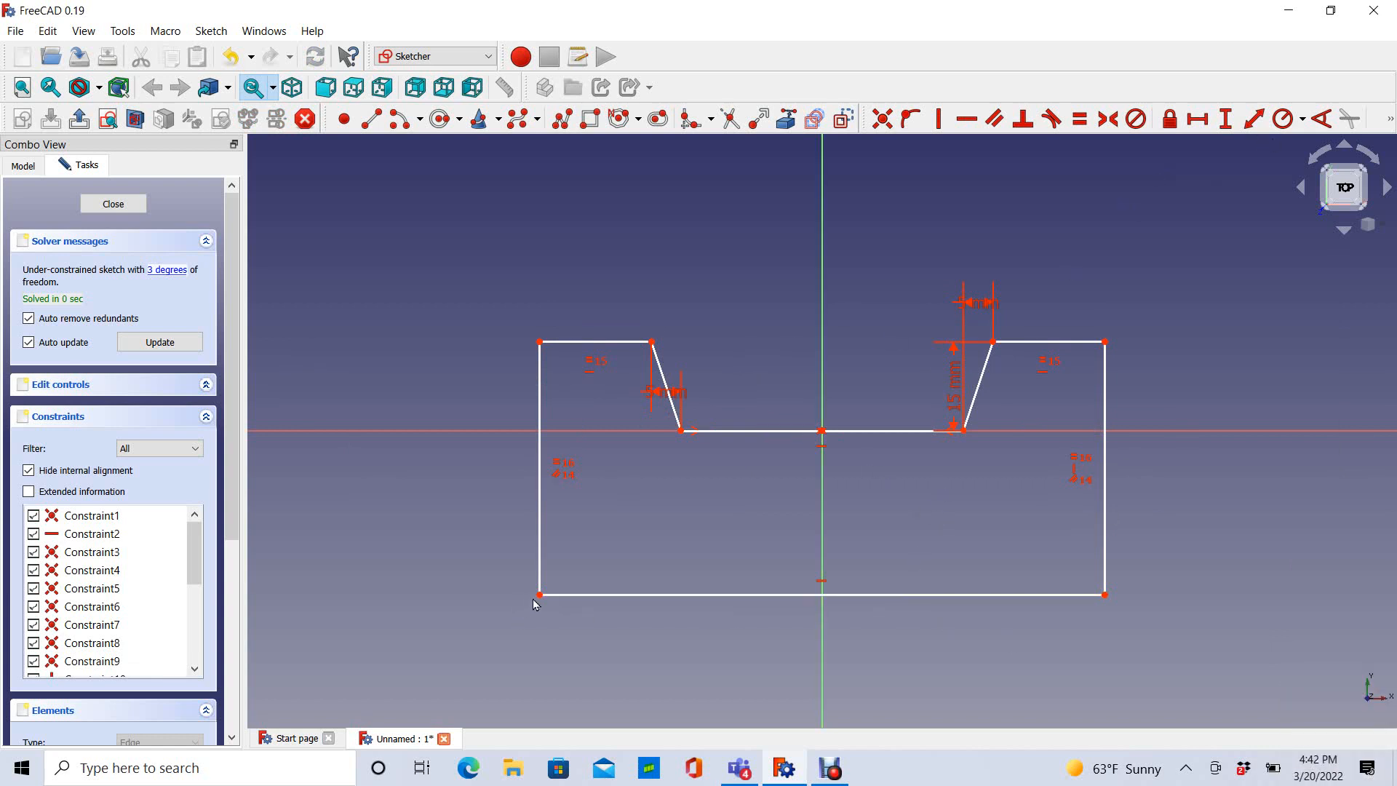
mouse_move(684, 653)
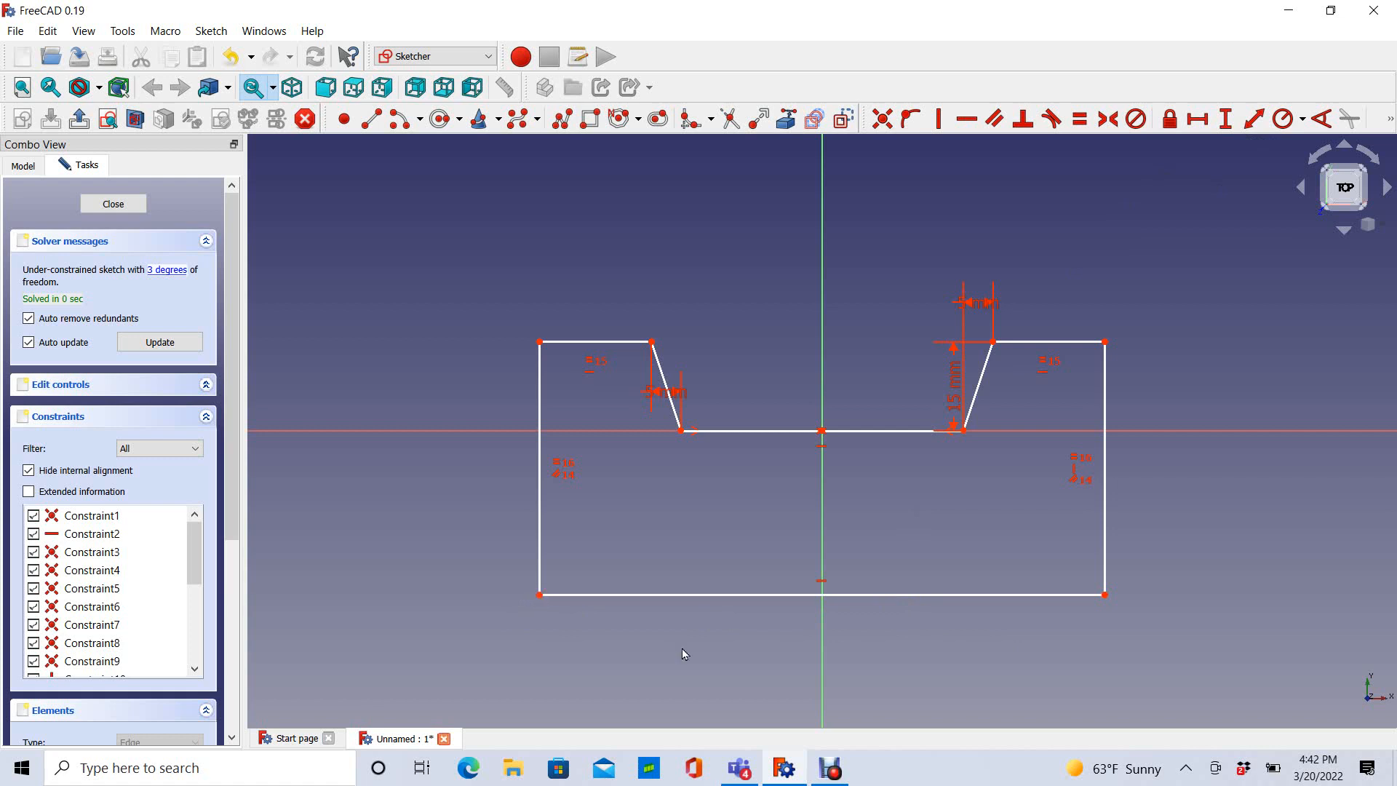
mouse_move(1192, 149)
text(100)
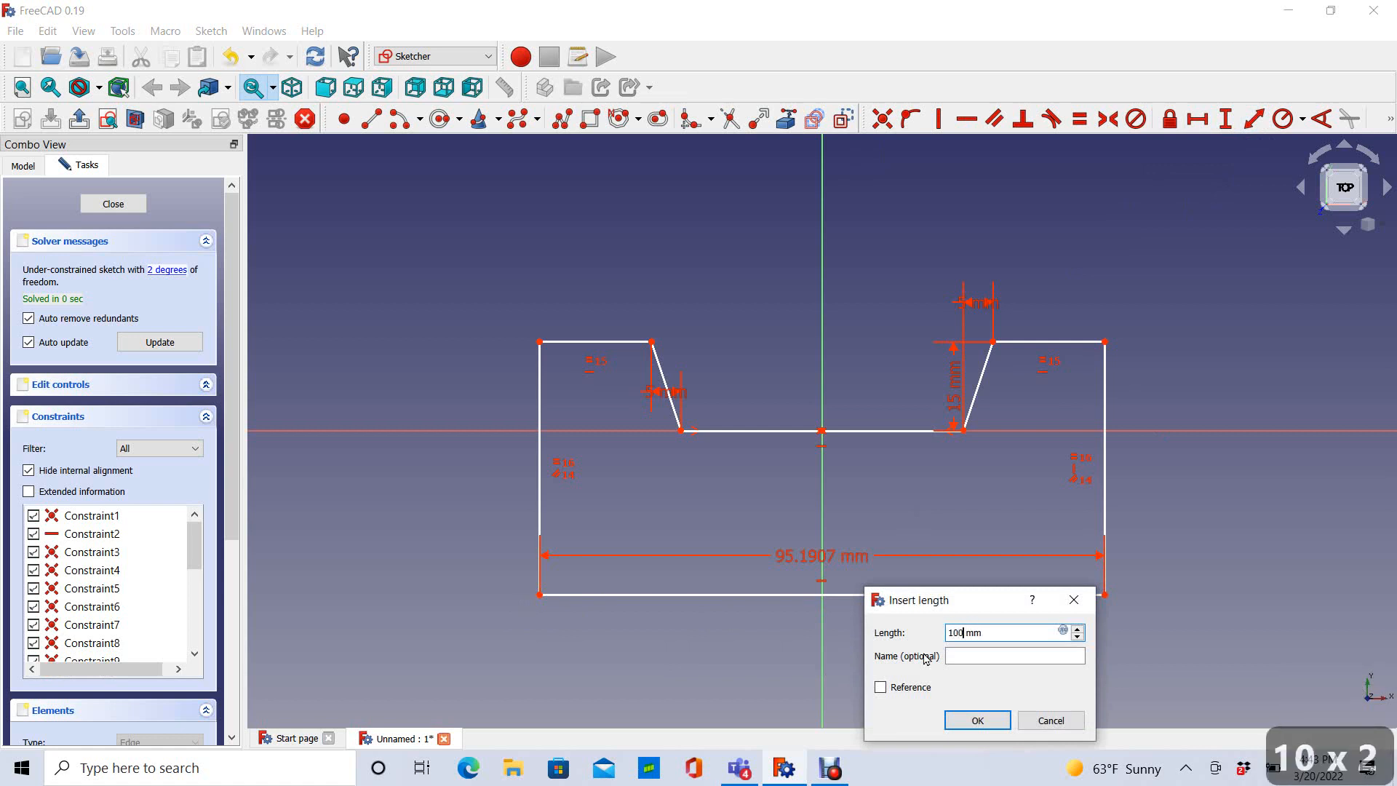
Step: Fix the overall width at 100 mm and the notch floor width at 50 mm
click(977, 720)
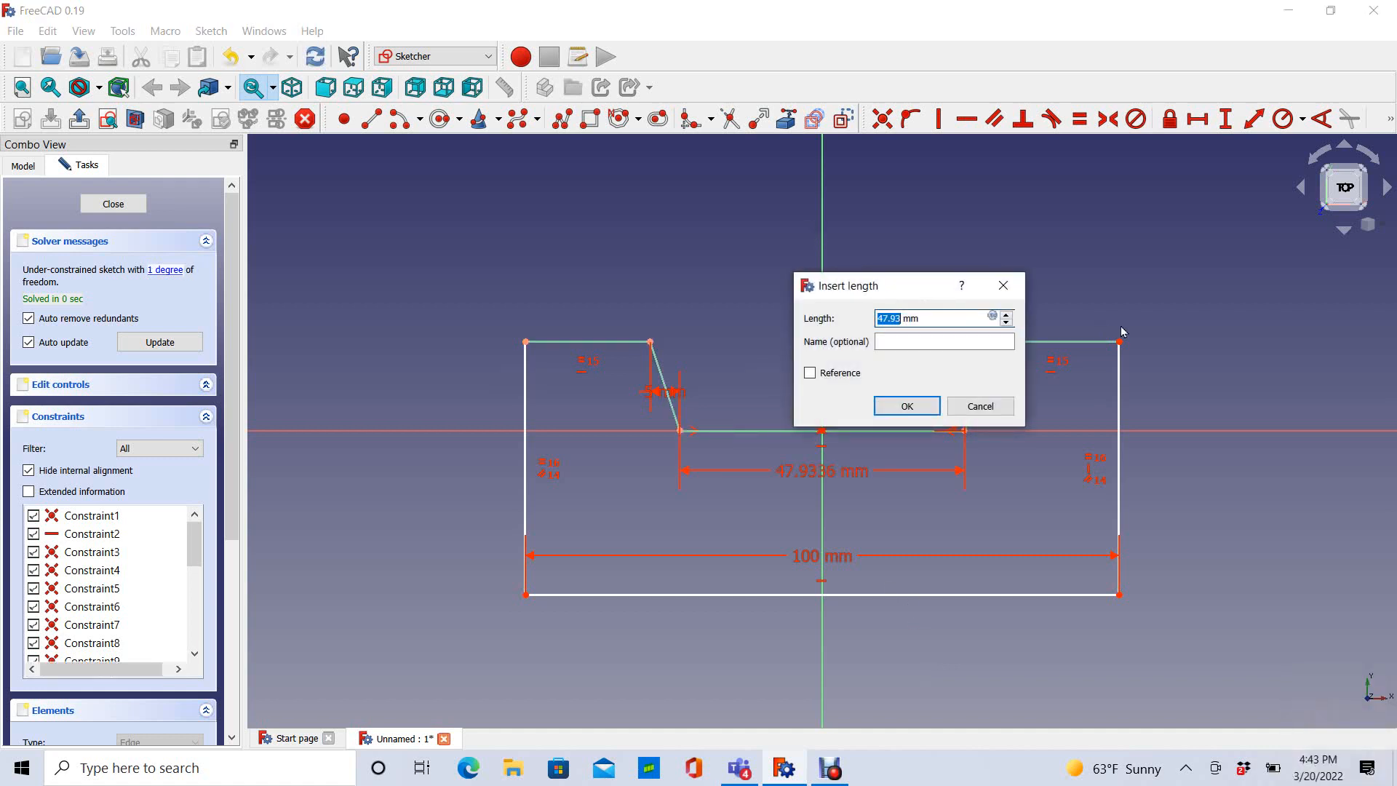
text(50 mm)
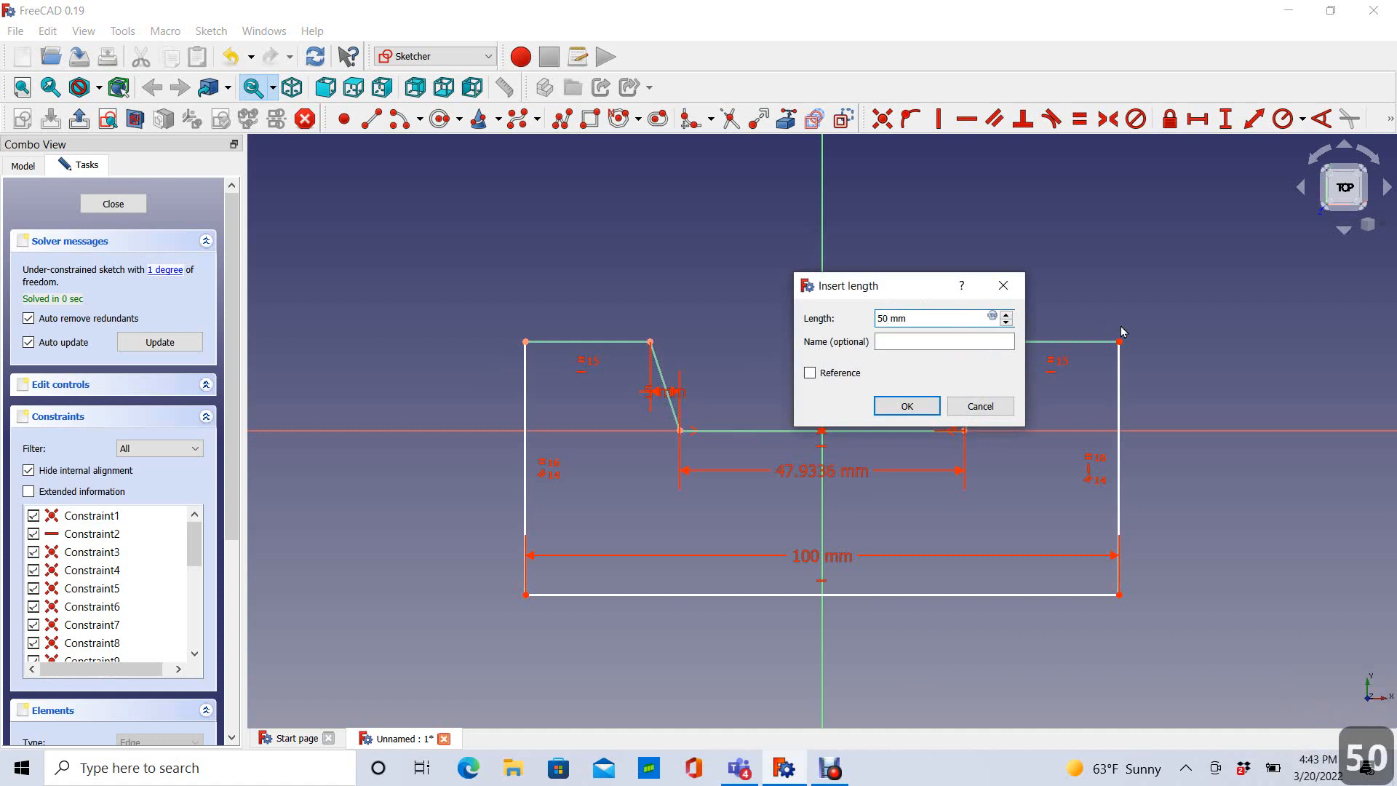
click(905, 406)
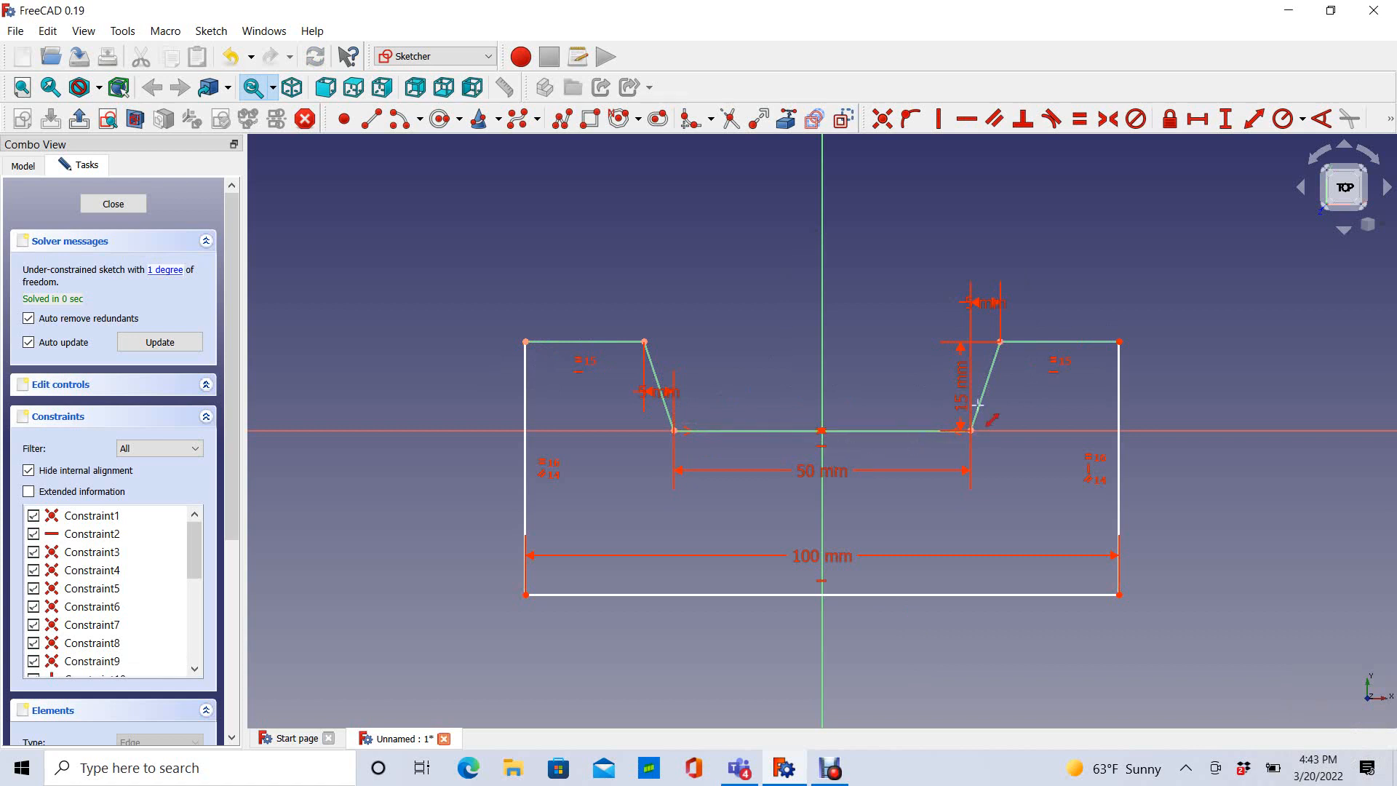
mouse_move(594, 677)
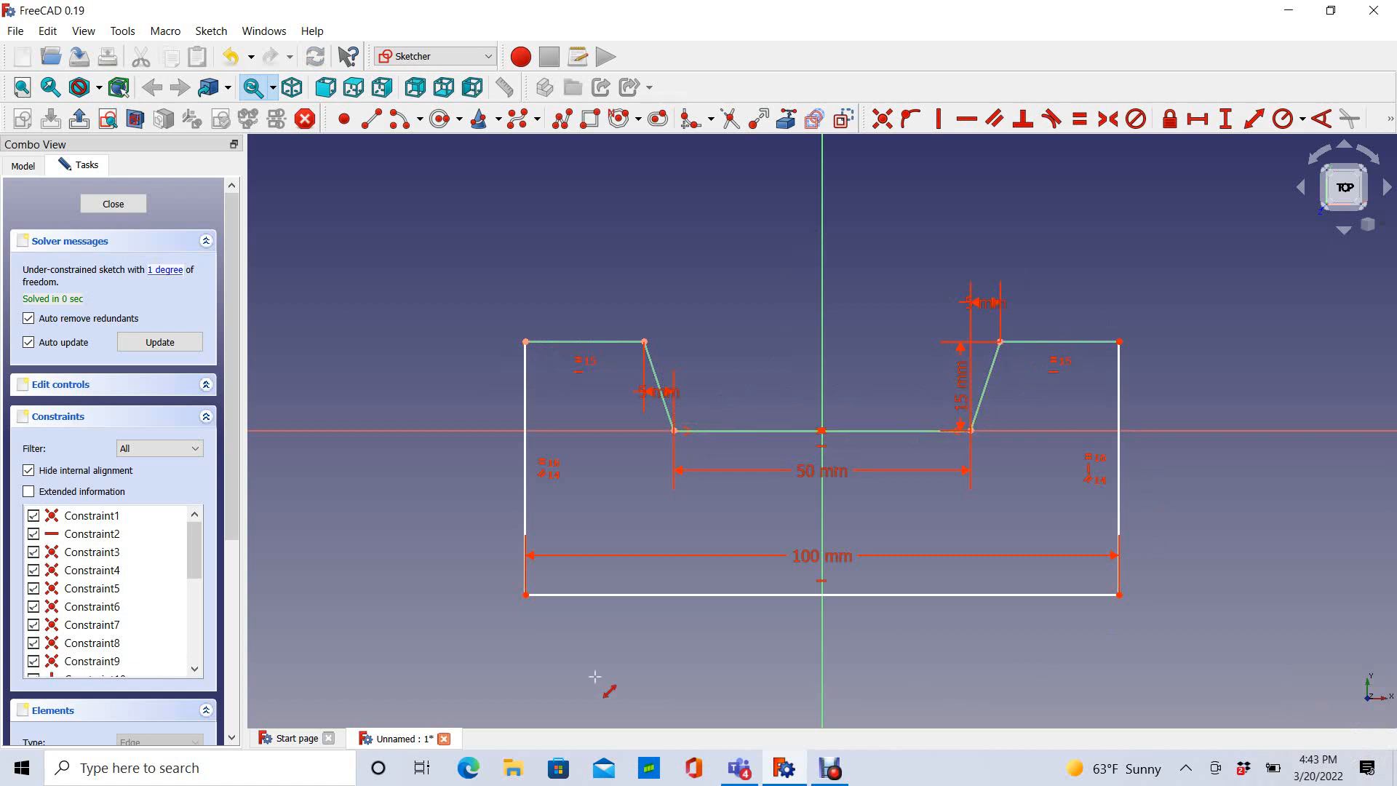
mouse_move(541, 624)
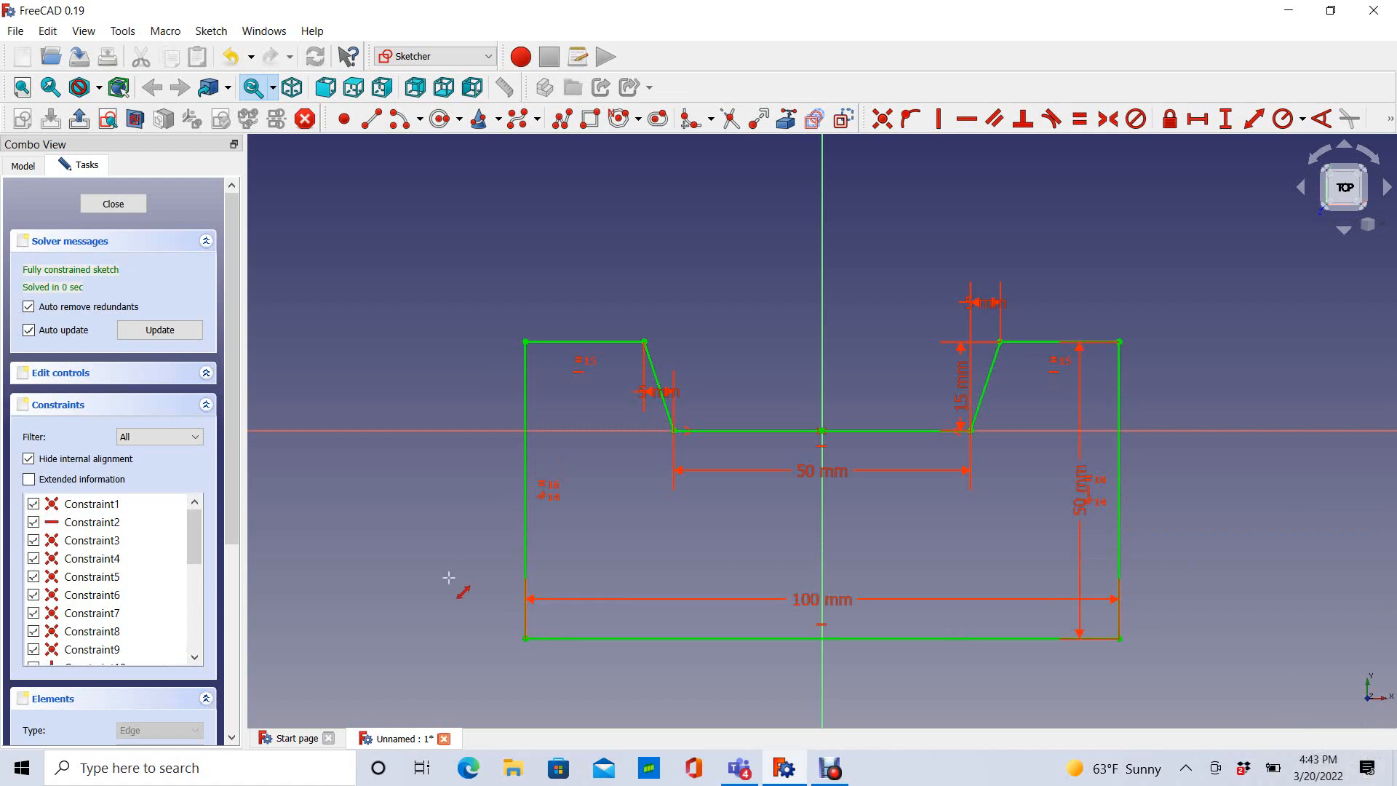
mouse_move(1150, 439)
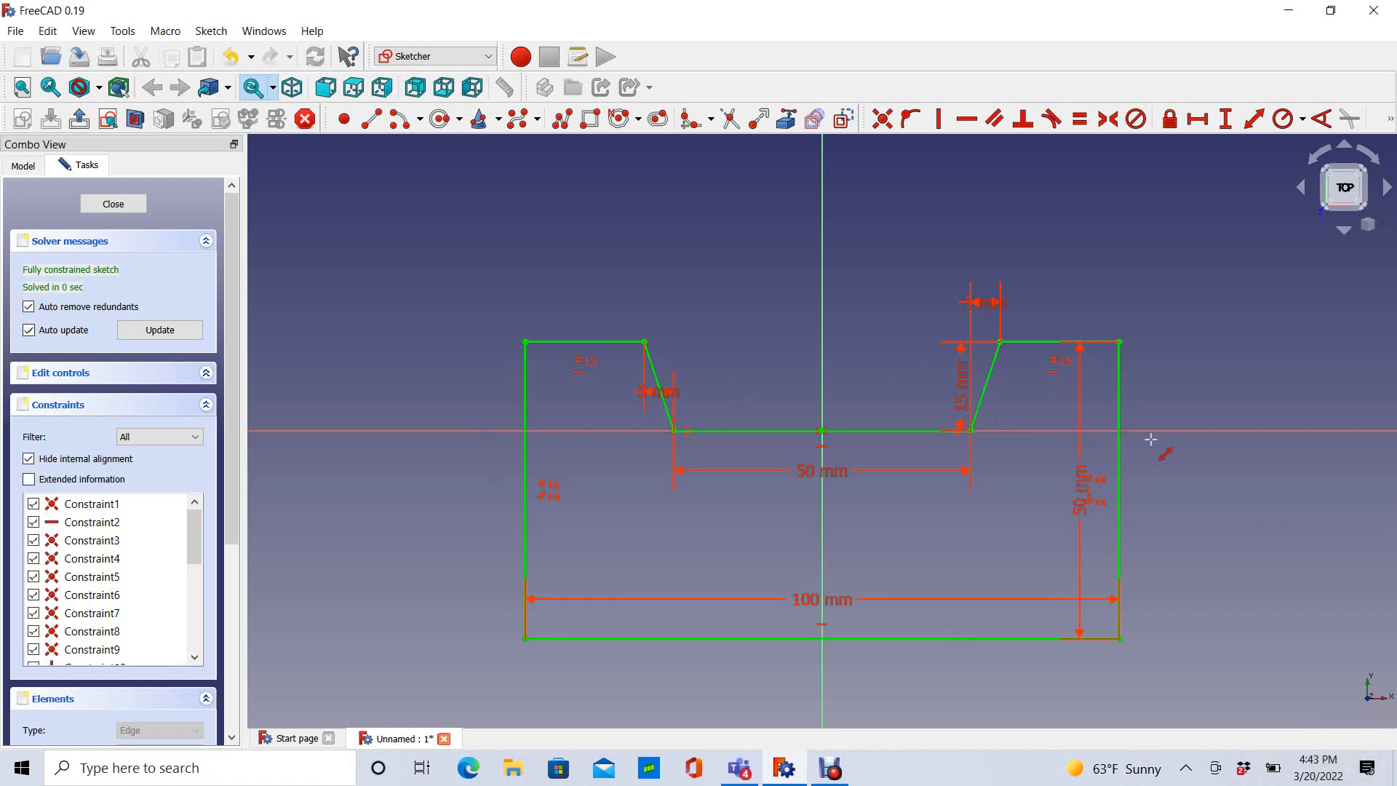